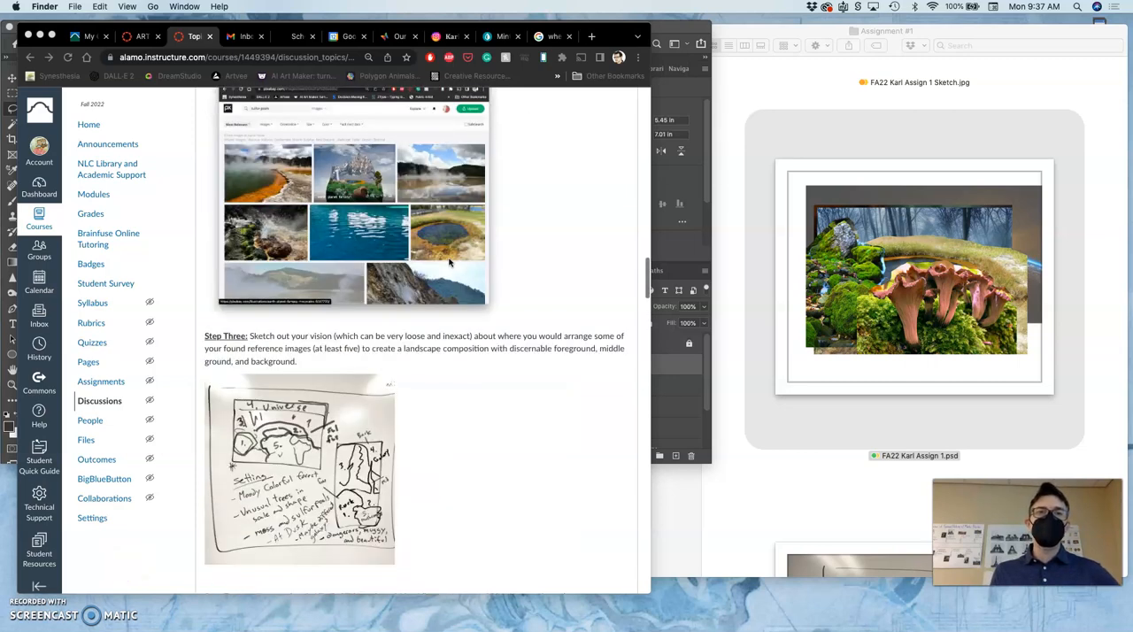
# Step: Crop the collage by pulling the top-left and bottom-right crop corners inward
pyautogui.scroll(3)
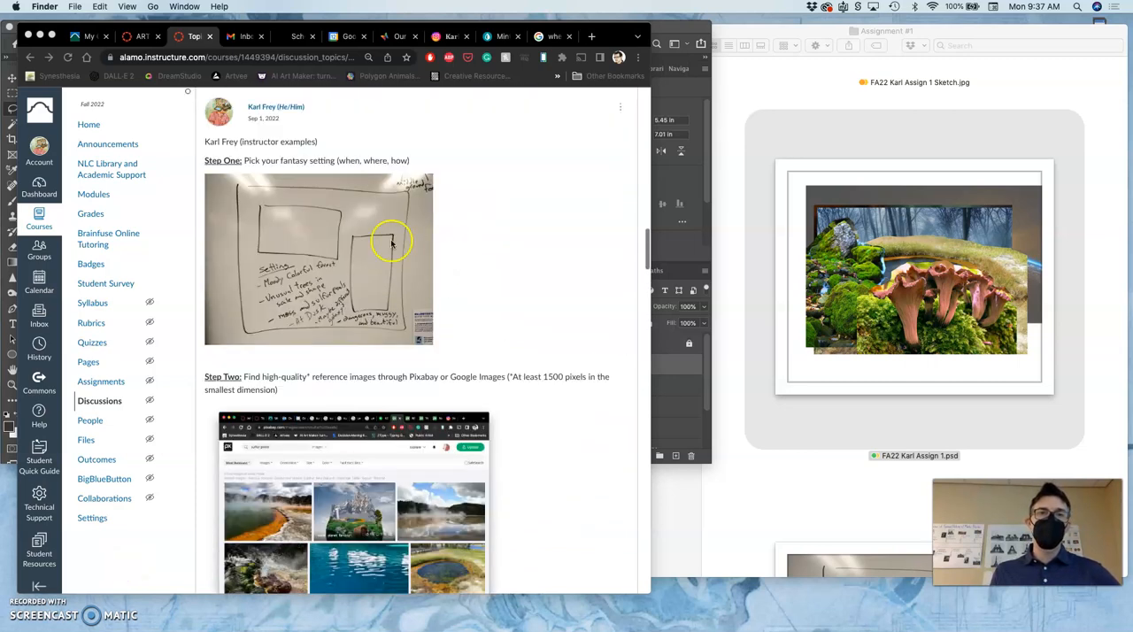
pyautogui.scroll(-3)
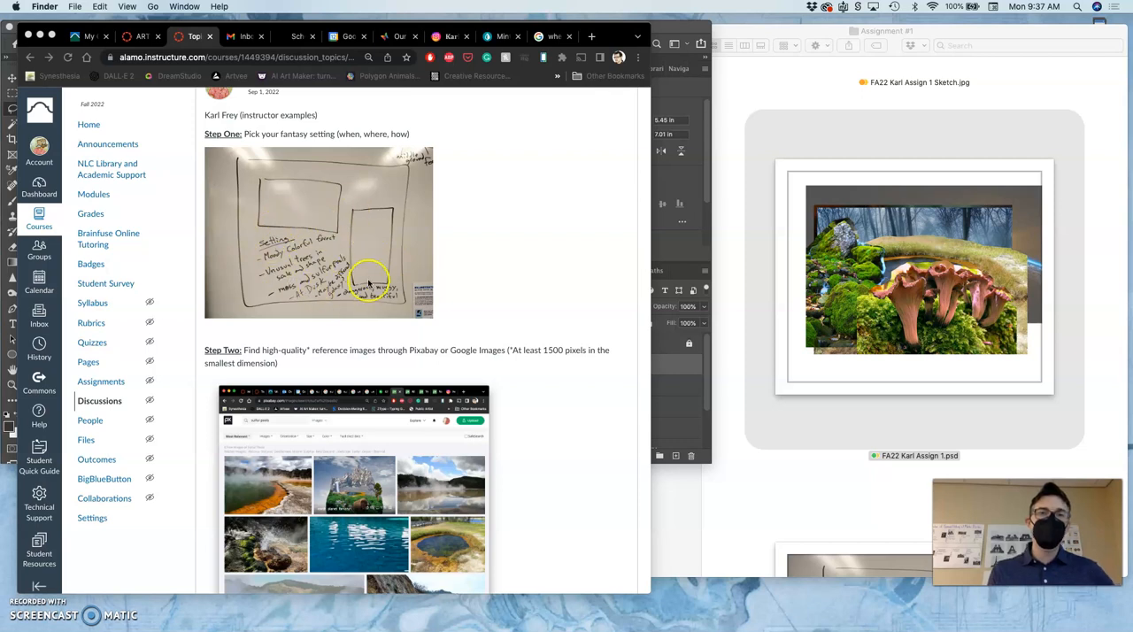
pyautogui.scroll(-3)
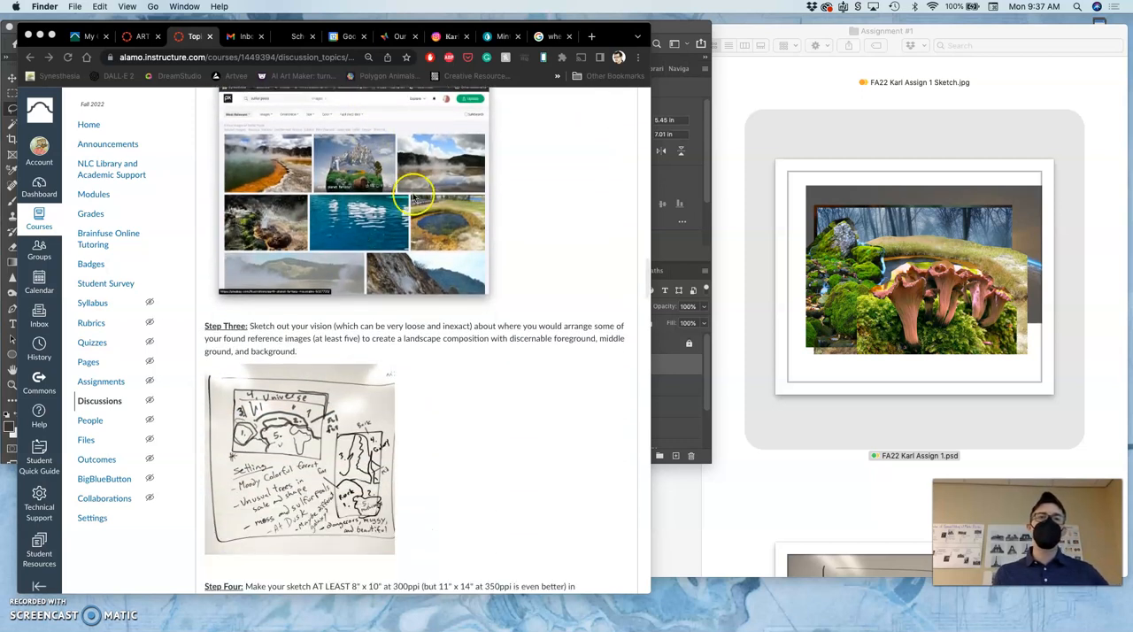
pyautogui.scroll(-3)
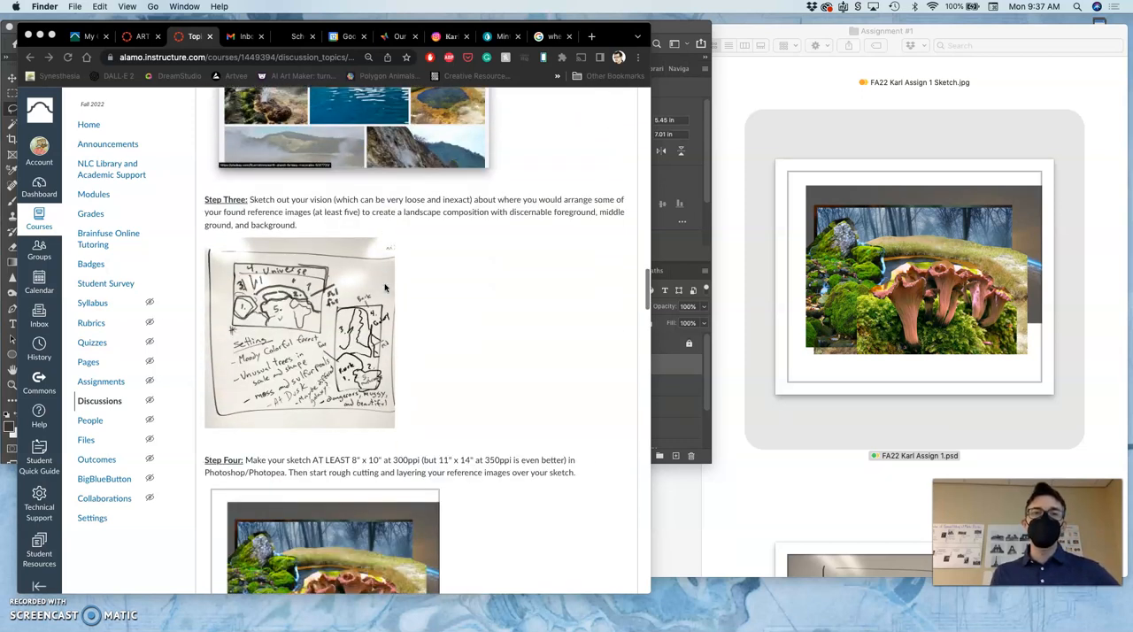
pyautogui.scroll(-3)
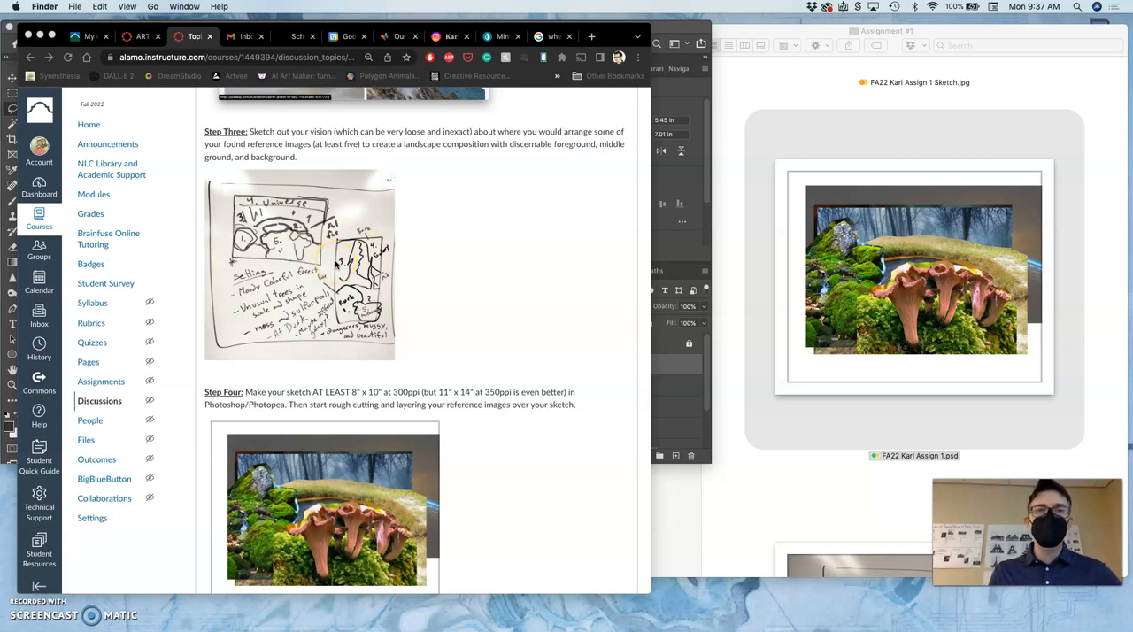
pyautogui.moveTo(410, 271)
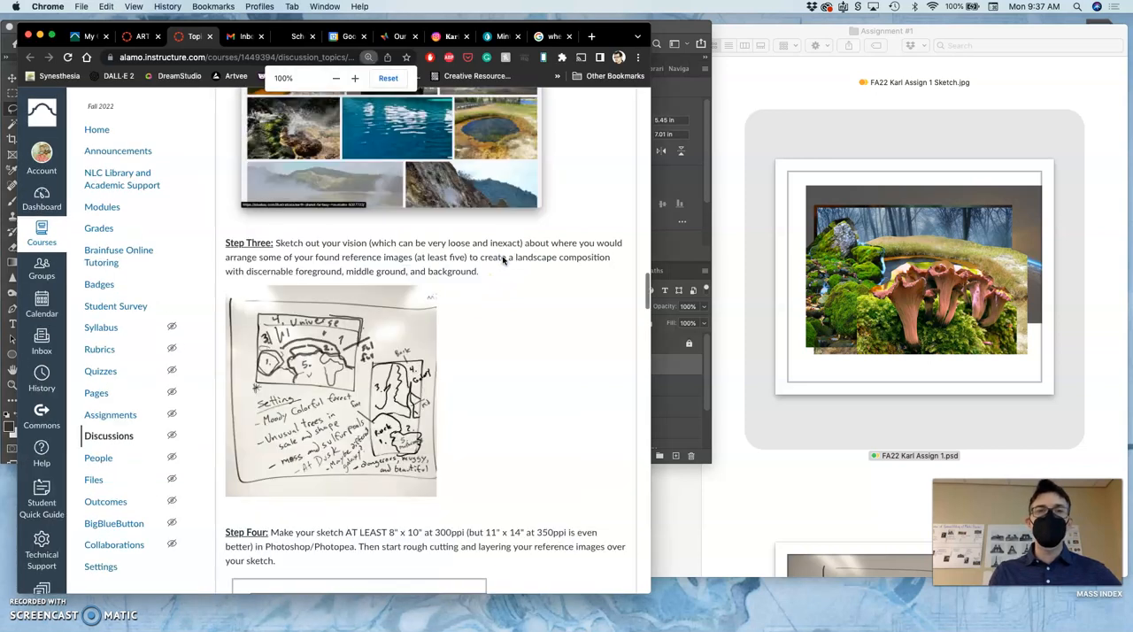
pyautogui.click(355, 78)
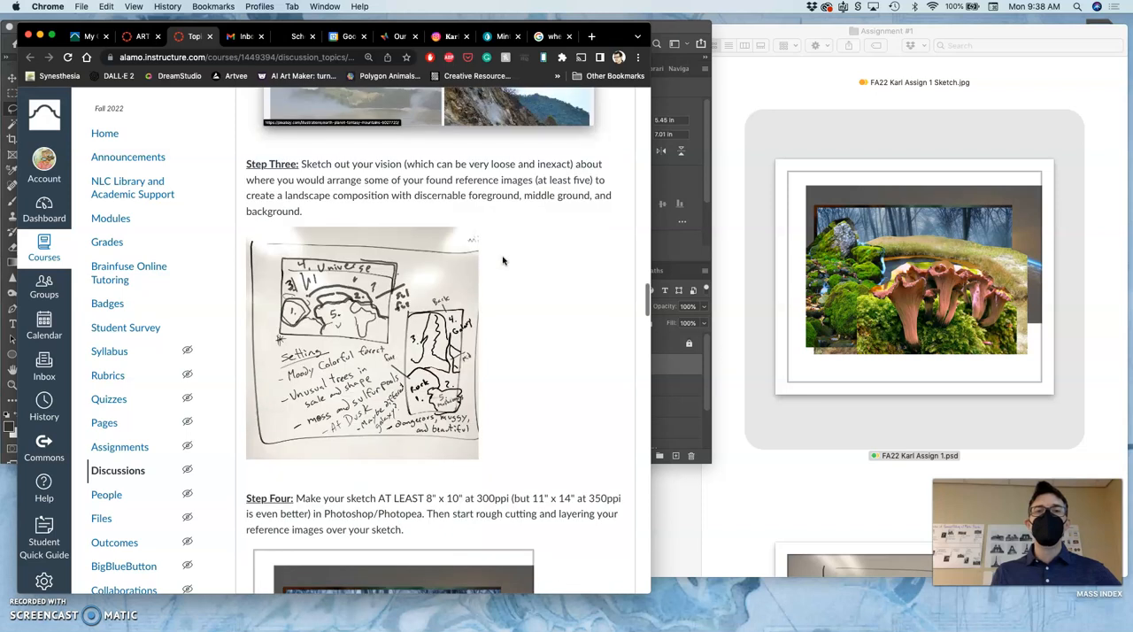
pyautogui.scroll(-3)
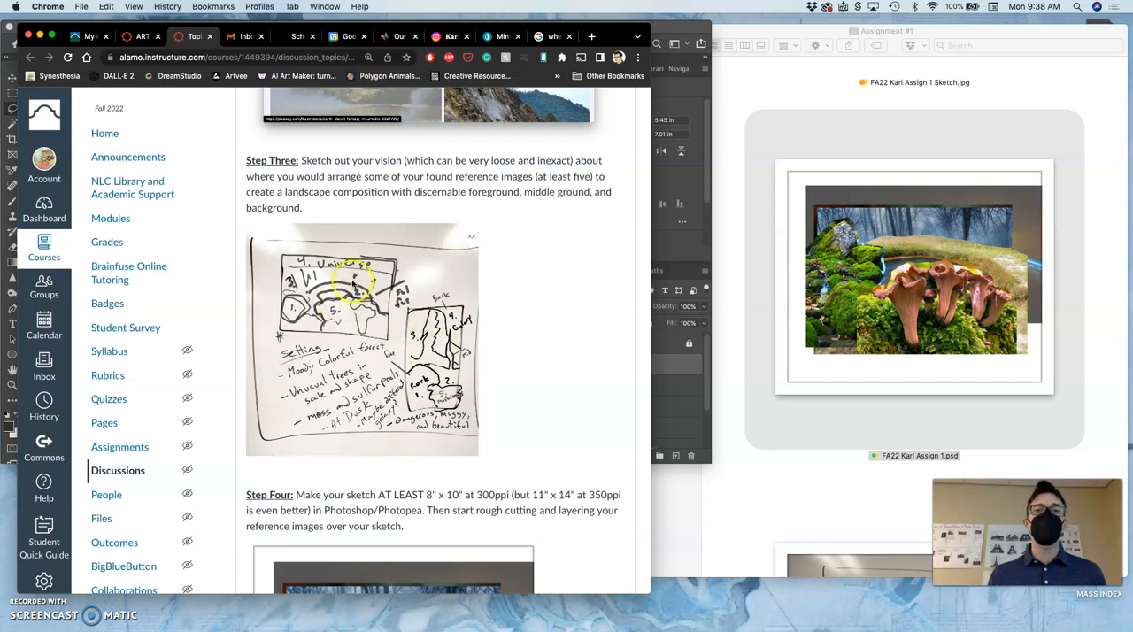
pyautogui.scroll(-3)
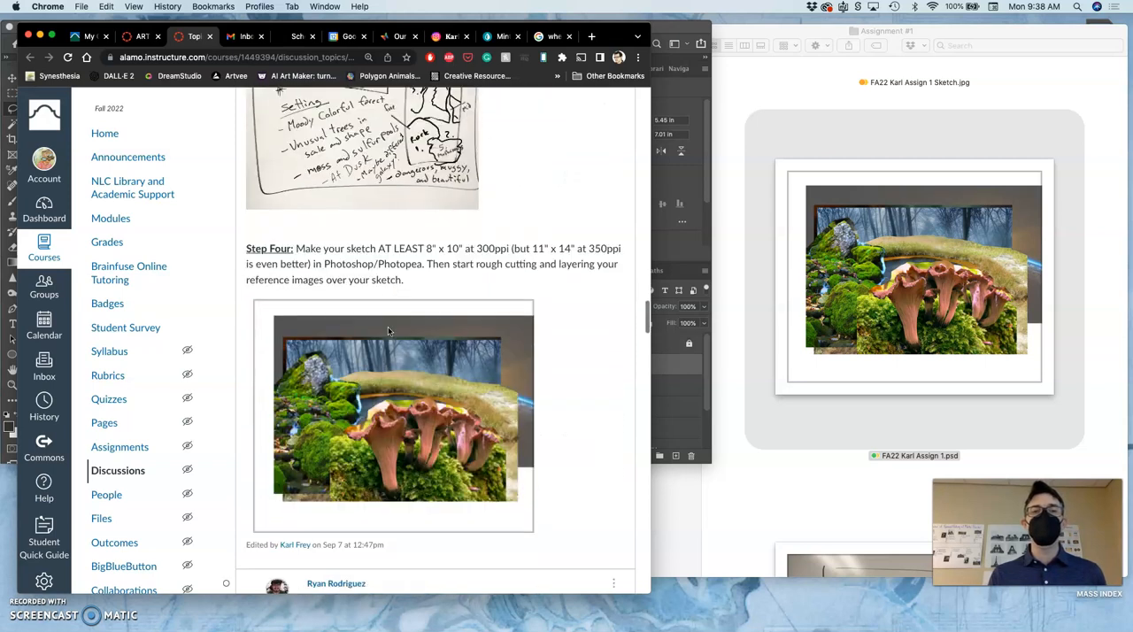
pyautogui.scroll(-3)
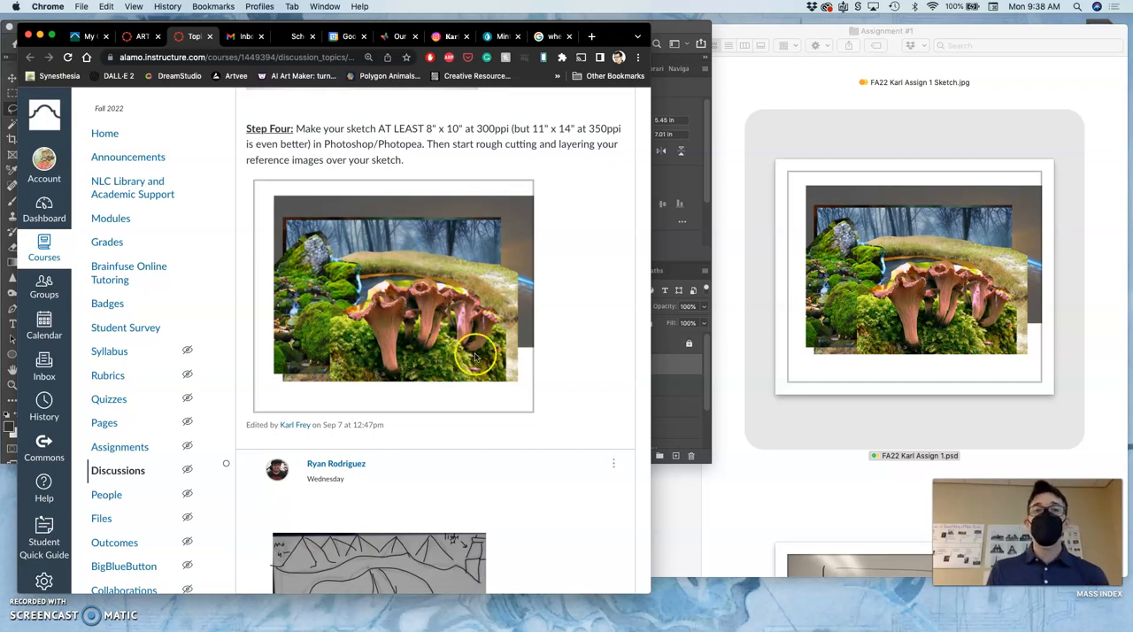
pyautogui.moveTo(460, 317)
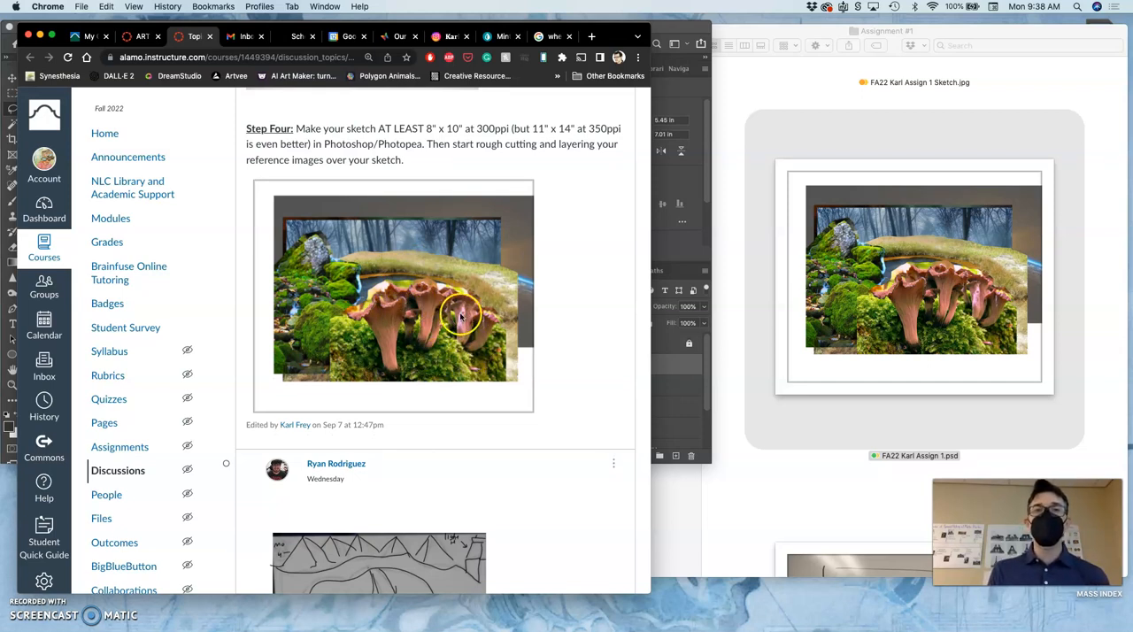
pyautogui.moveTo(677, 30)
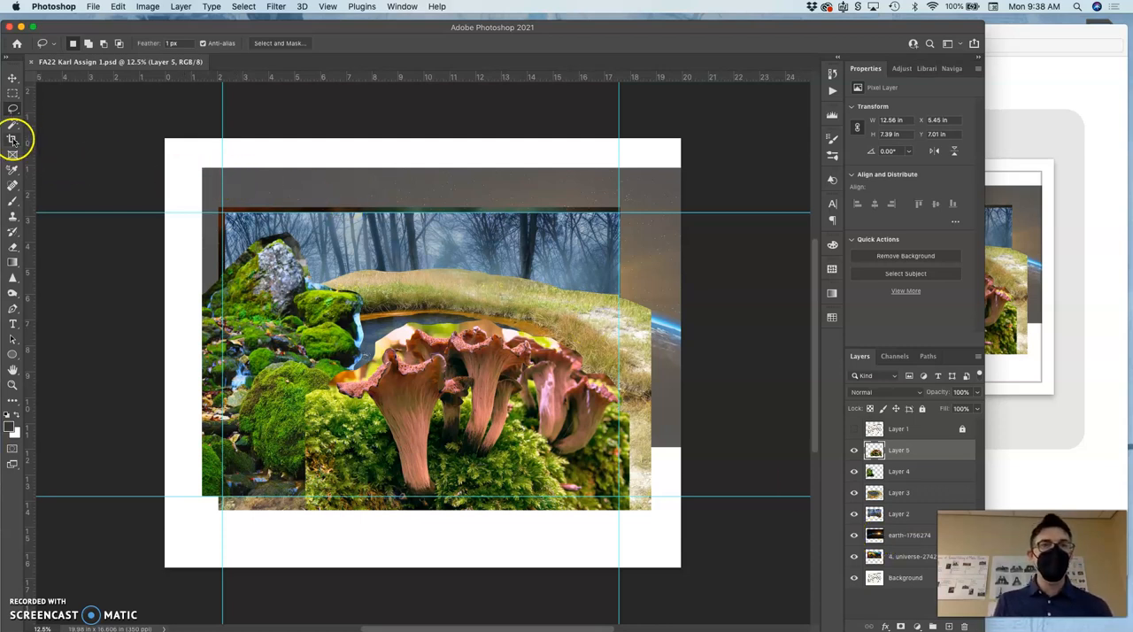
pyautogui.click(12, 142)
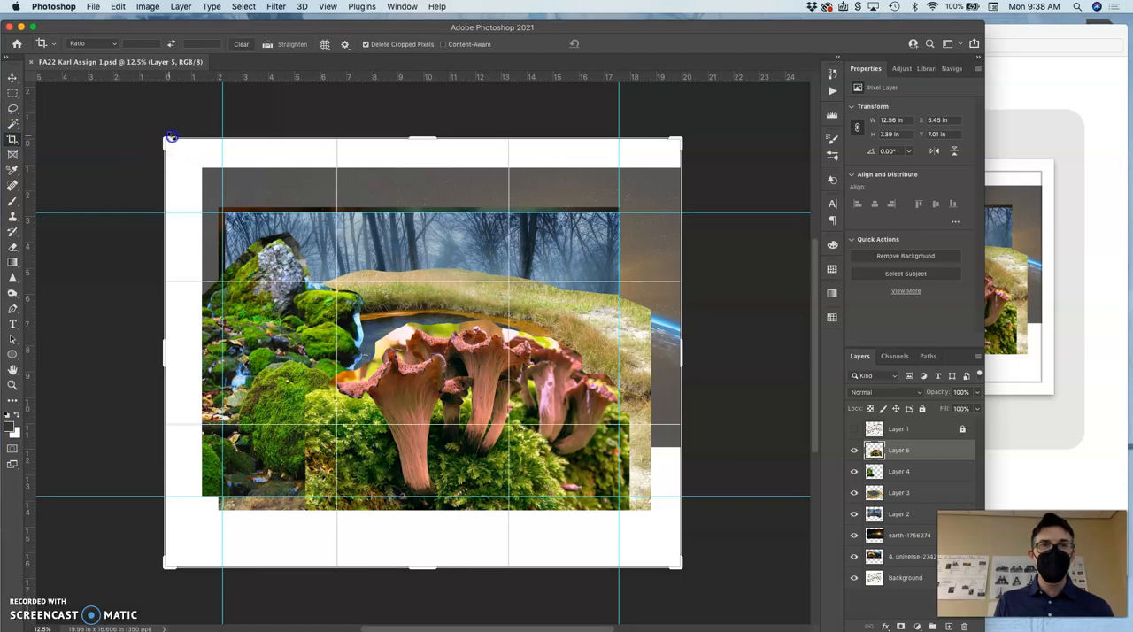
pyautogui.moveTo(171, 136); pyautogui.dragTo(188, 153)
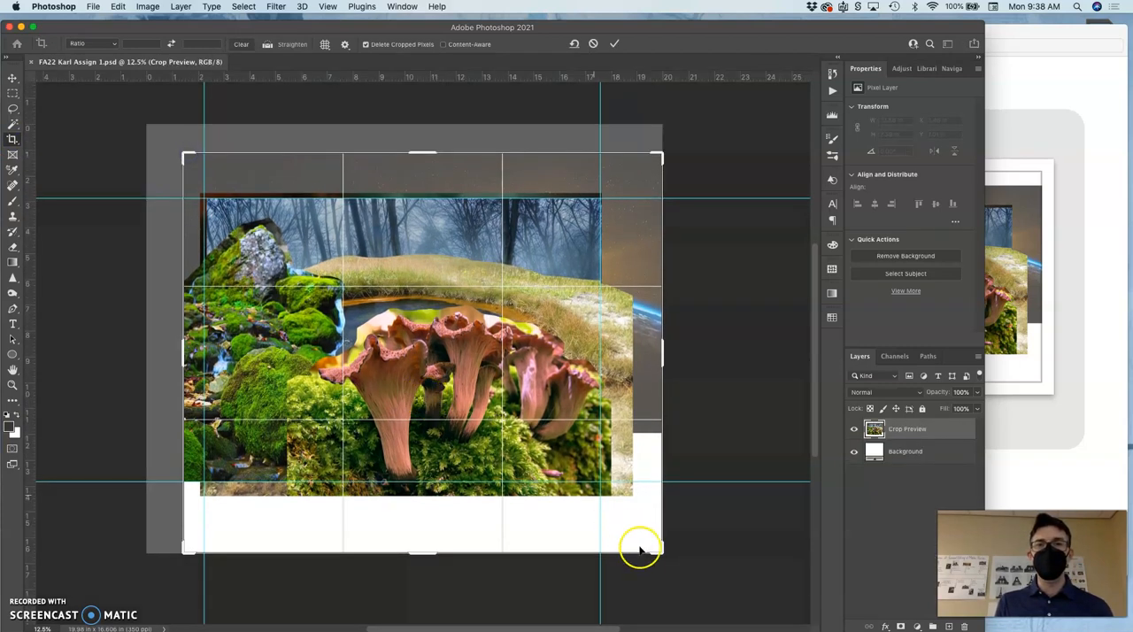
pyautogui.moveTo(640, 550); pyautogui.dragTo(658, 539)
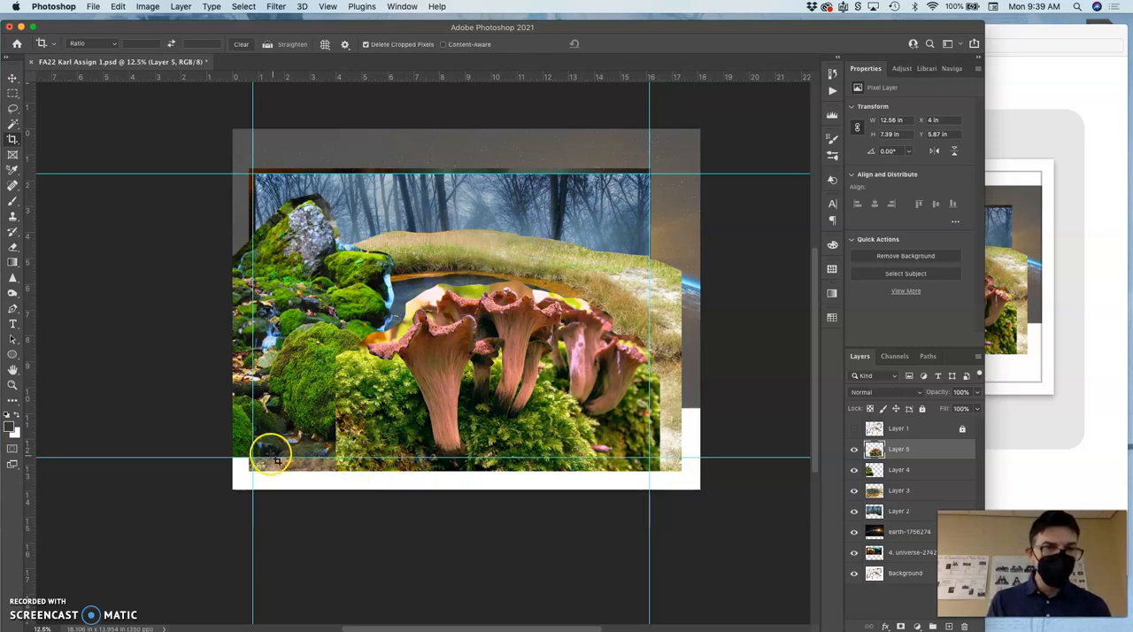
pyautogui.moveTo(634, 260)
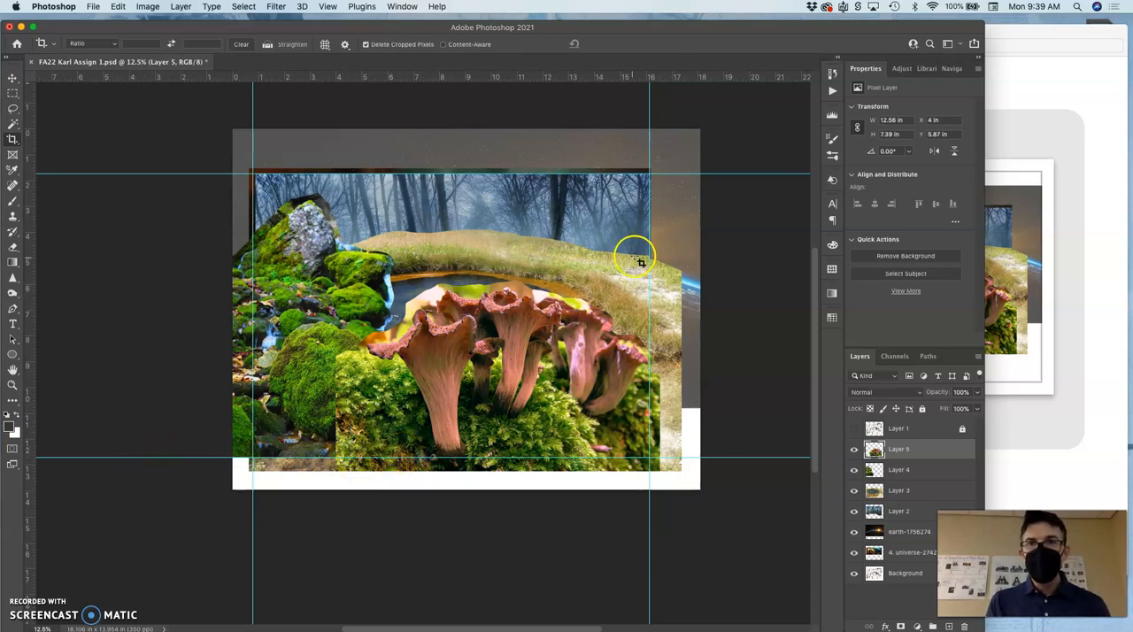
pyautogui.moveTo(687, 228)
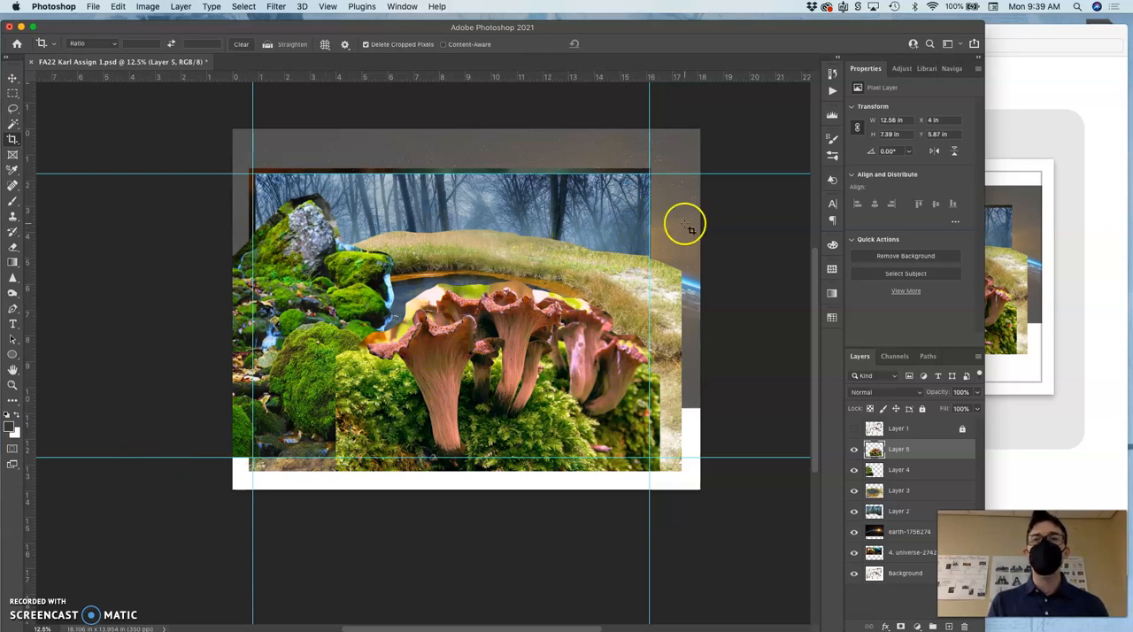
pyautogui.moveTo(664, 226)
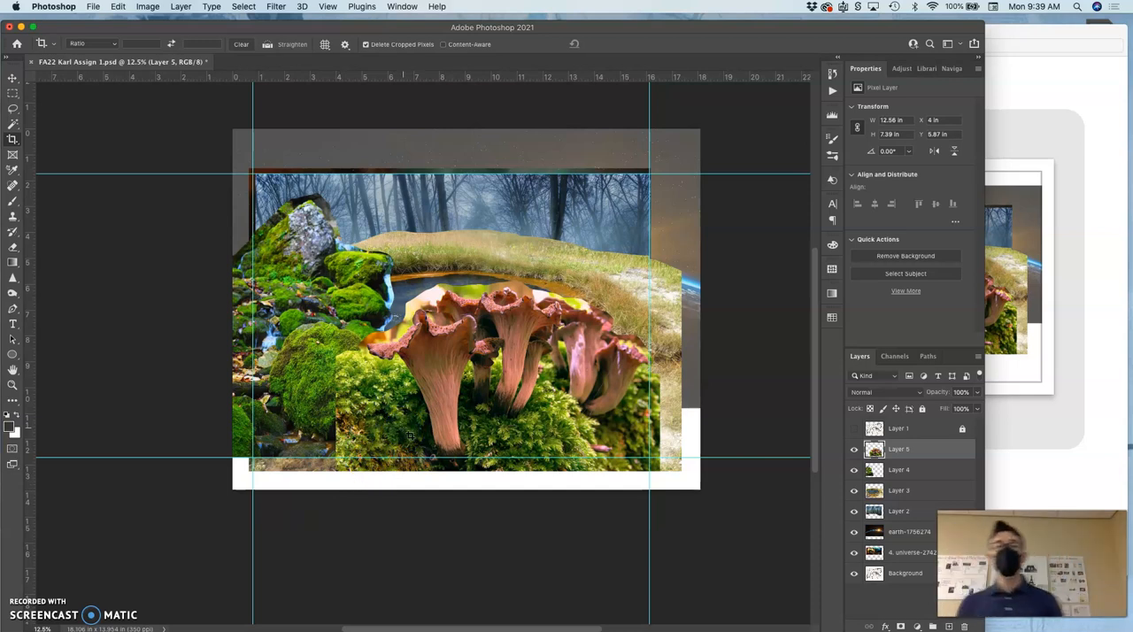
pyautogui.moveTo(710, 248)
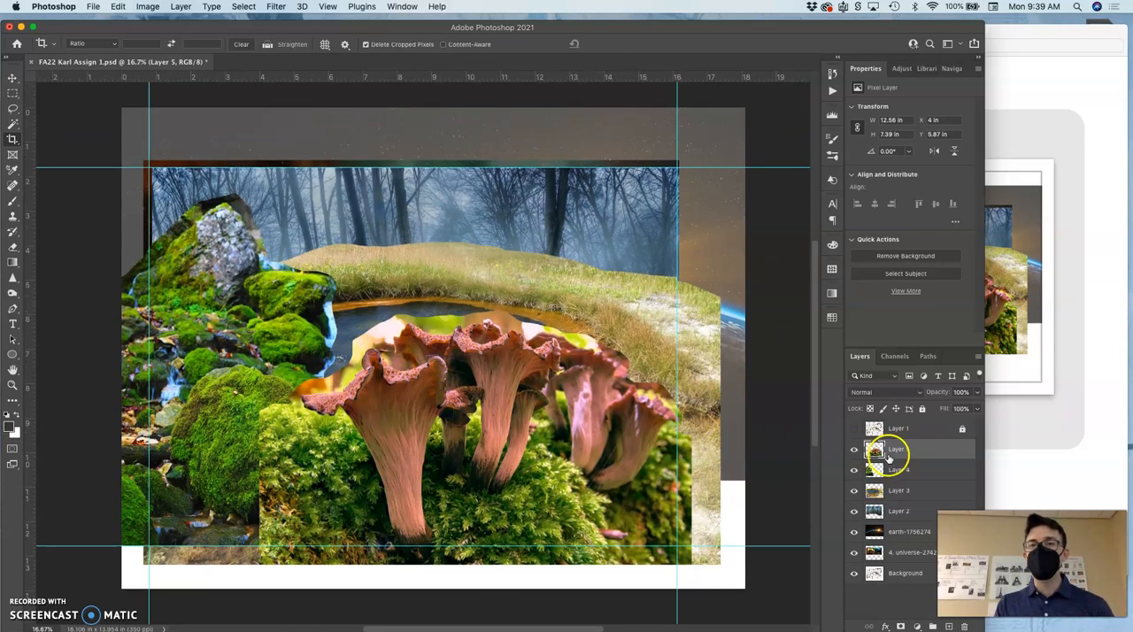
# Step: Apply Levels to Layer 4's rocks with midtones 1.13 and output white 238
pyautogui.click(907, 470)
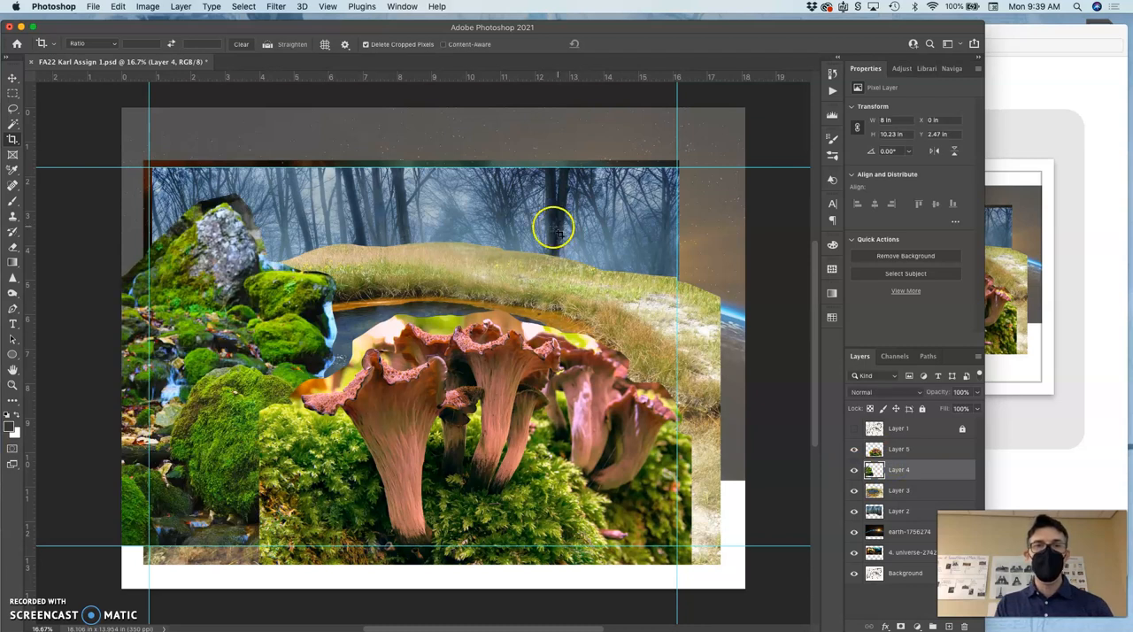
pyautogui.click(118, 6)
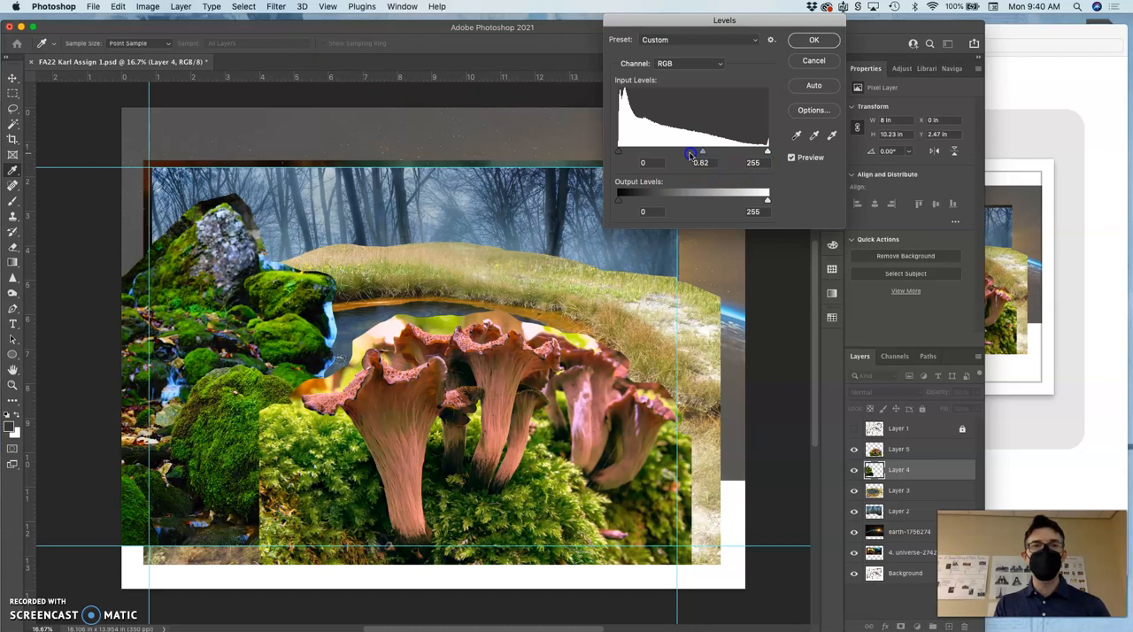
pyautogui.moveTo(693, 150); pyautogui.dragTo(686, 151)
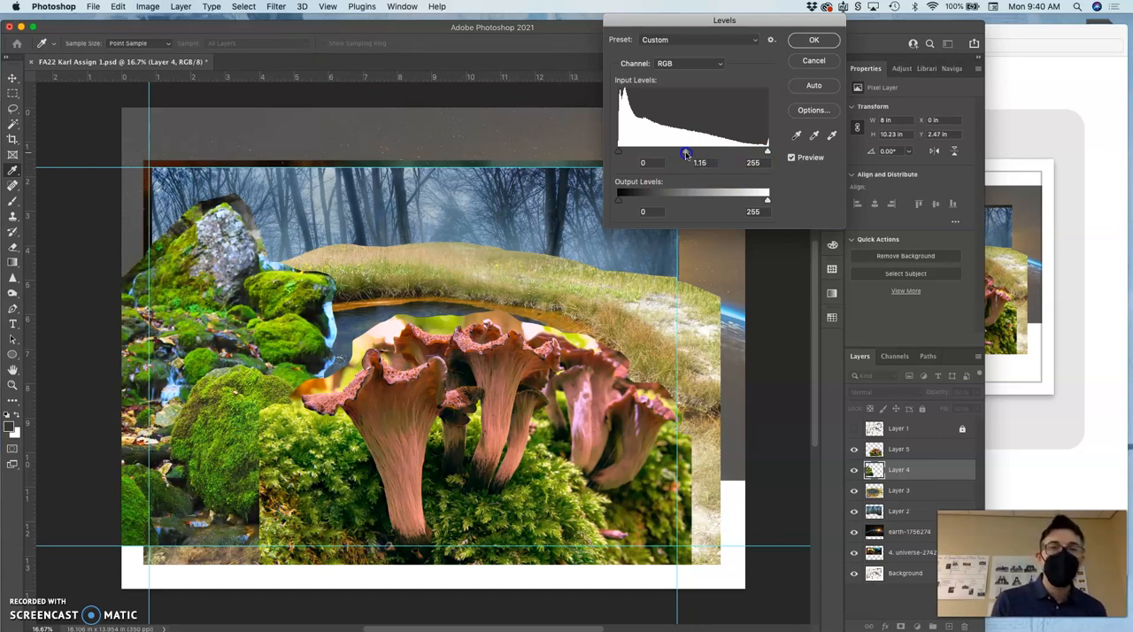
pyautogui.moveTo(687, 151); pyautogui.dragTo(685, 150)
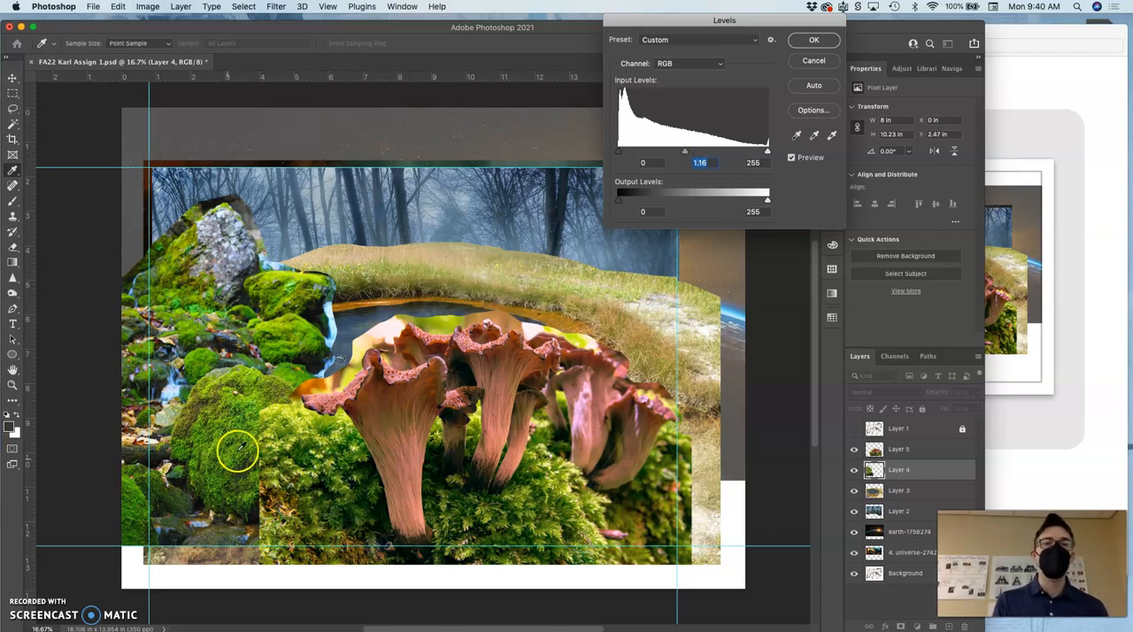
pyautogui.moveTo(198, 462)
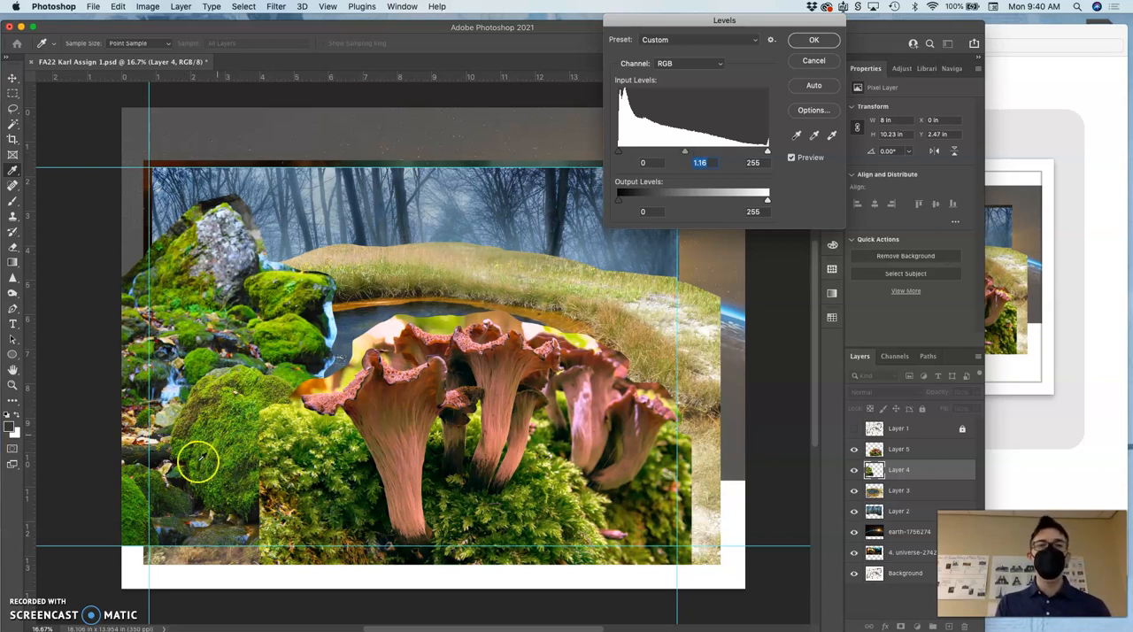
pyautogui.moveTo(609, 319)
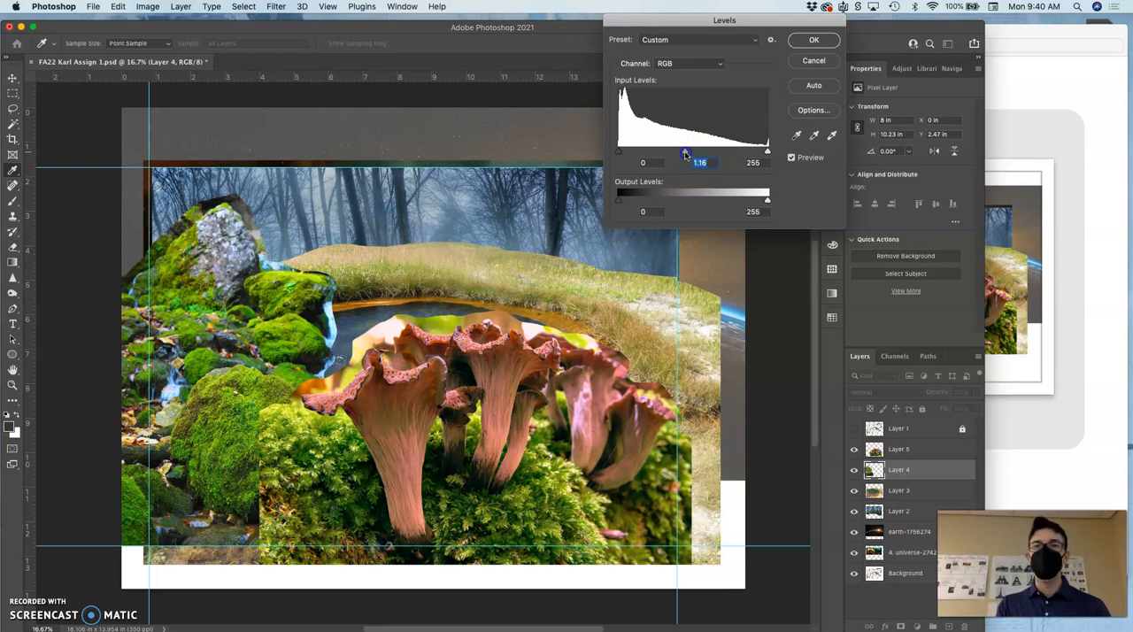
pyautogui.moveTo(689, 151); pyautogui.dragTo(686, 151)
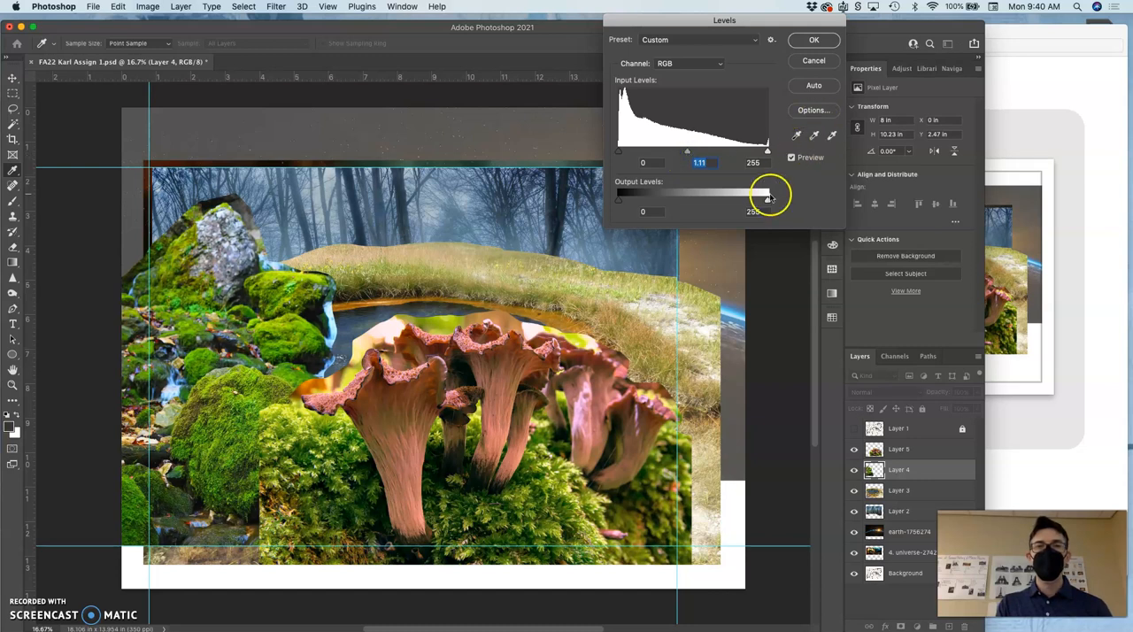
pyautogui.moveTo(768, 199); pyautogui.dragTo(763, 198)
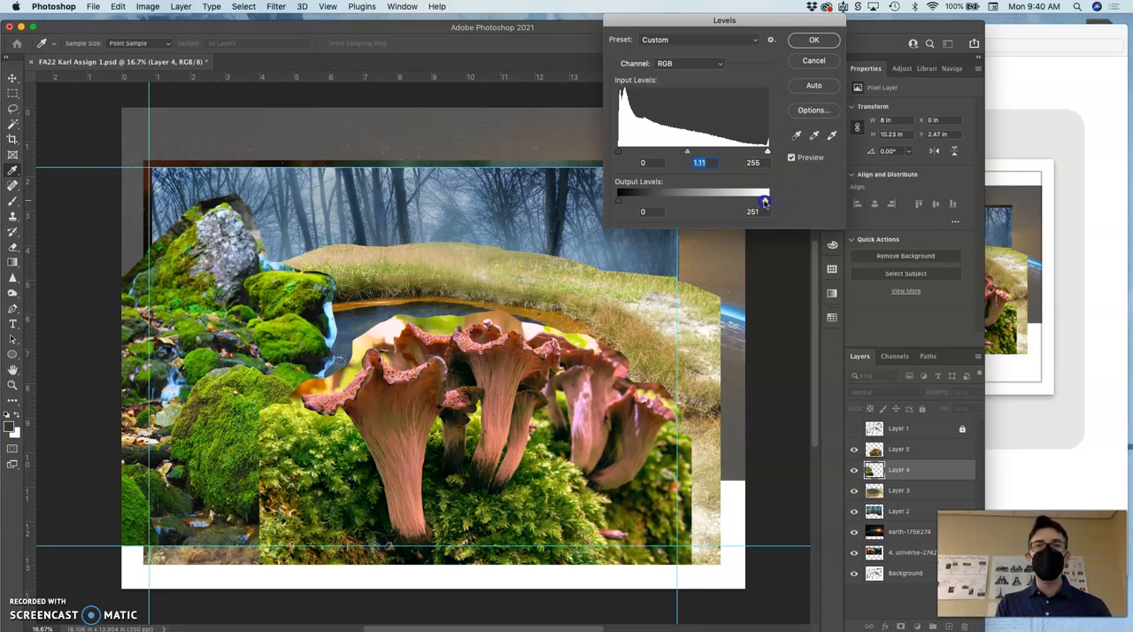
pyautogui.moveTo(766, 200); pyautogui.dragTo(758, 199)
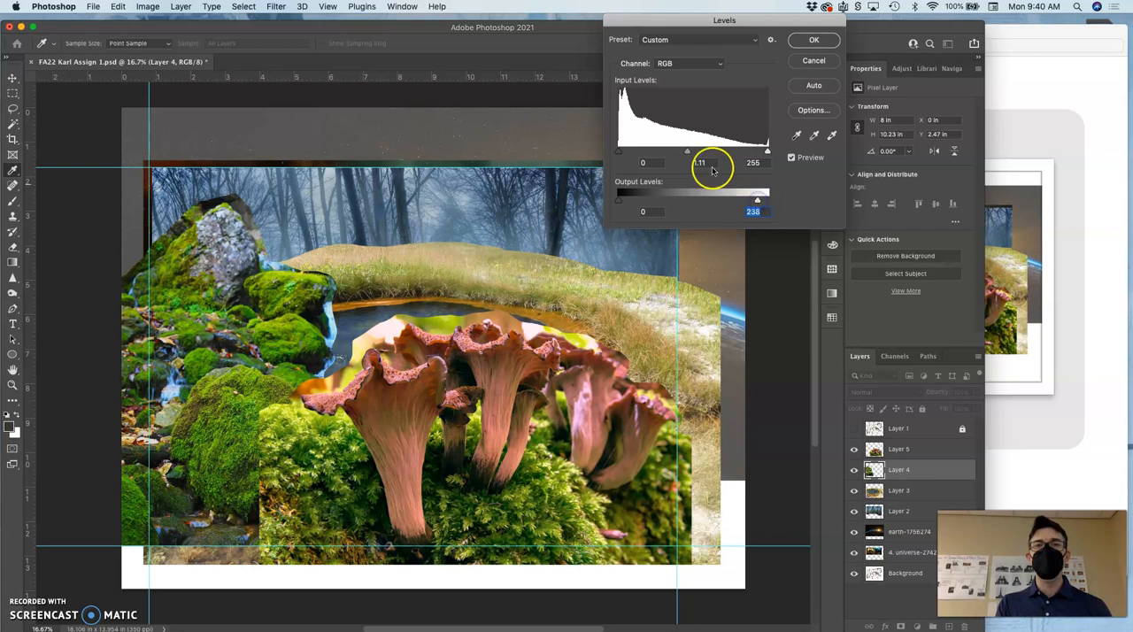
pyautogui.moveTo(712, 151); pyautogui.dragTo(687, 151)
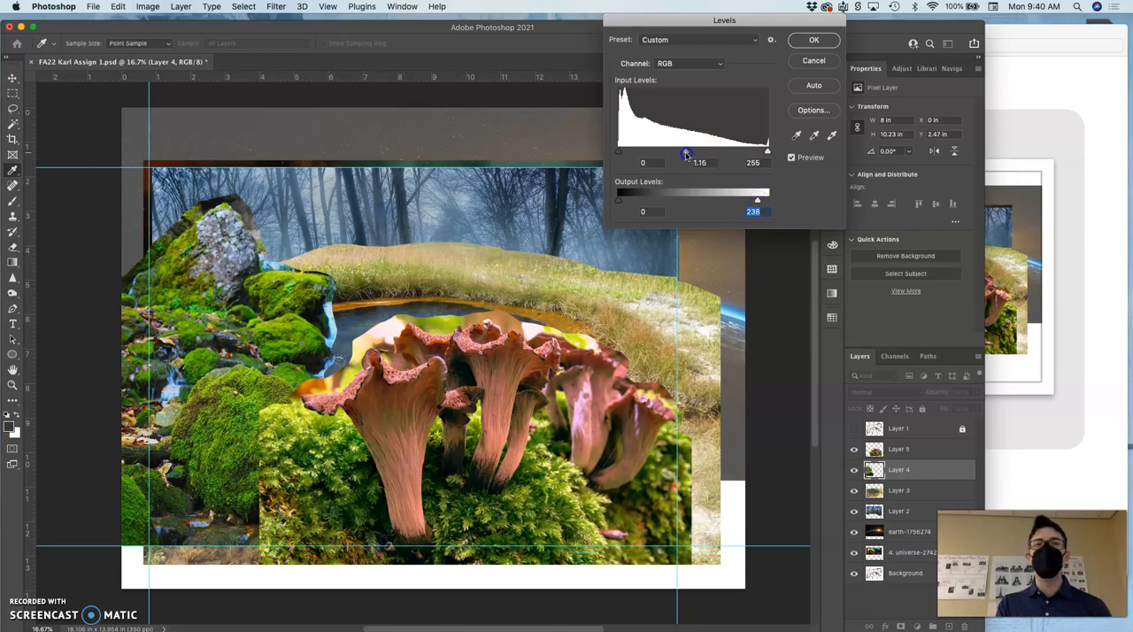
pyautogui.moveTo(692, 150); pyautogui.dragTo(689, 150)
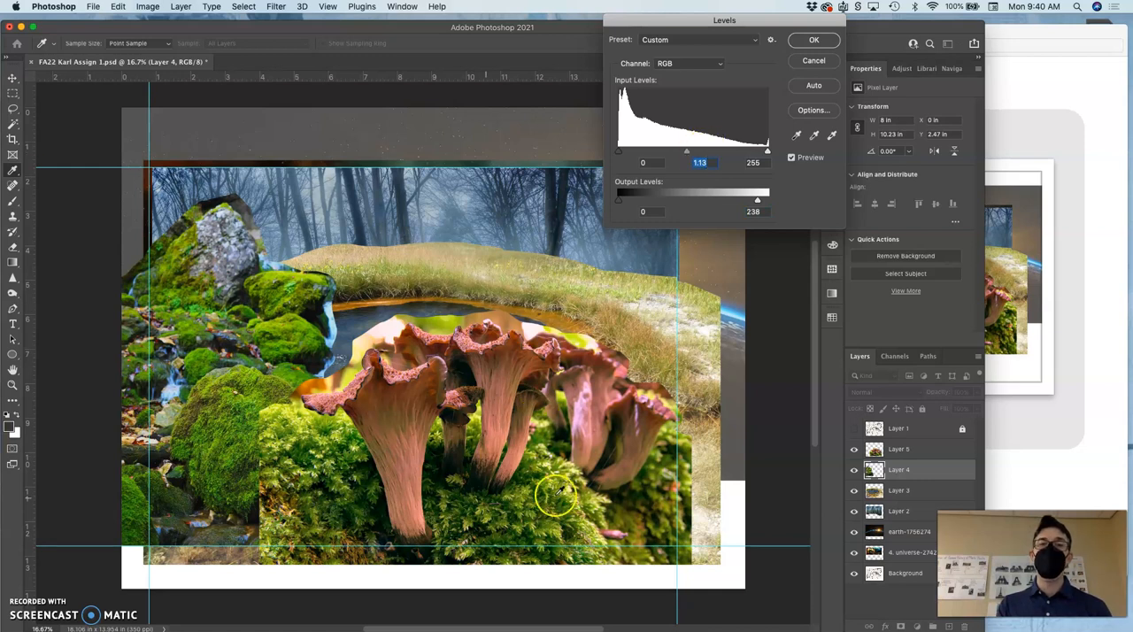
pyautogui.moveTo(814, 40)
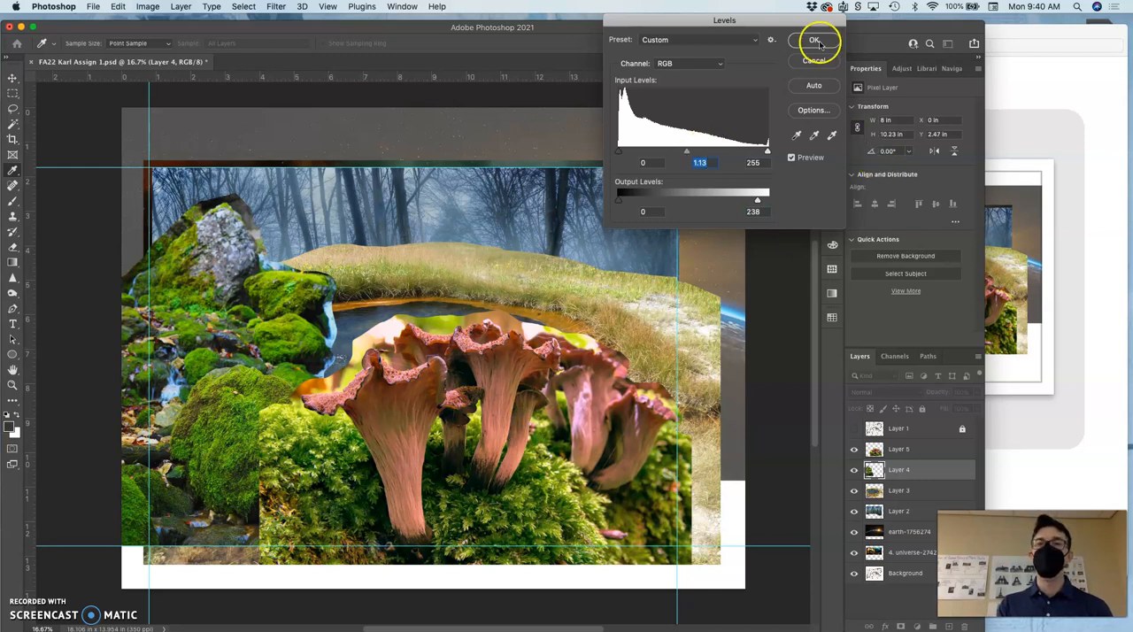
pyautogui.click(815, 40)
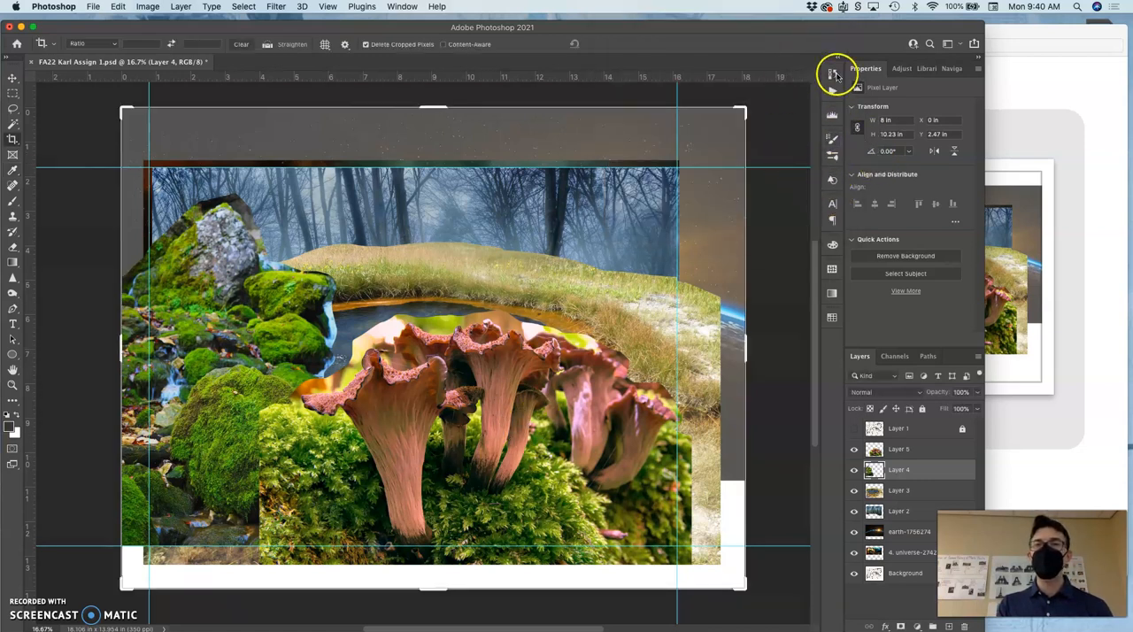
# Step: Show the History panel, where Levels is the latest recorded state
pyautogui.click(833, 74)
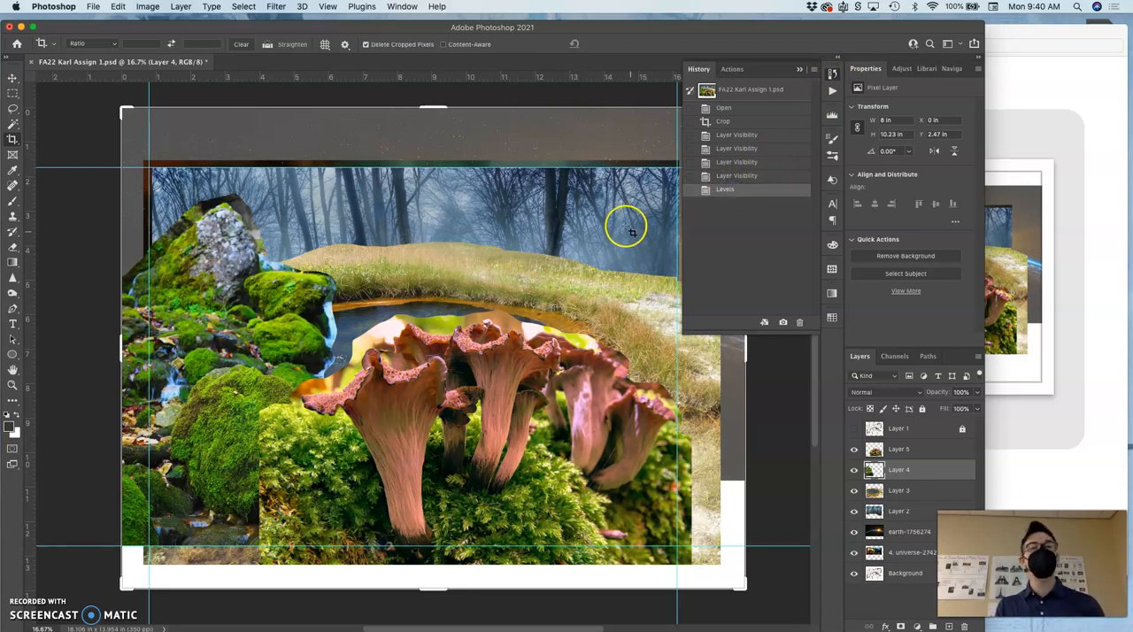
pyautogui.click(142, 6)
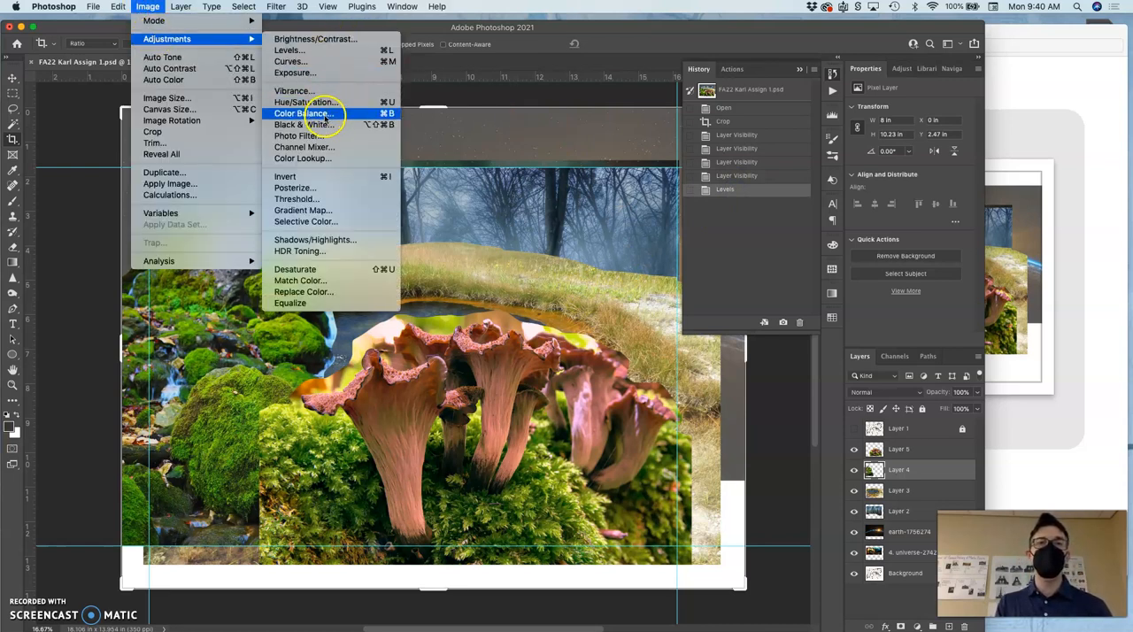
# Step: Colour-balance Layer 4 with midtones +24/-10/-10 and shadows -11/0/+10
pyautogui.click(303, 114)
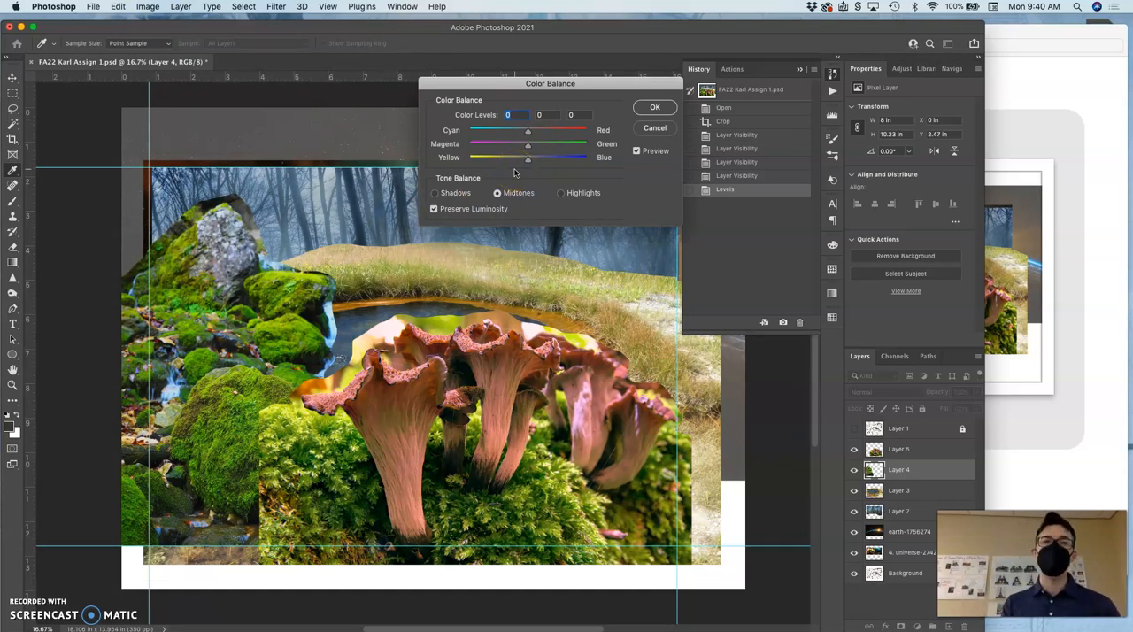
pyautogui.moveTo(513, 281)
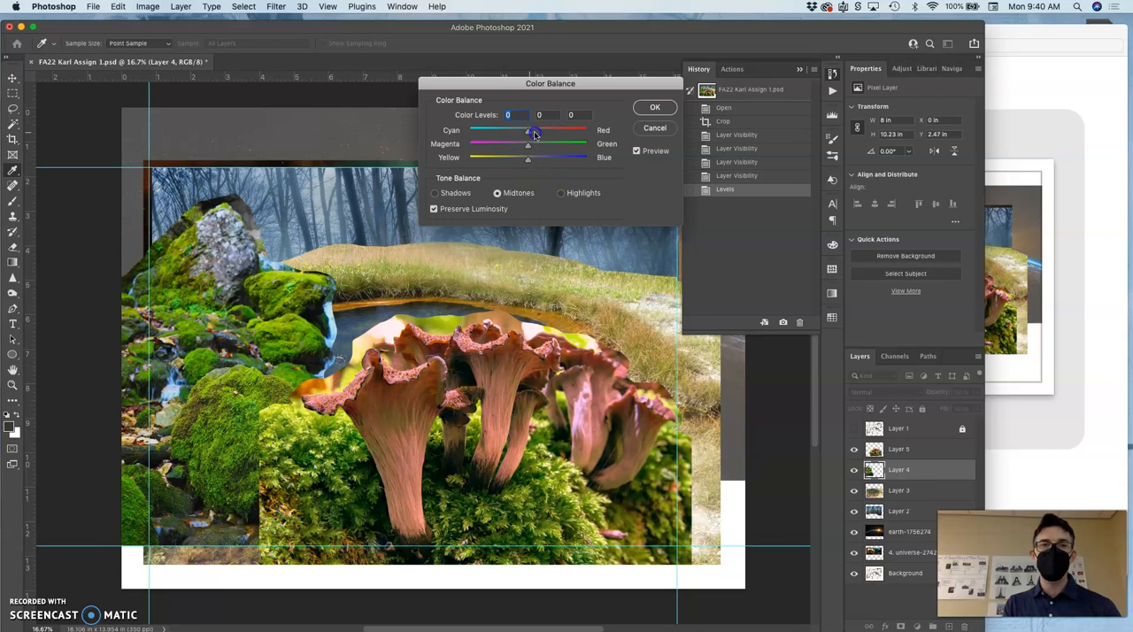
pyautogui.moveTo(529, 130); pyautogui.dragTo(544, 130)
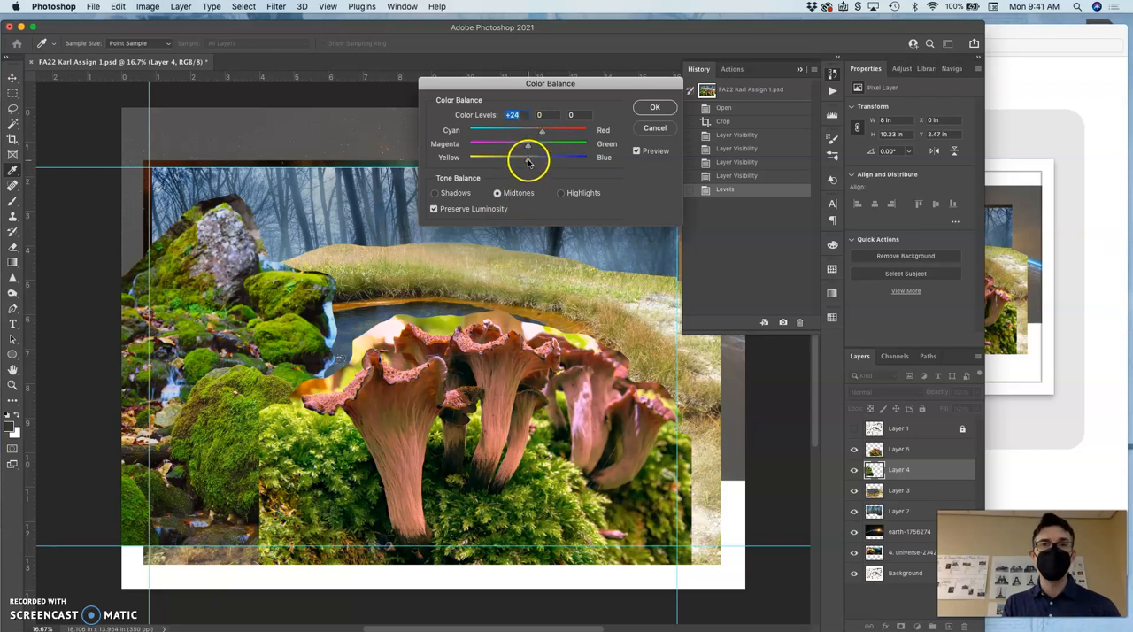
pyautogui.moveTo(529, 157); pyautogui.dragTo(518, 157)
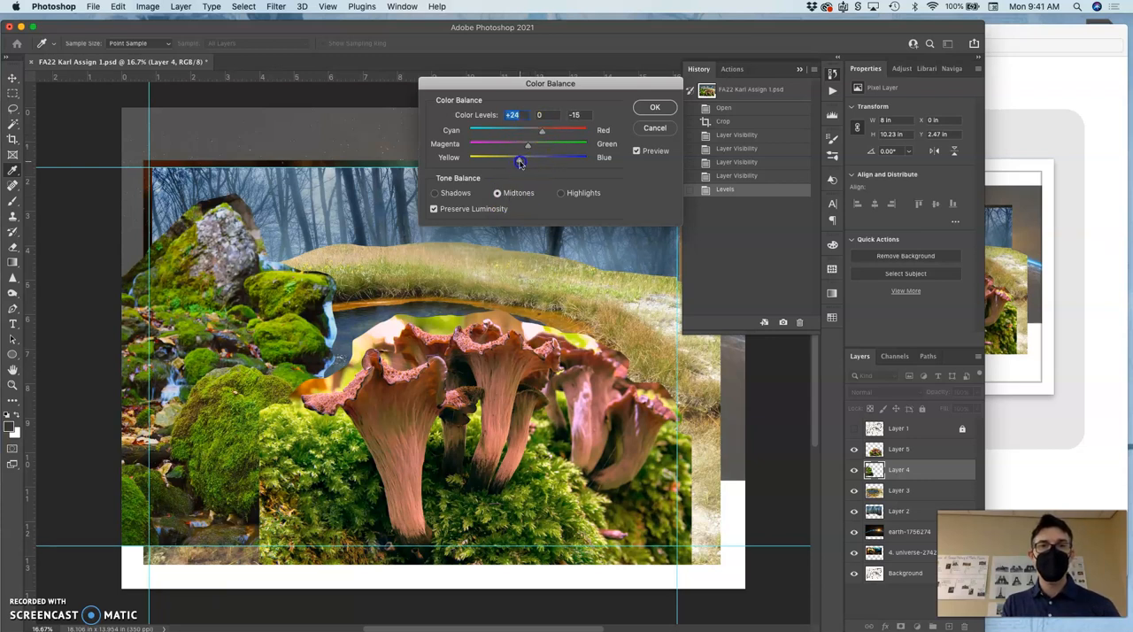
pyautogui.moveTo(520, 161); pyautogui.dragTo(523, 161)
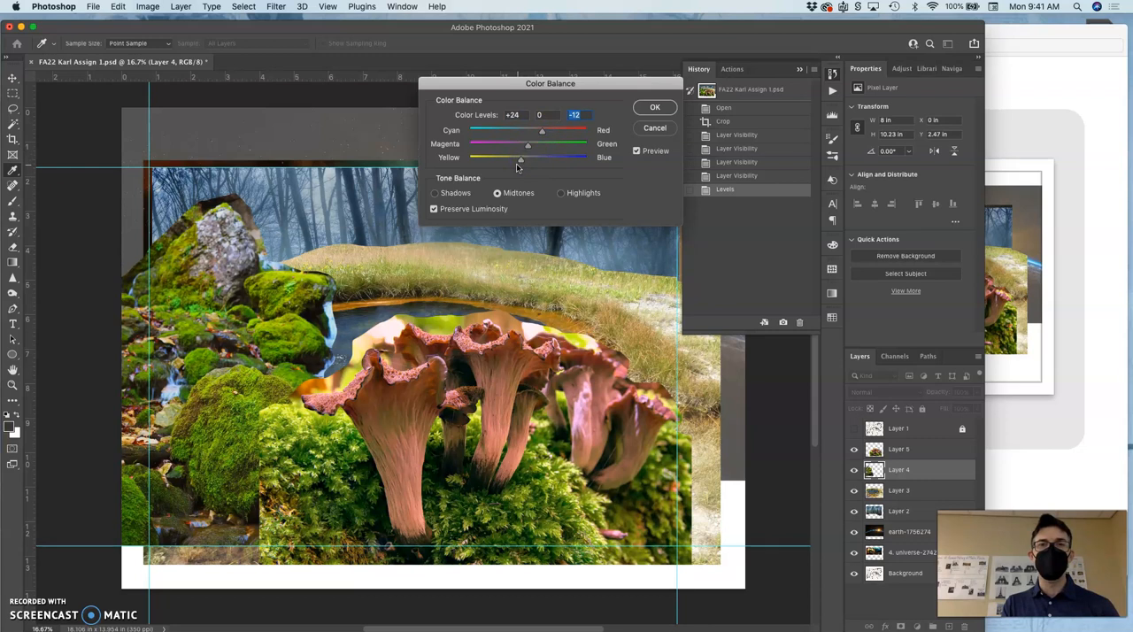
pyautogui.moveTo(520, 156); pyautogui.dragTo(523, 156)
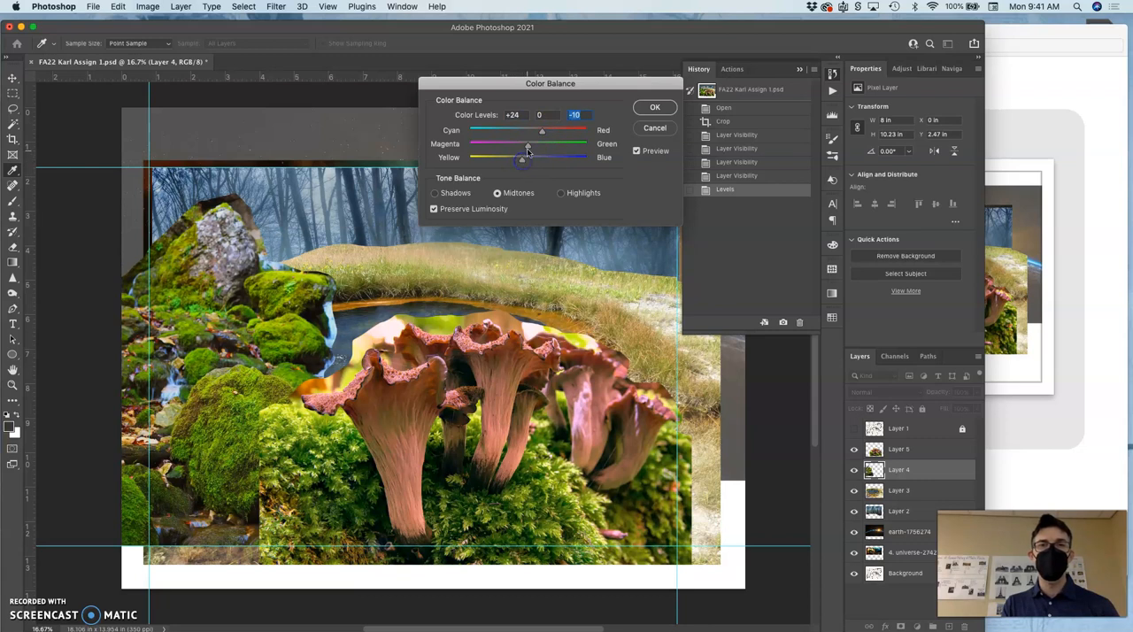
pyautogui.moveTo(529, 145); pyautogui.dragTo(521, 145)
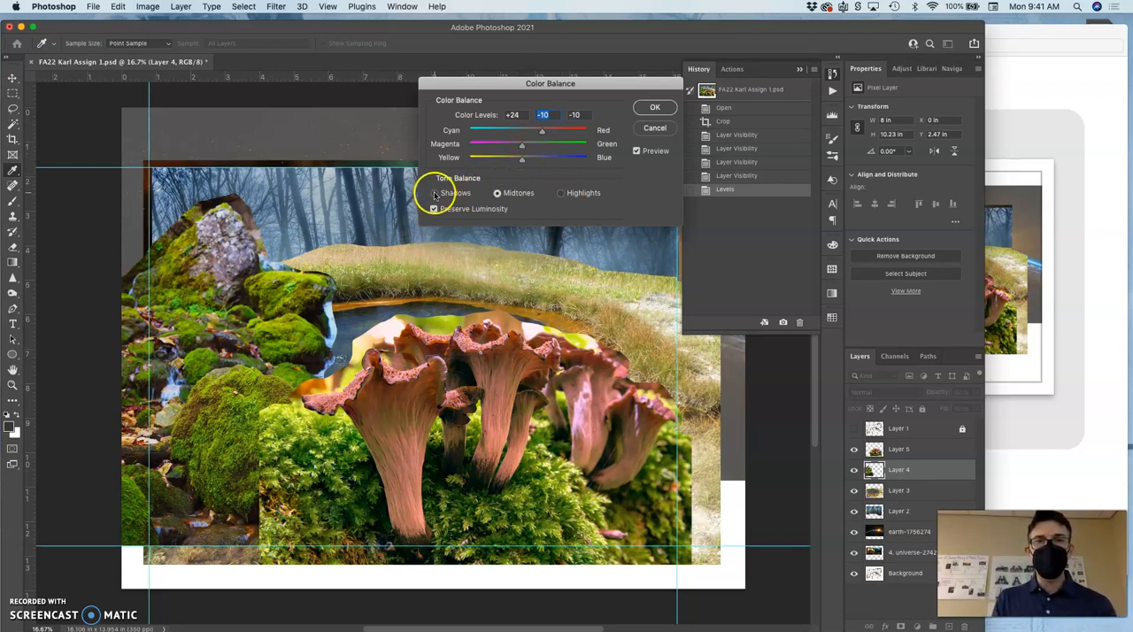
pyautogui.moveTo(523, 157); pyautogui.dragTo(532, 158)
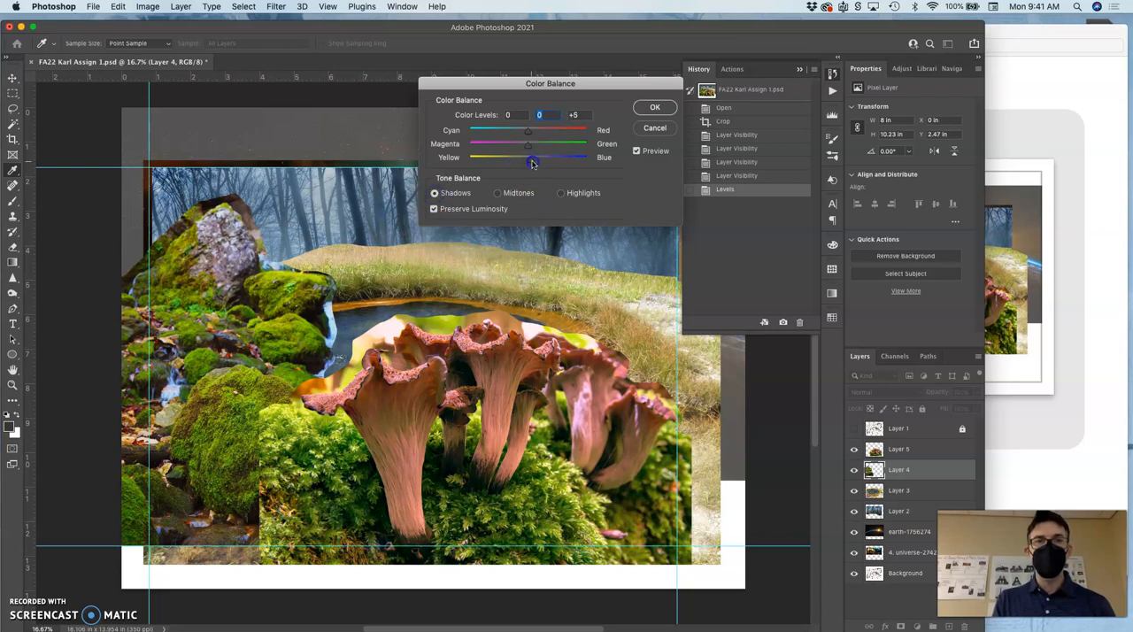
pyautogui.moveTo(528, 130); pyautogui.dragTo(534, 130)
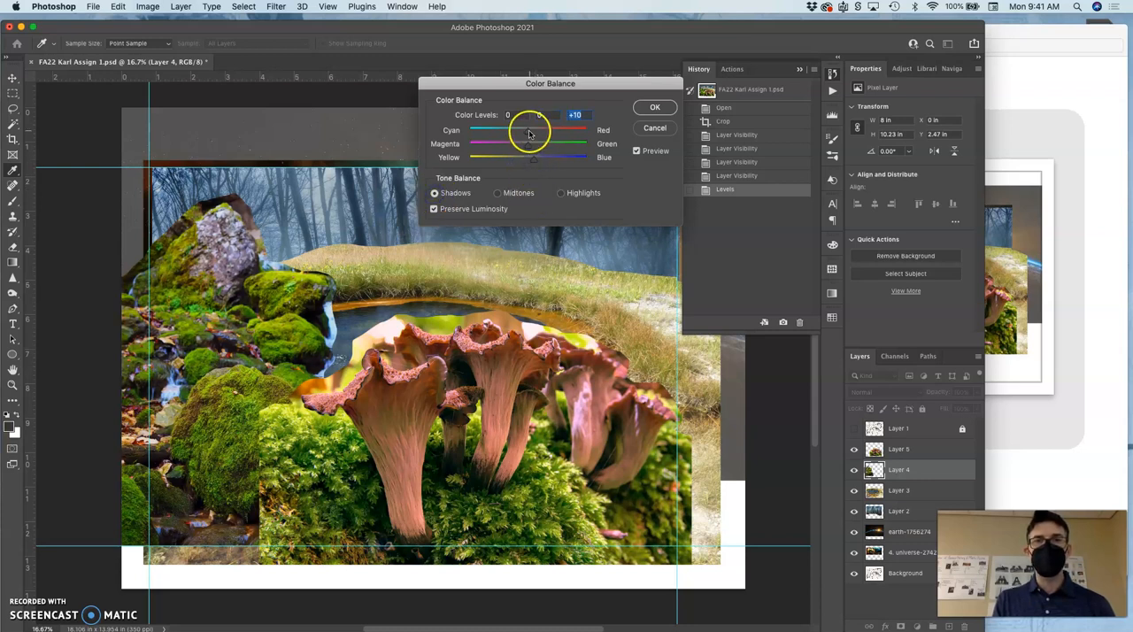
pyautogui.moveTo(531, 130); pyautogui.dragTo(523, 130)
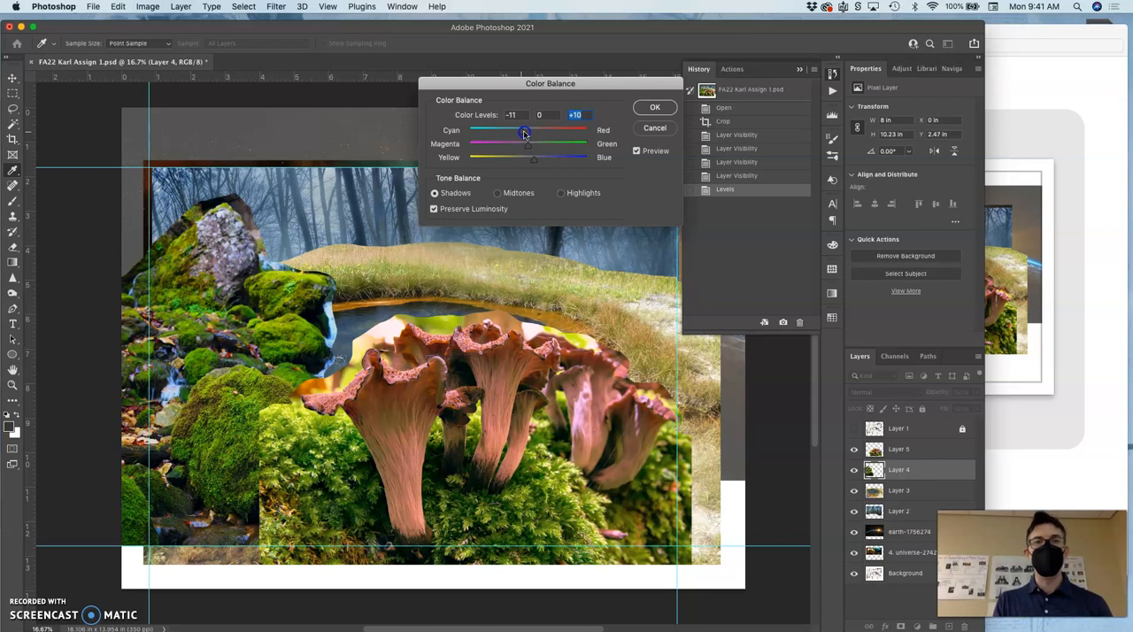
pyautogui.click(654, 107)
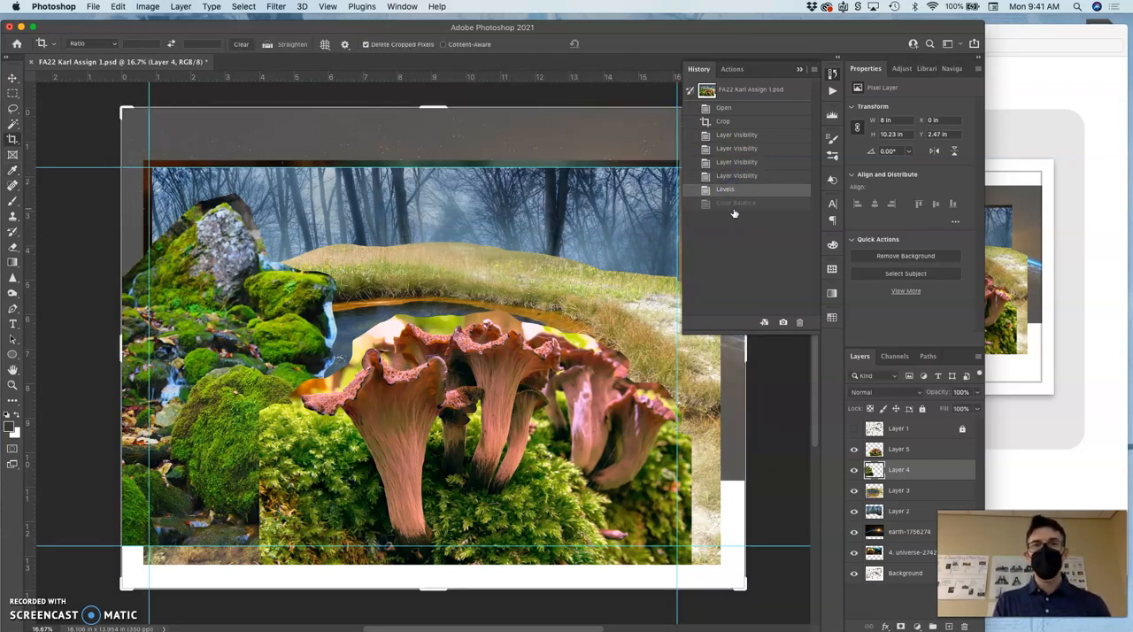
# Step: Toggle the Levels and Color Balance history states, keeping Color Balance active
pyautogui.click(734, 203)
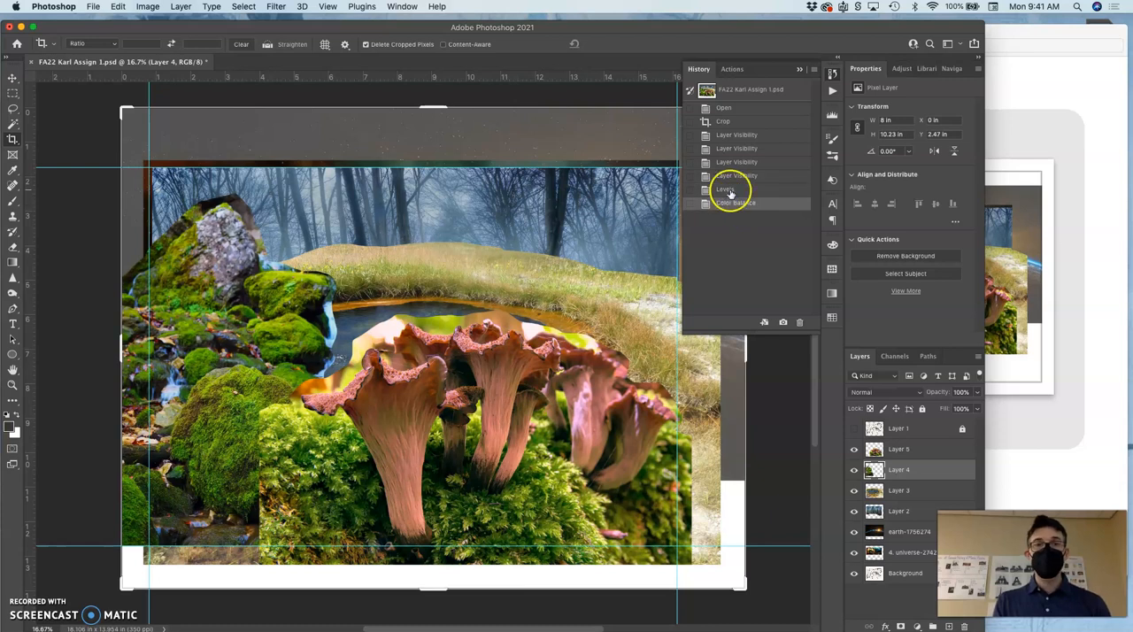
pyautogui.click(735, 203)
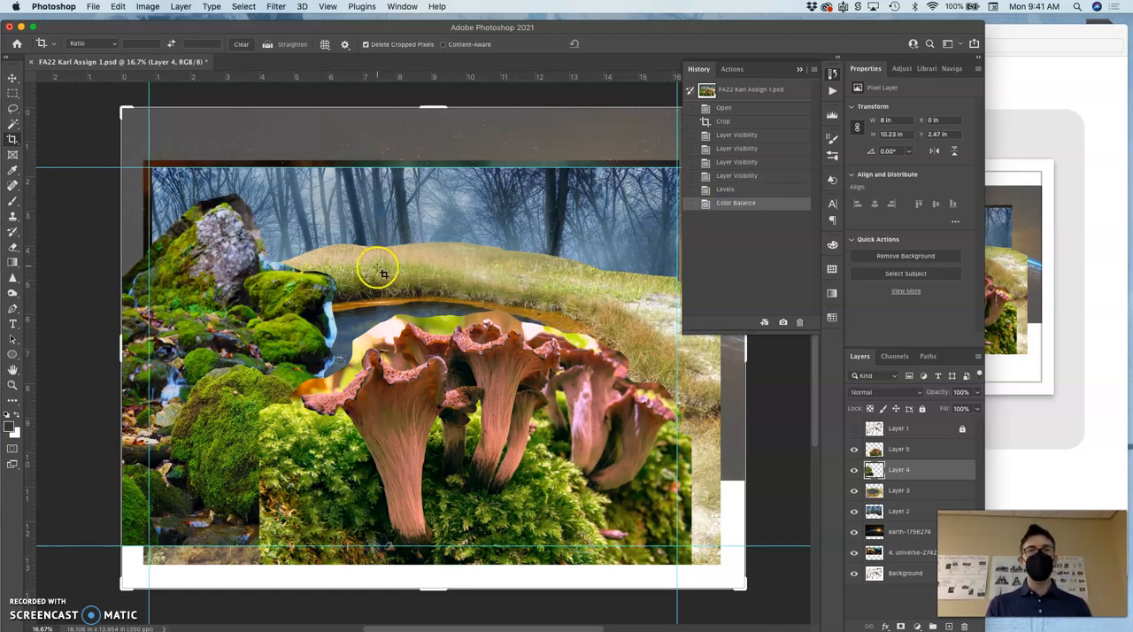
pyautogui.moveTo(219, 279)
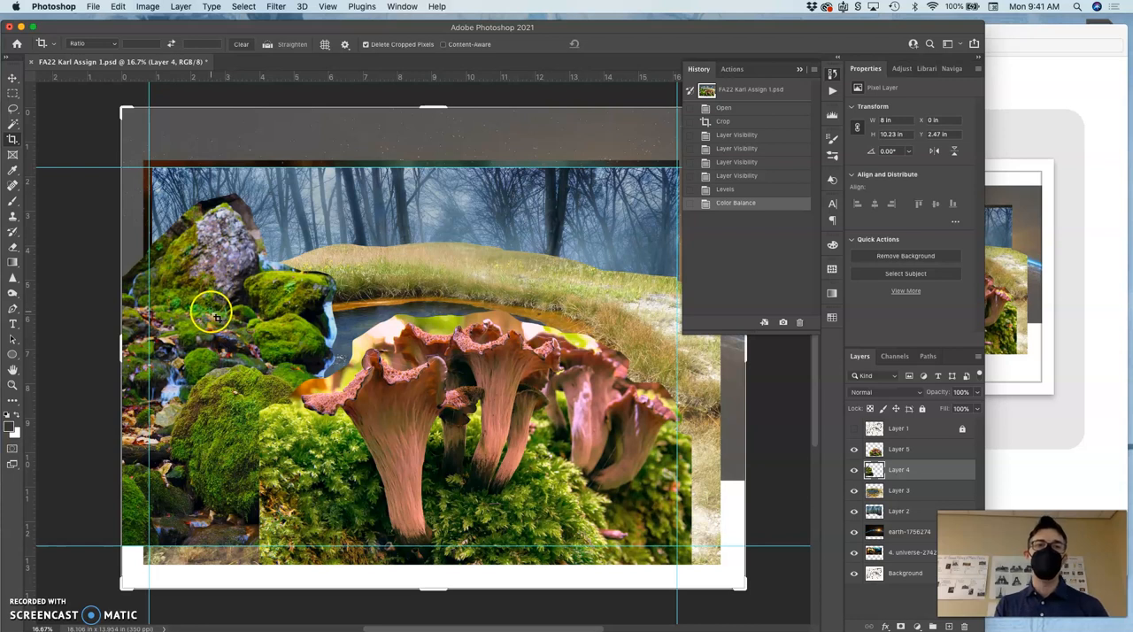
pyautogui.moveTo(207, 512)
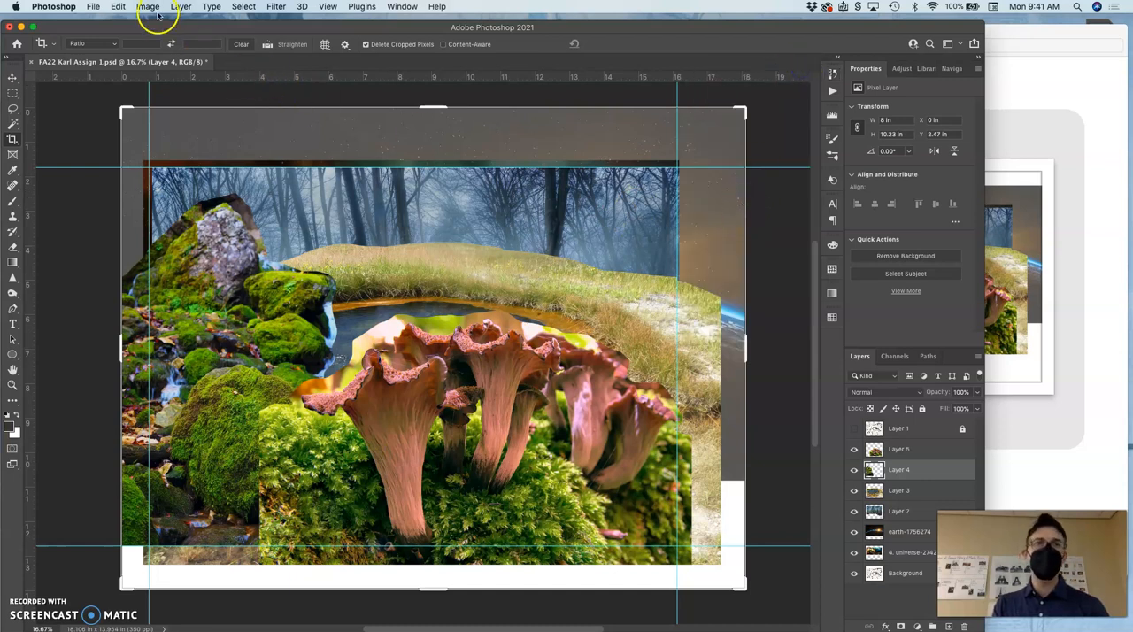
# Step: Apply Hue/Saturation to Layer 4's rocks with hue -2 and saturation -7
pyautogui.click(149, 6)
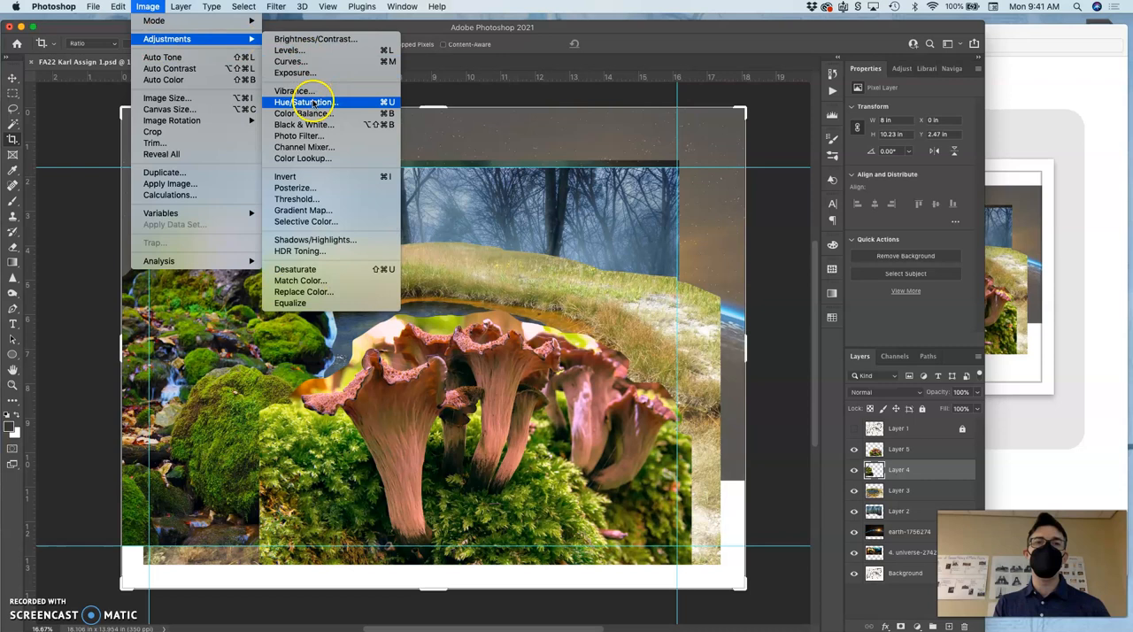
pyautogui.click(306, 101)
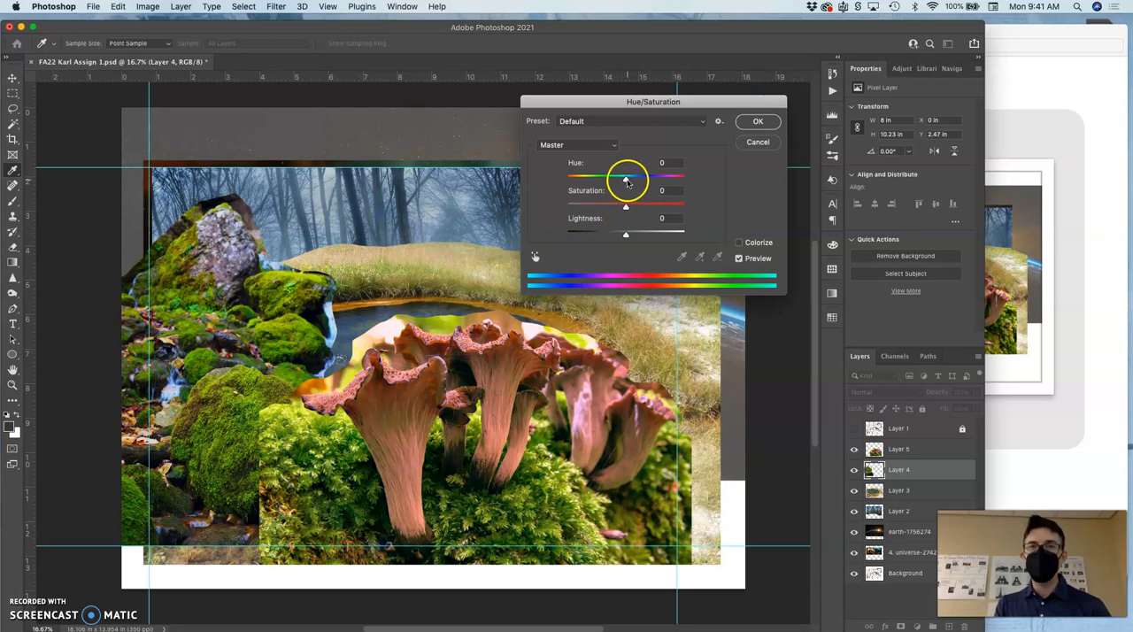
pyautogui.moveTo(626, 177); pyautogui.dragTo(631, 177)
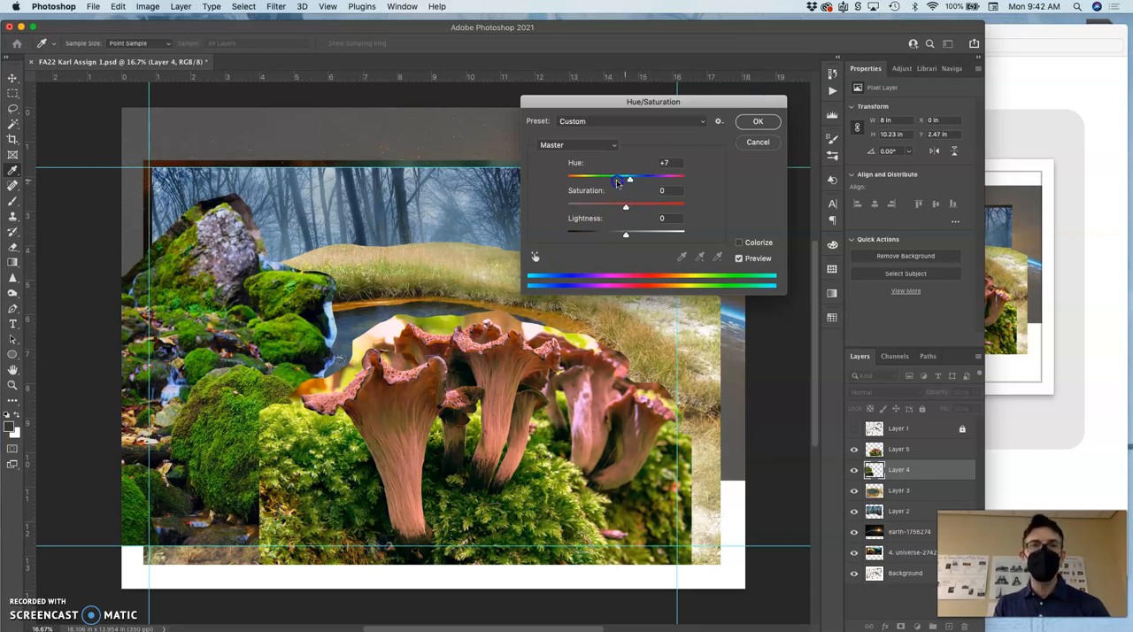
pyautogui.moveTo(630, 178); pyautogui.dragTo(623, 178)
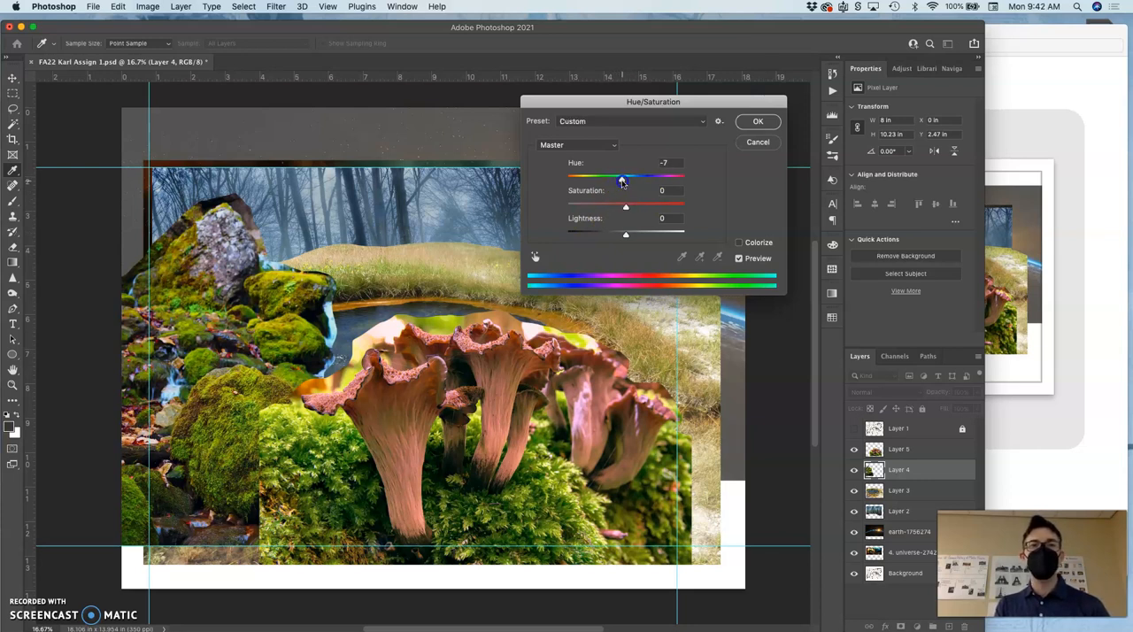
pyautogui.moveTo(621, 175); pyautogui.dragTo(626, 175)
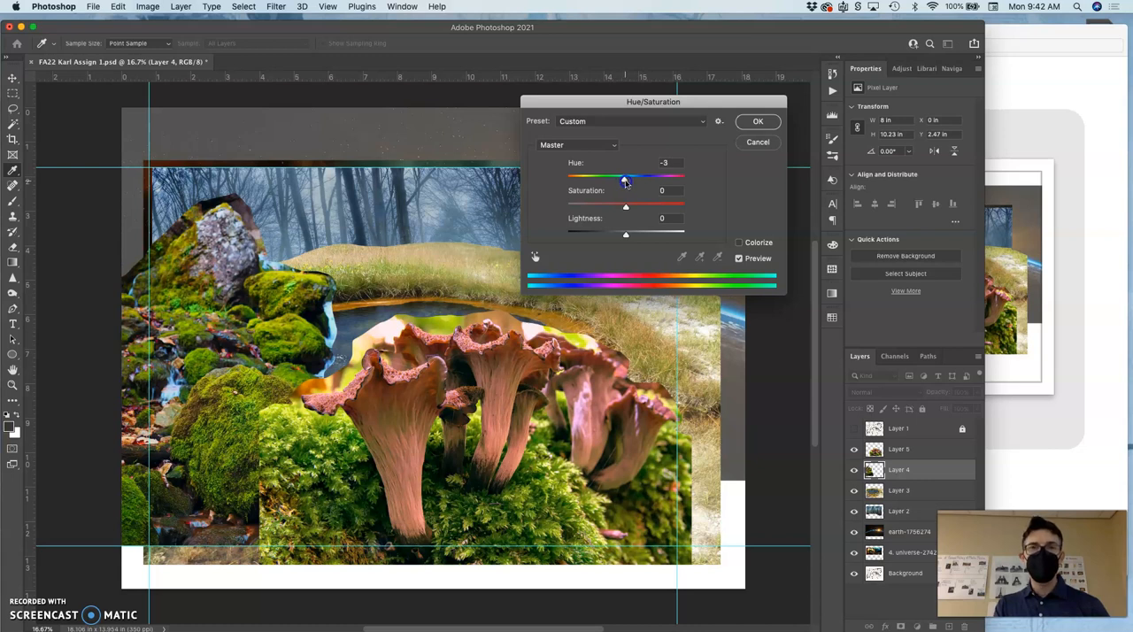
pyautogui.moveTo(625, 179); pyautogui.dragTo(627, 179)
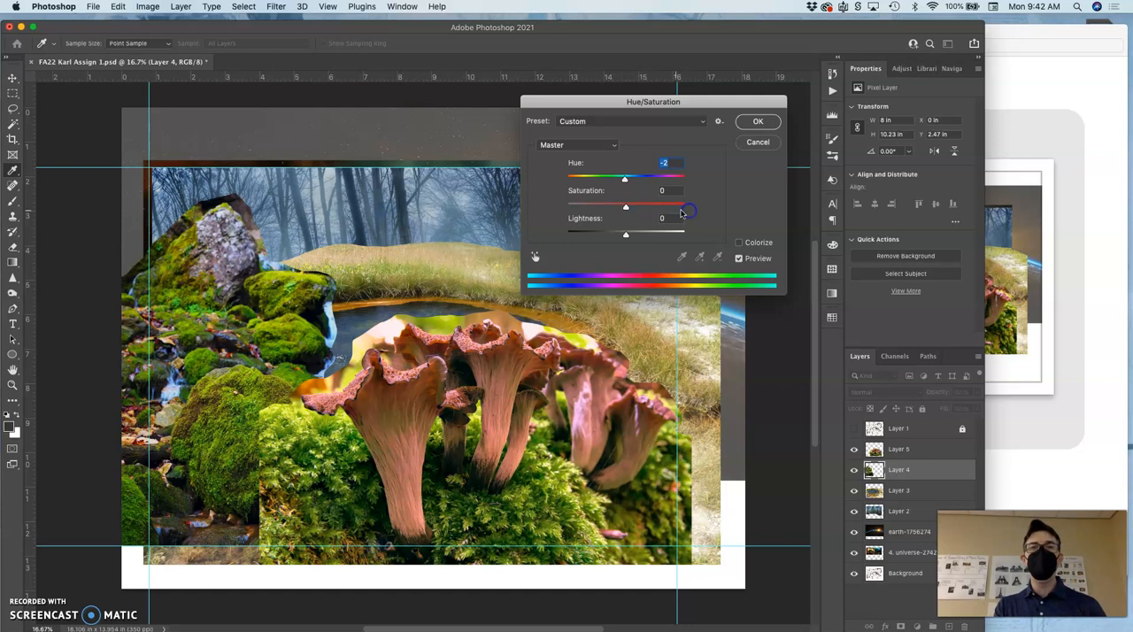
pyautogui.moveTo(626, 205); pyautogui.dragTo(701, 205)
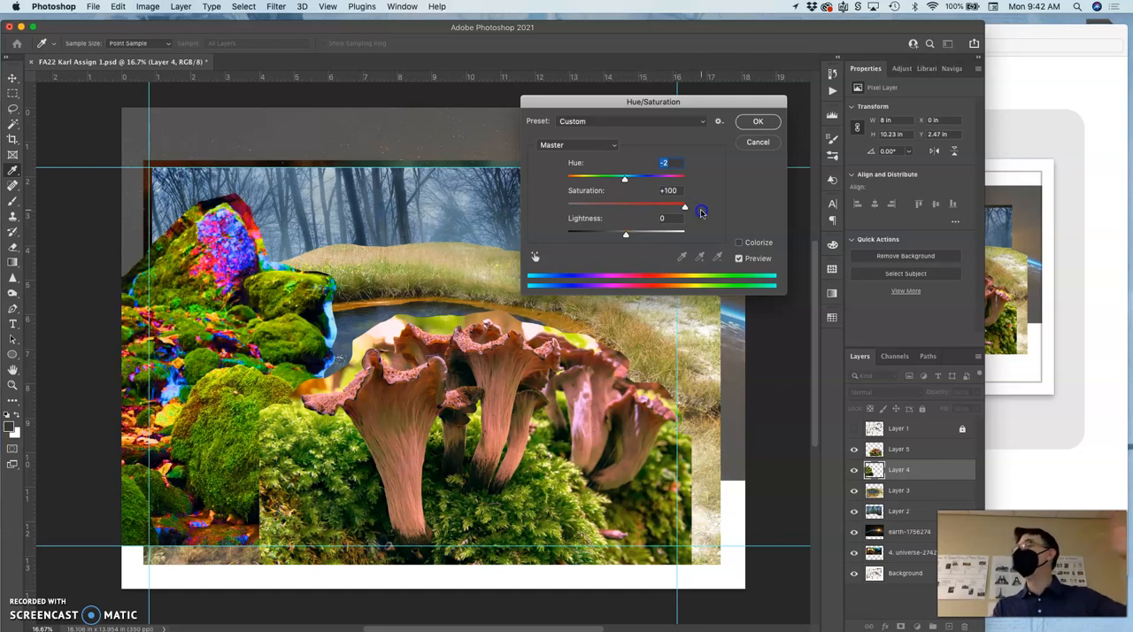
pyautogui.moveTo(684, 205); pyautogui.dragTo(655, 206)
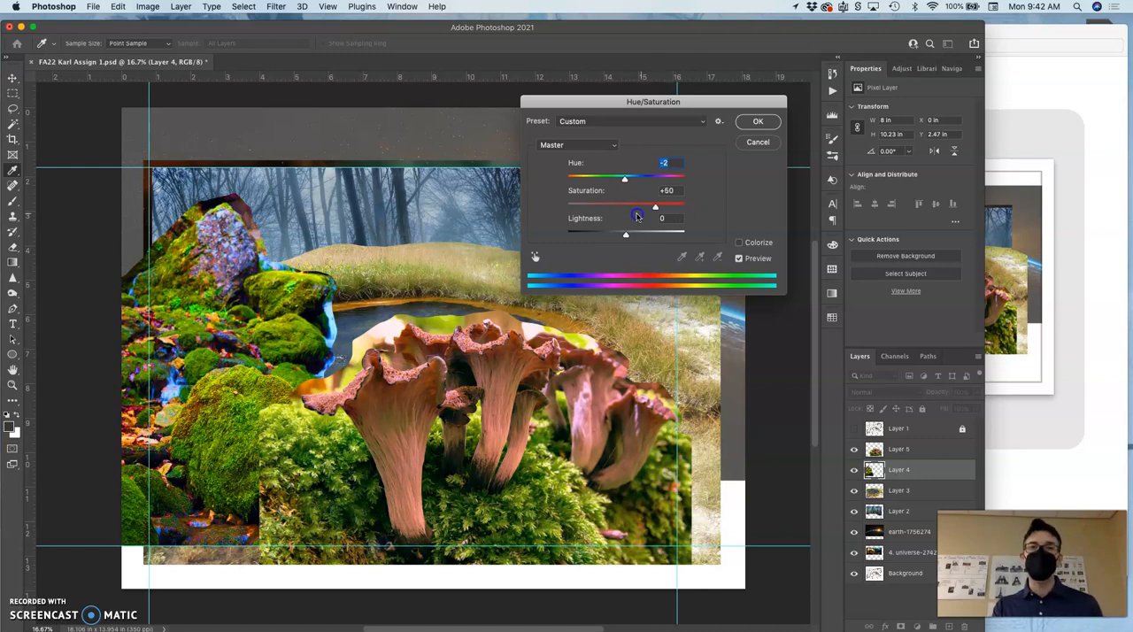
pyautogui.moveTo(655, 204); pyautogui.dragTo(624, 204)
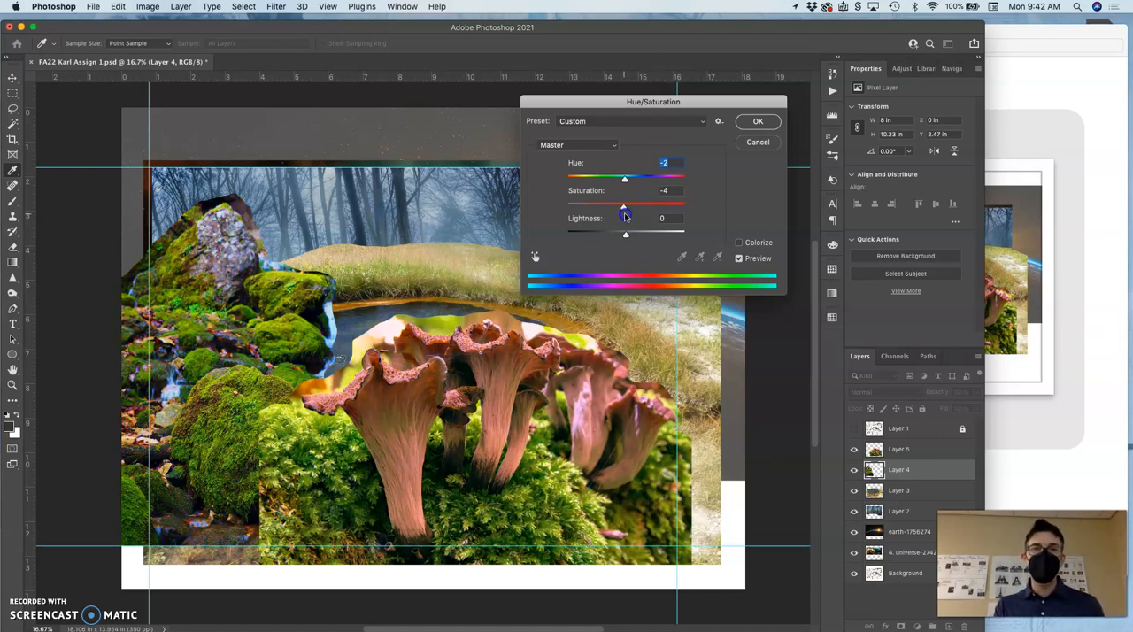
pyautogui.moveTo(624, 207); pyautogui.dragTo(622, 207)
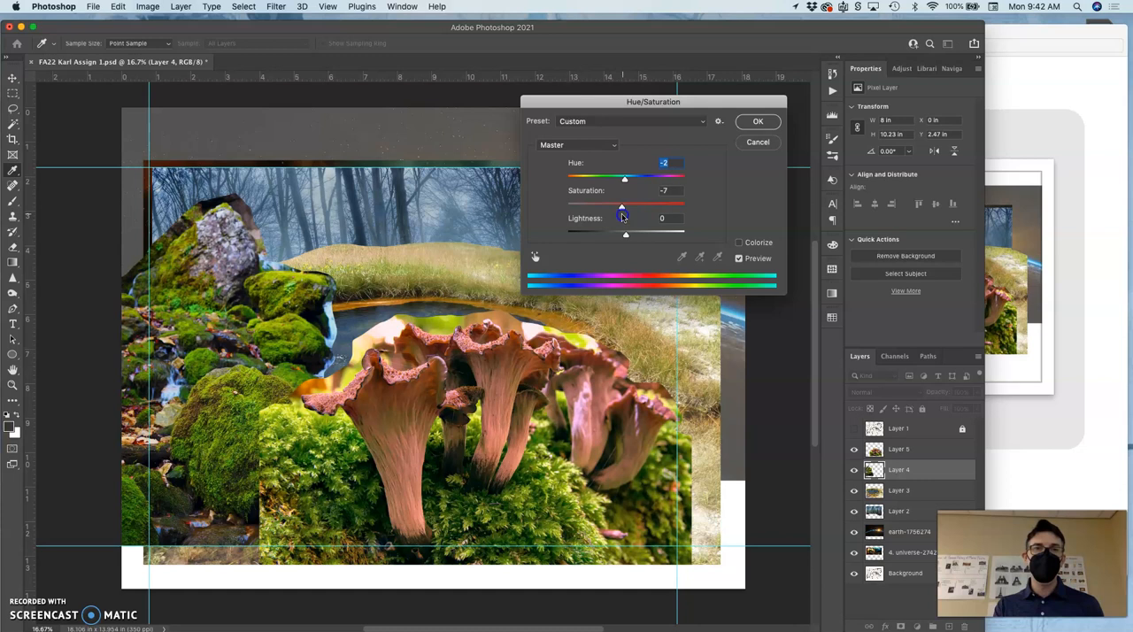
pyautogui.click(758, 121)
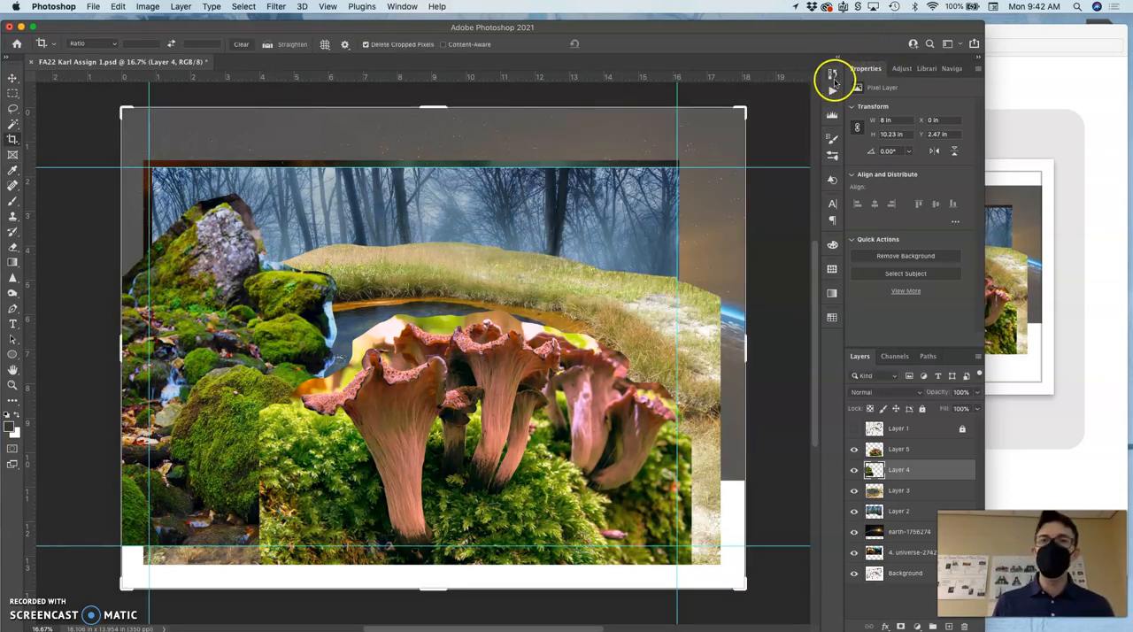
pyautogui.click(832, 74)
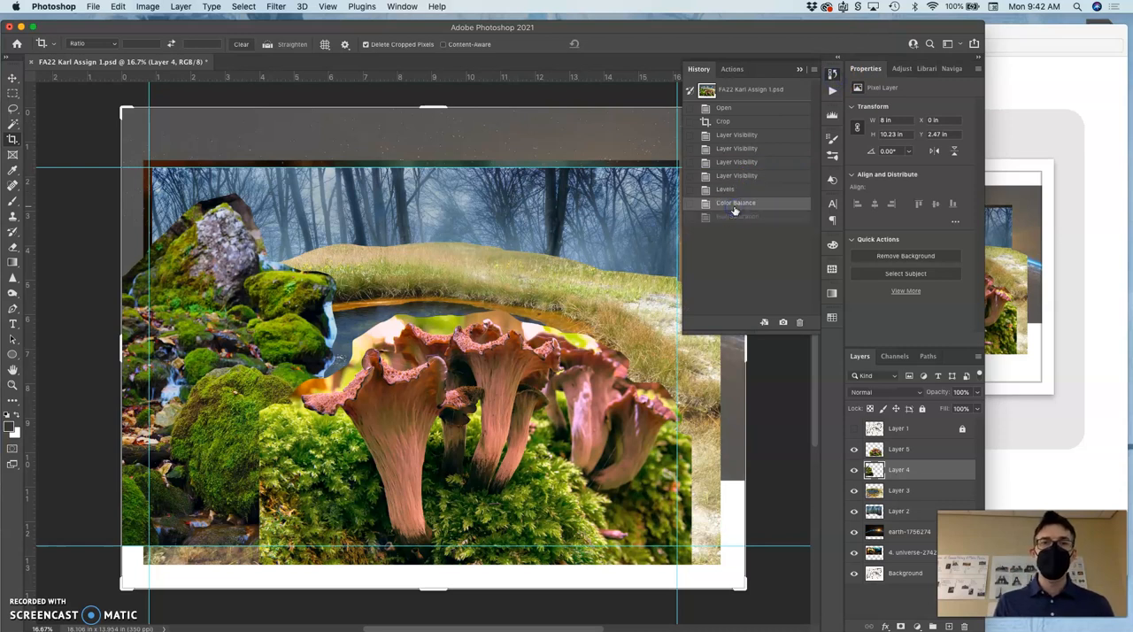
pyautogui.click(736, 217)
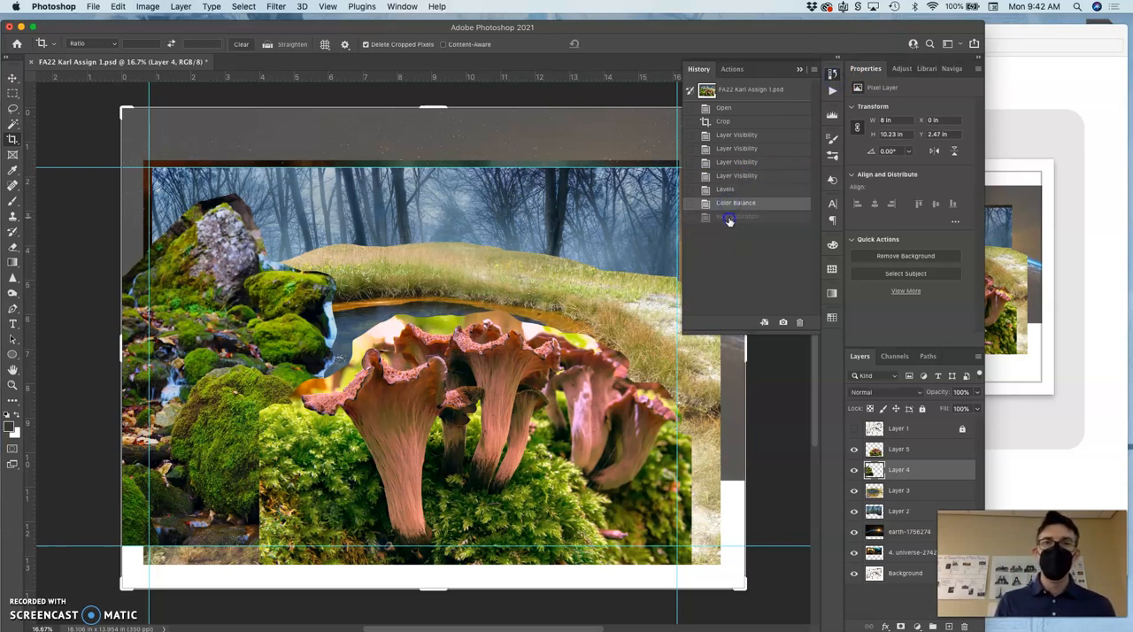
pyautogui.click(738, 217)
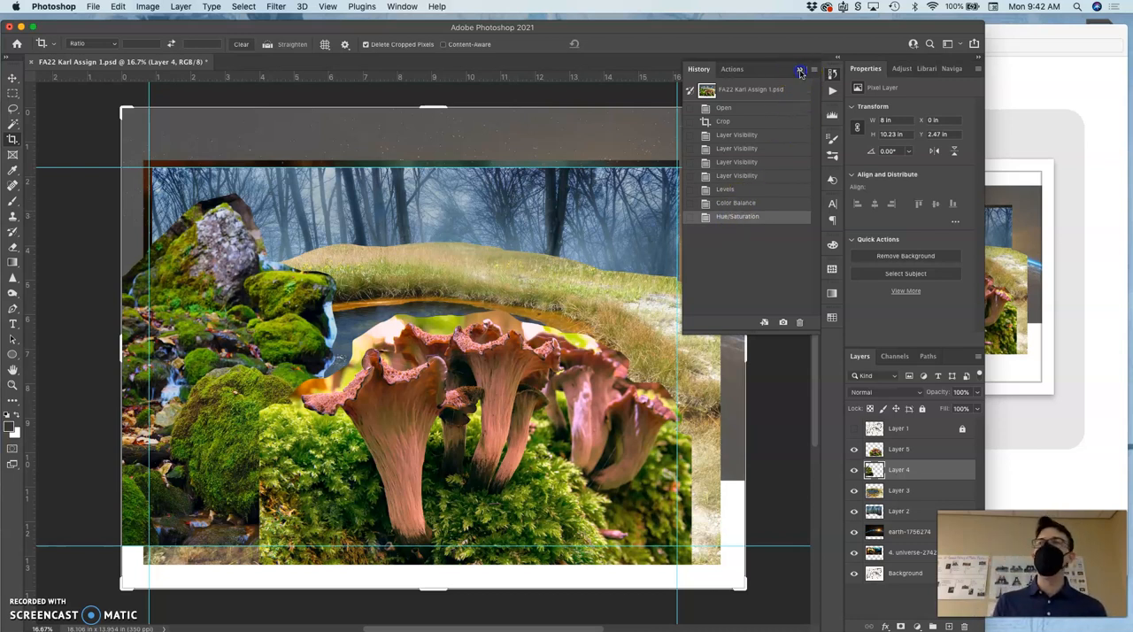
pyautogui.click(798, 69)
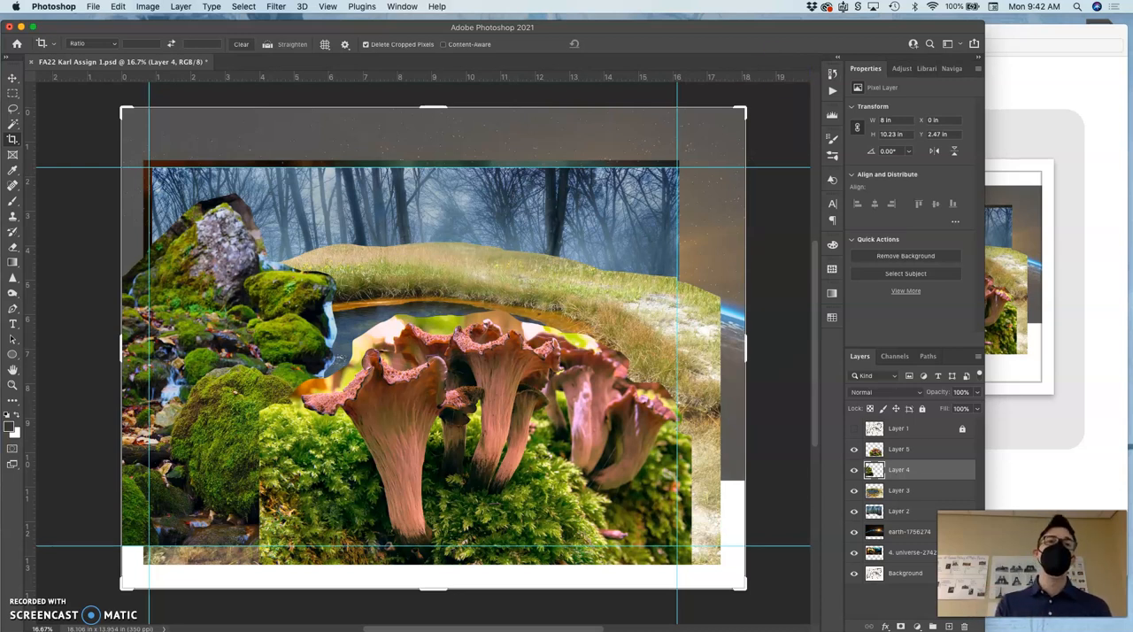
pyautogui.click(145, 7)
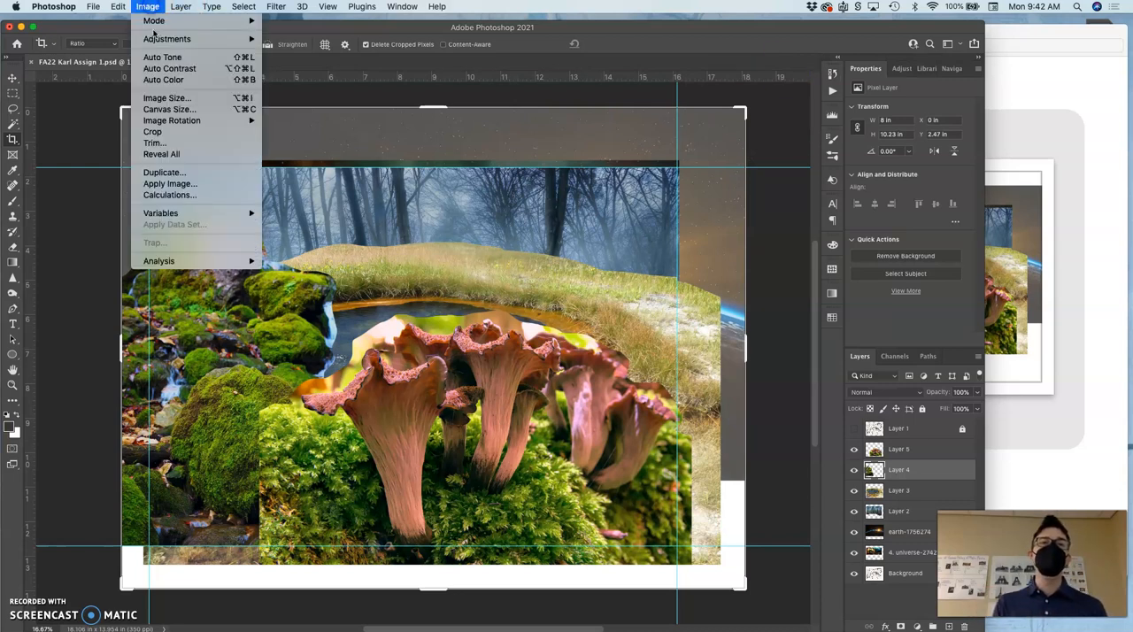
pyautogui.moveTo(178, 38)
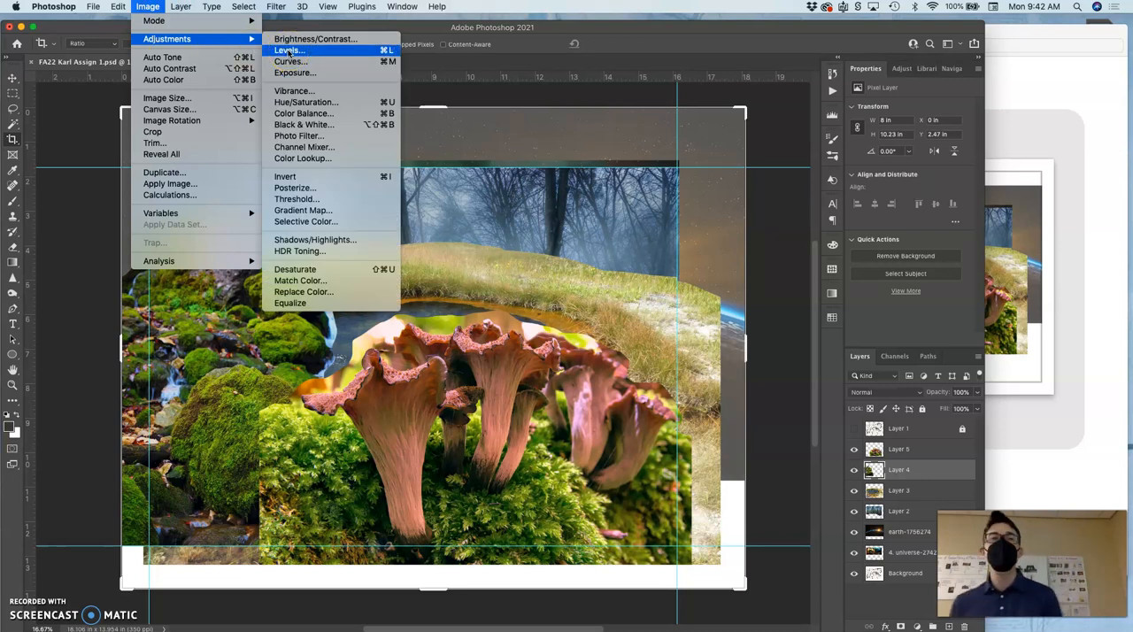
pyautogui.click(156, 7)
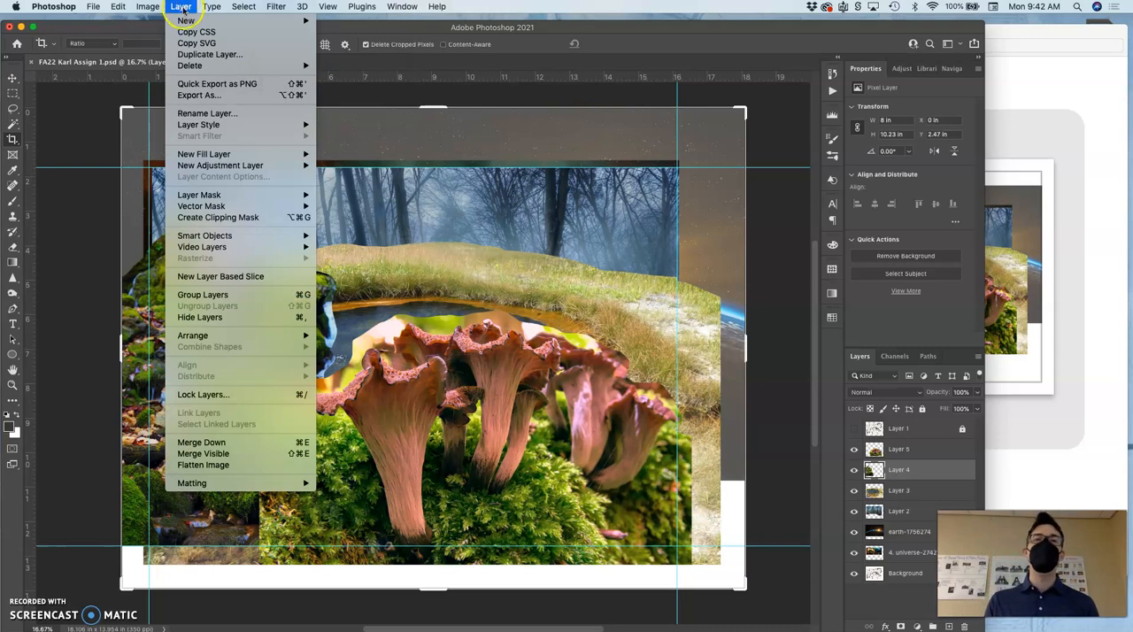
pyautogui.moveTo(220, 165)
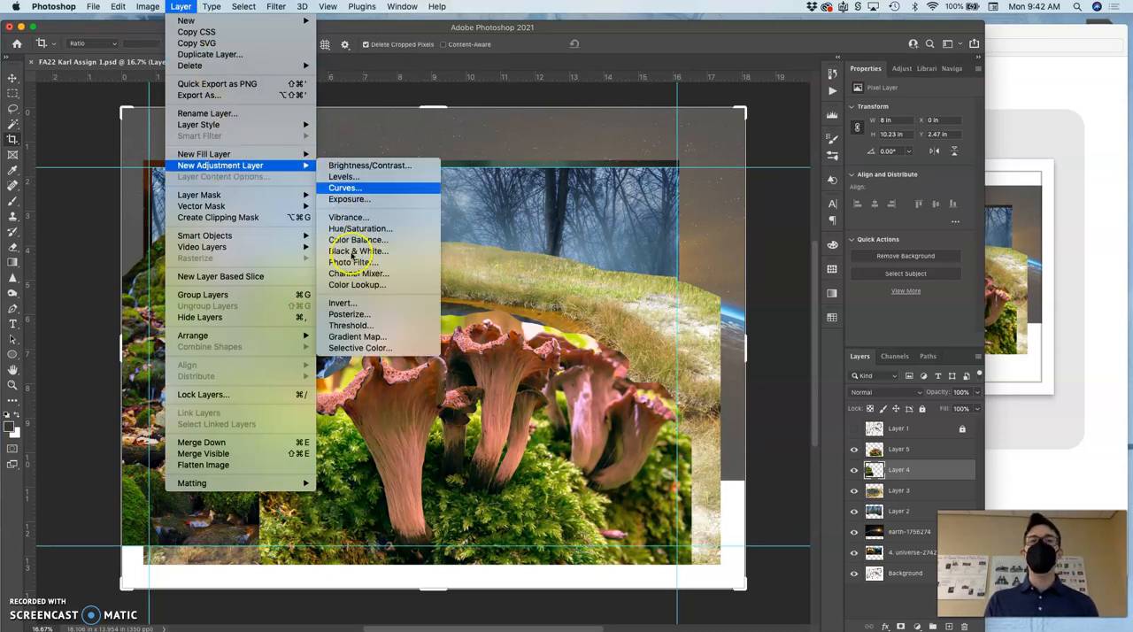
pyautogui.moveTo(358, 239)
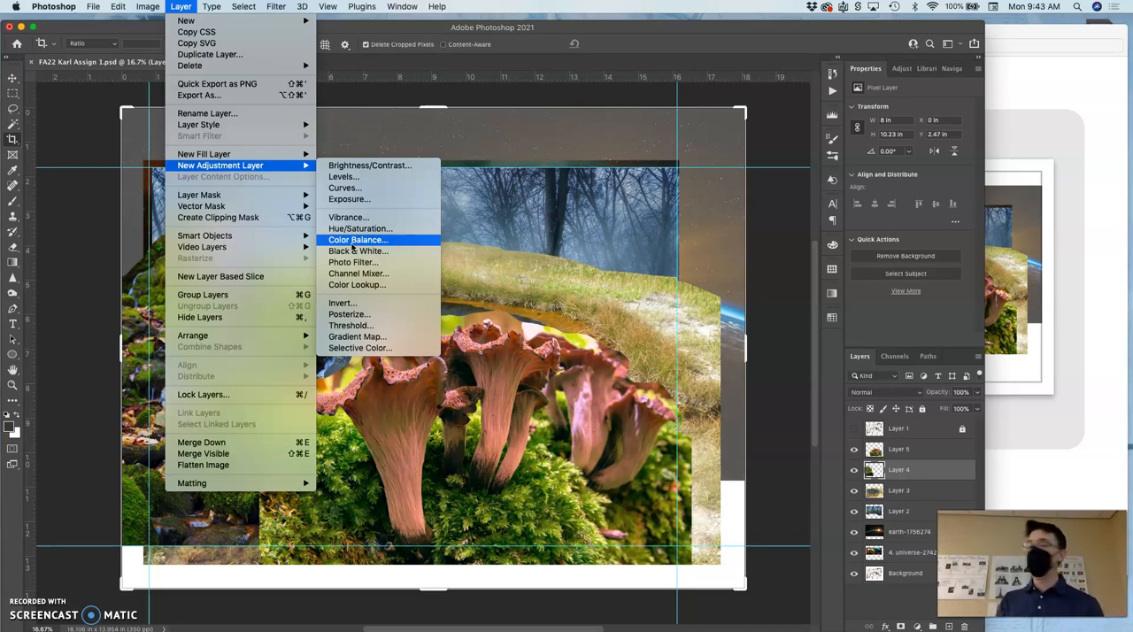
pyautogui.click(139, 8)
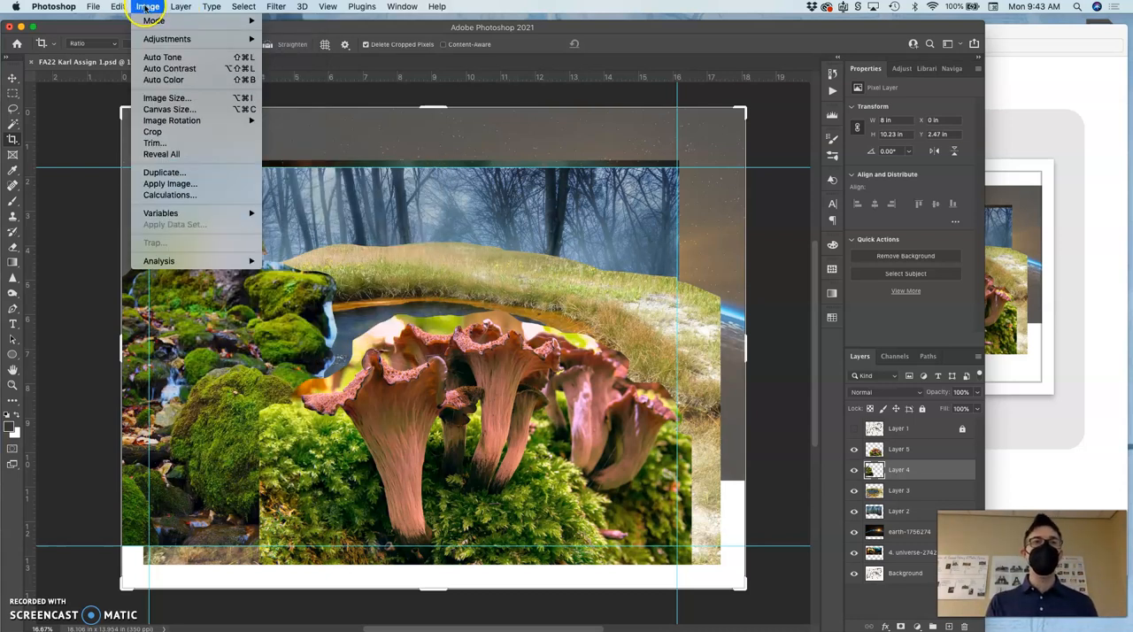
pyautogui.moveTo(166, 39)
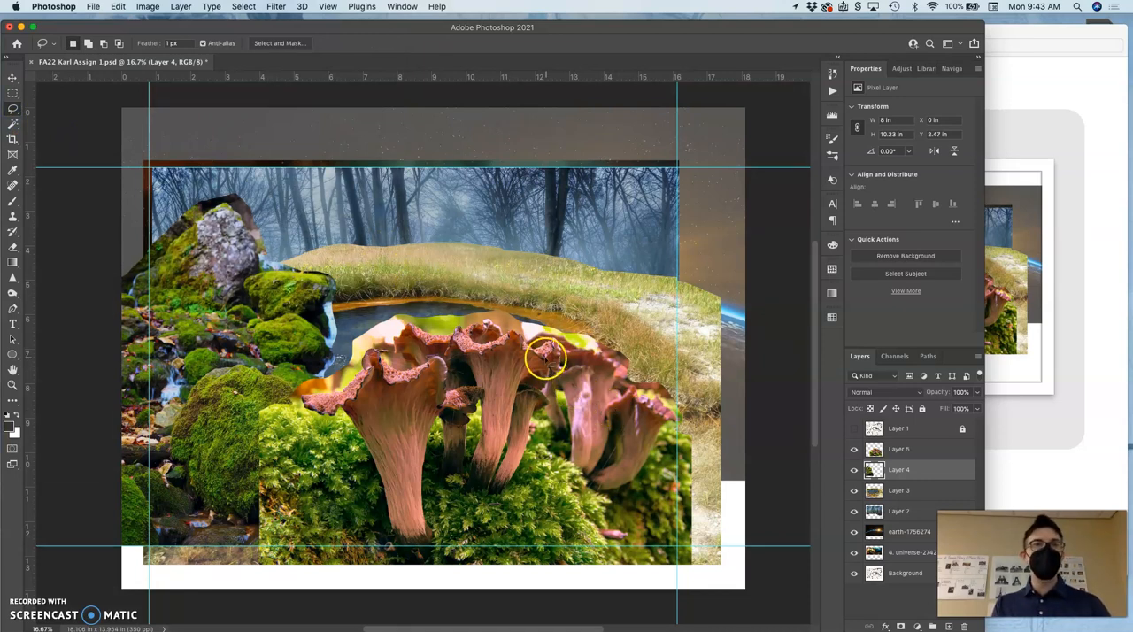
pyautogui.moveTo(135, 204)
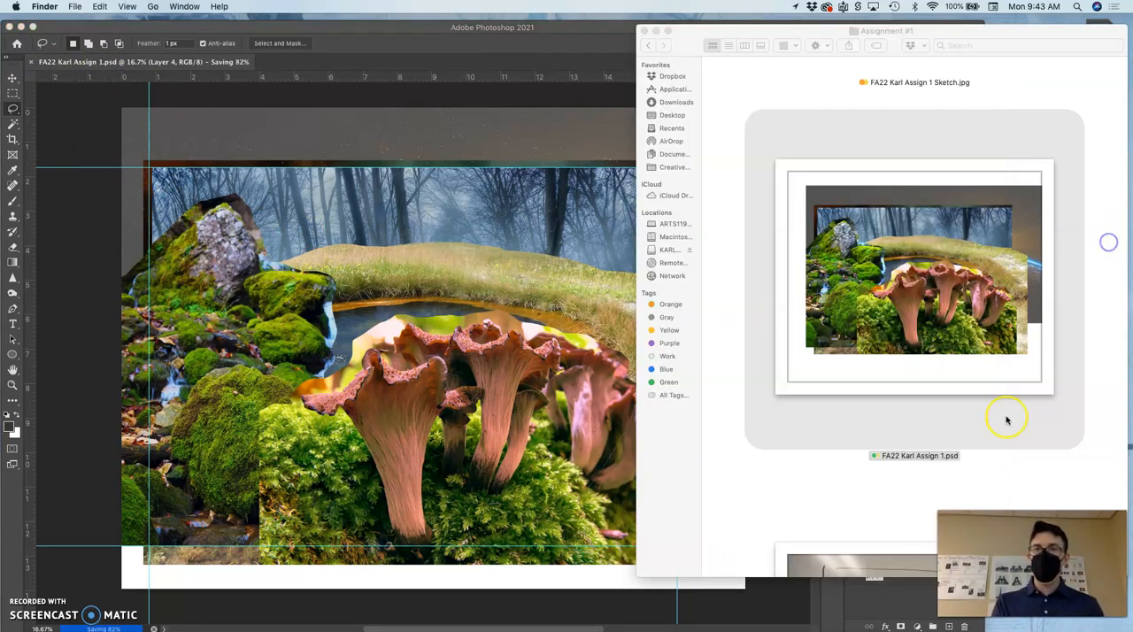
pyautogui.moveTo(703, 294)
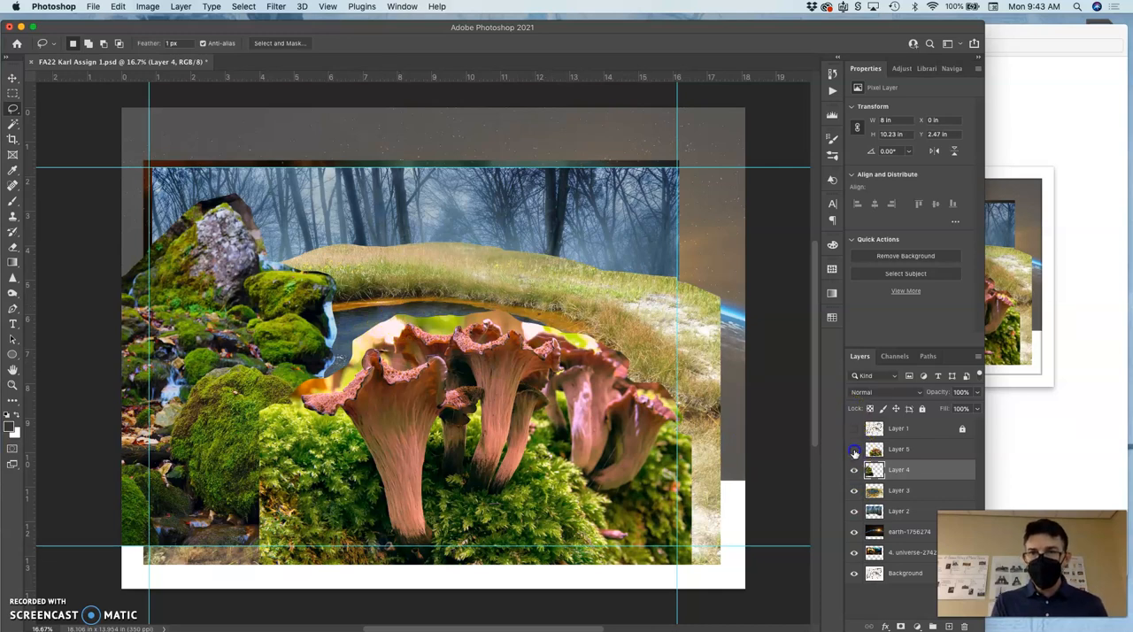
# Step: Hide the mushroom layer and target Layer 3 for a Levels adjustment
pyautogui.click(854, 449)
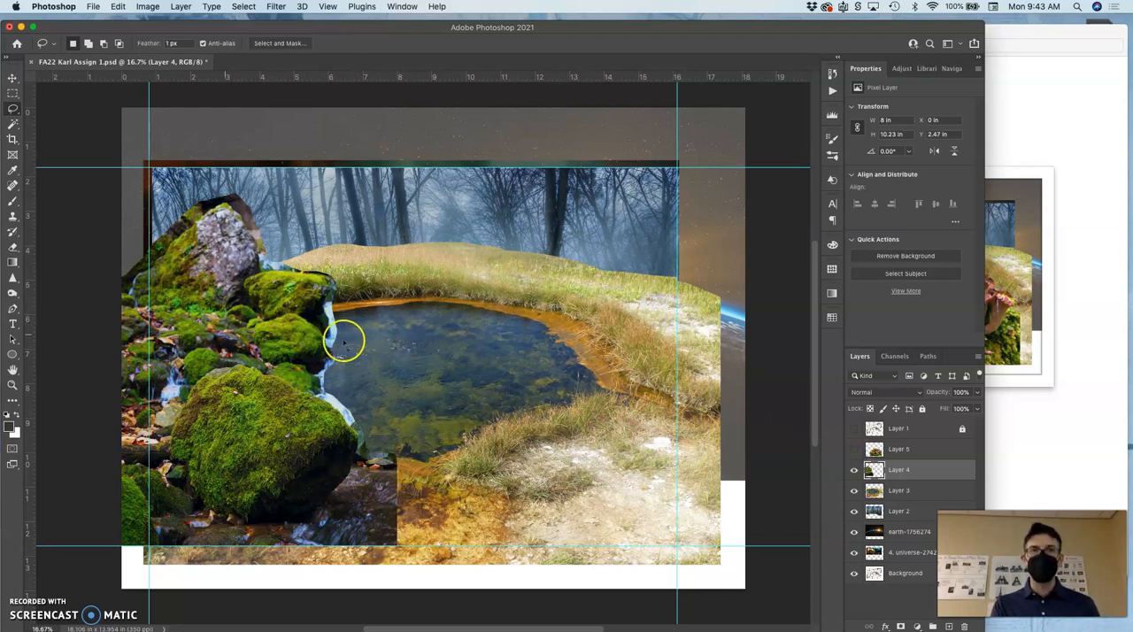
pyautogui.moveTo(502, 303)
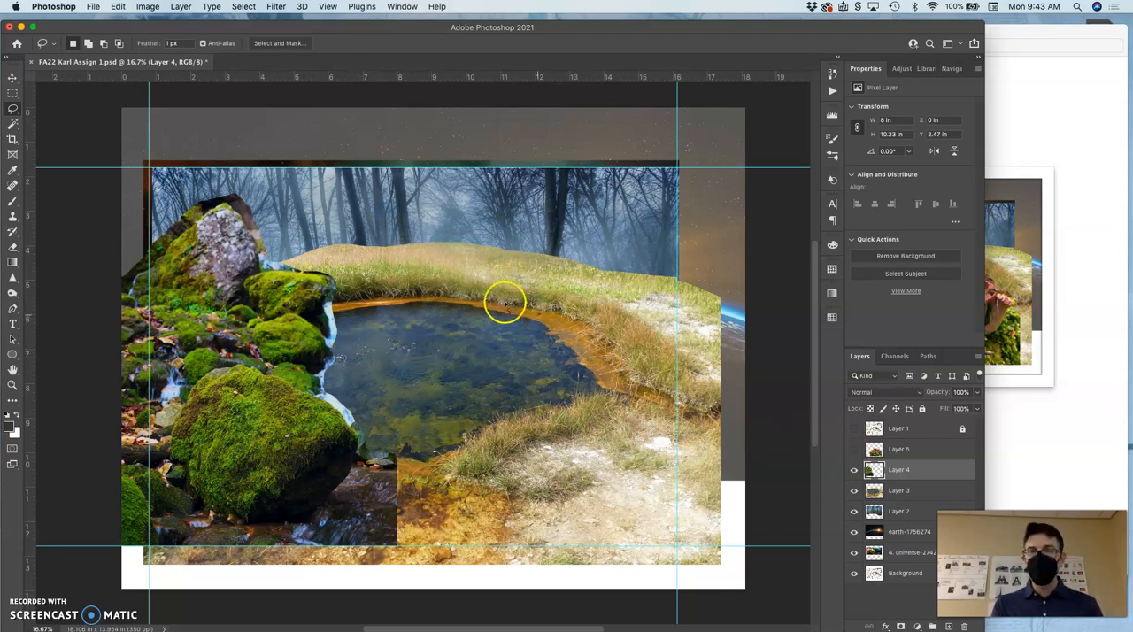
pyautogui.click(123, 6)
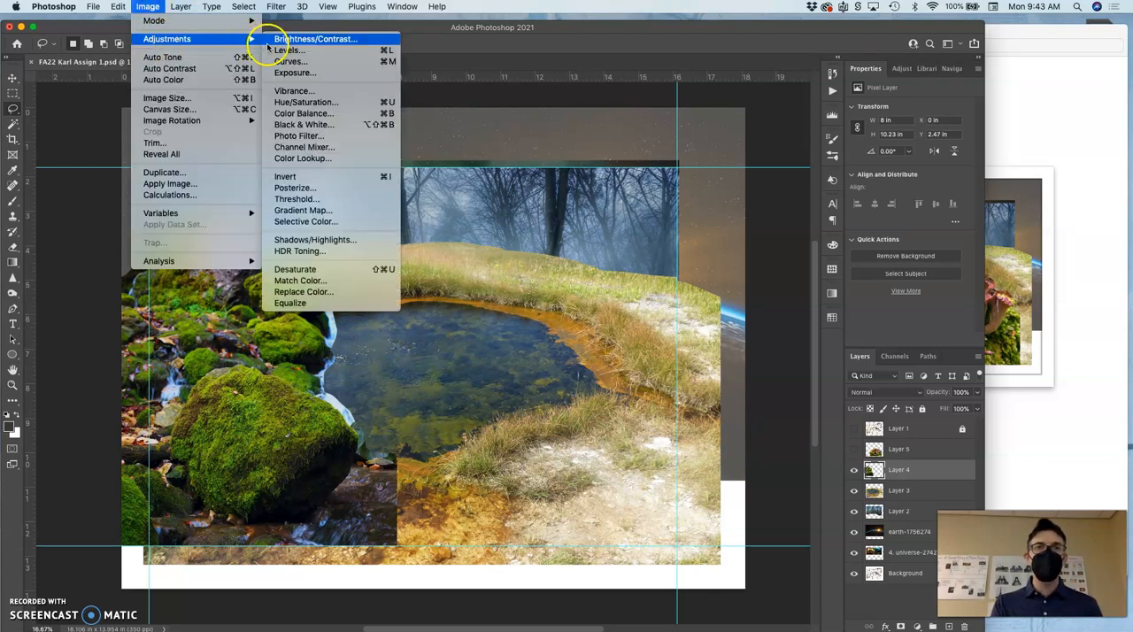
pyautogui.click(286, 50)
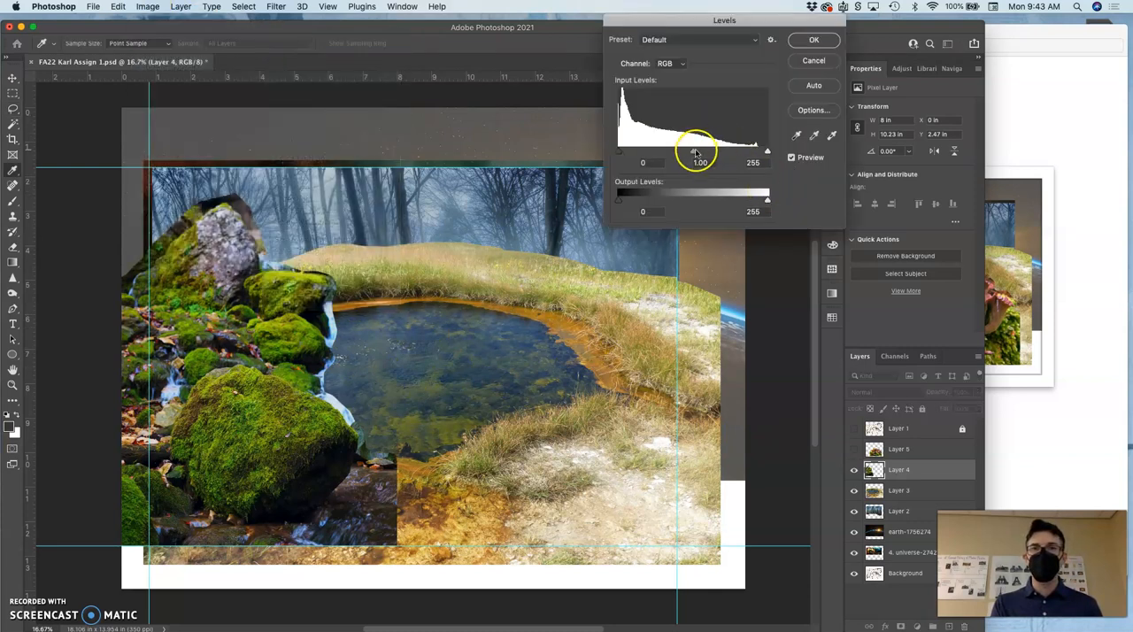
pyautogui.moveTo(697, 151); pyautogui.dragTo(690, 150)
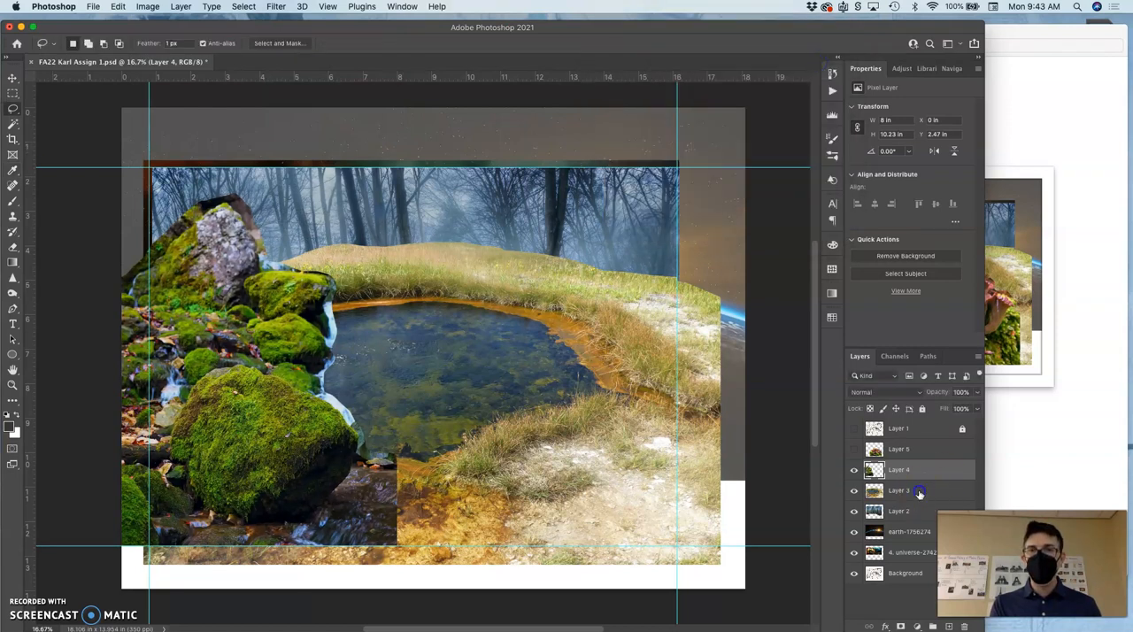
pyautogui.click(133, 7)
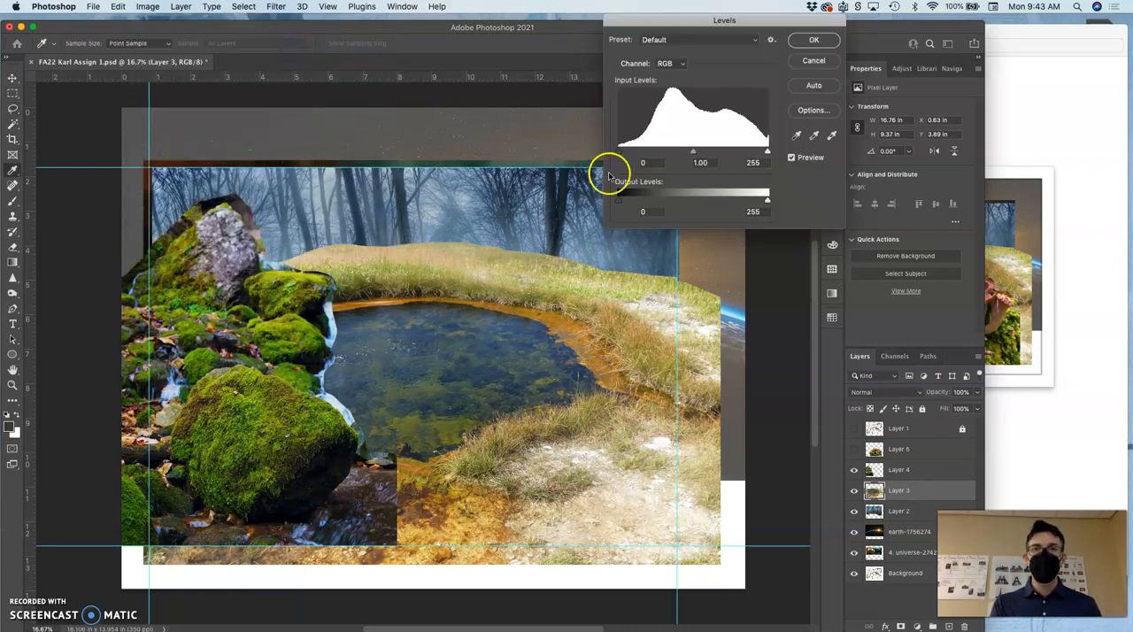
# Step: Set Layer 3's Levels midtones to 0.68 and lower the output white, then apply
pyautogui.moveTo(693, 151); pyautogui.dragTo(701, 150)
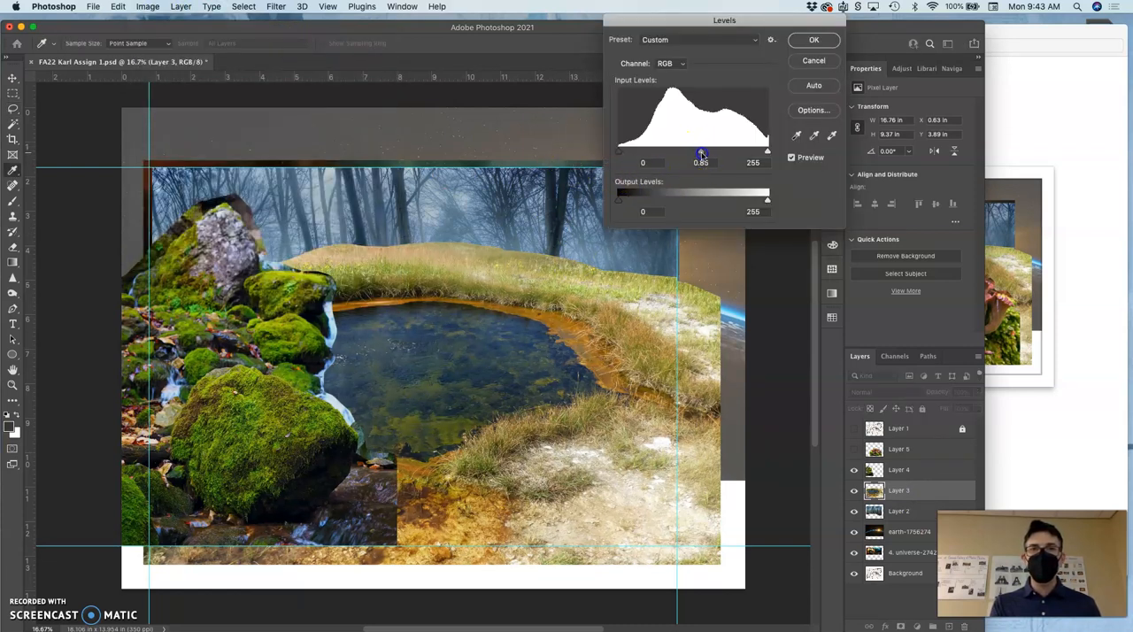
pyautogui.moveTo(702, 150); pyautogui.dragTo(702, 150)
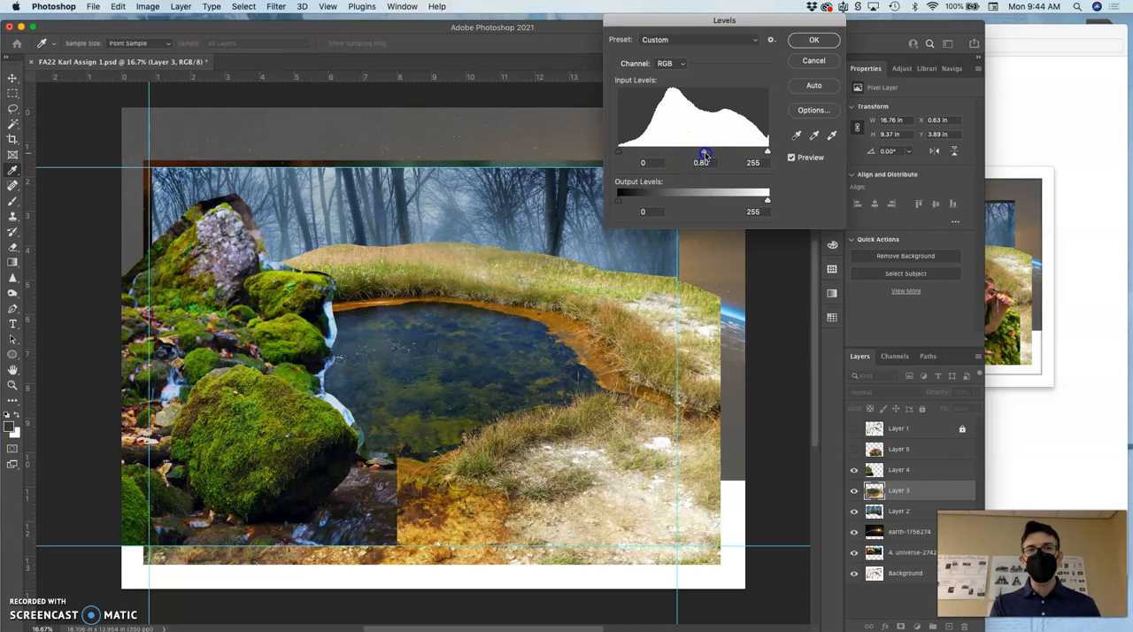
pyautogui.moveTo(704, 151); pyautogui.dragTo(702, 150)
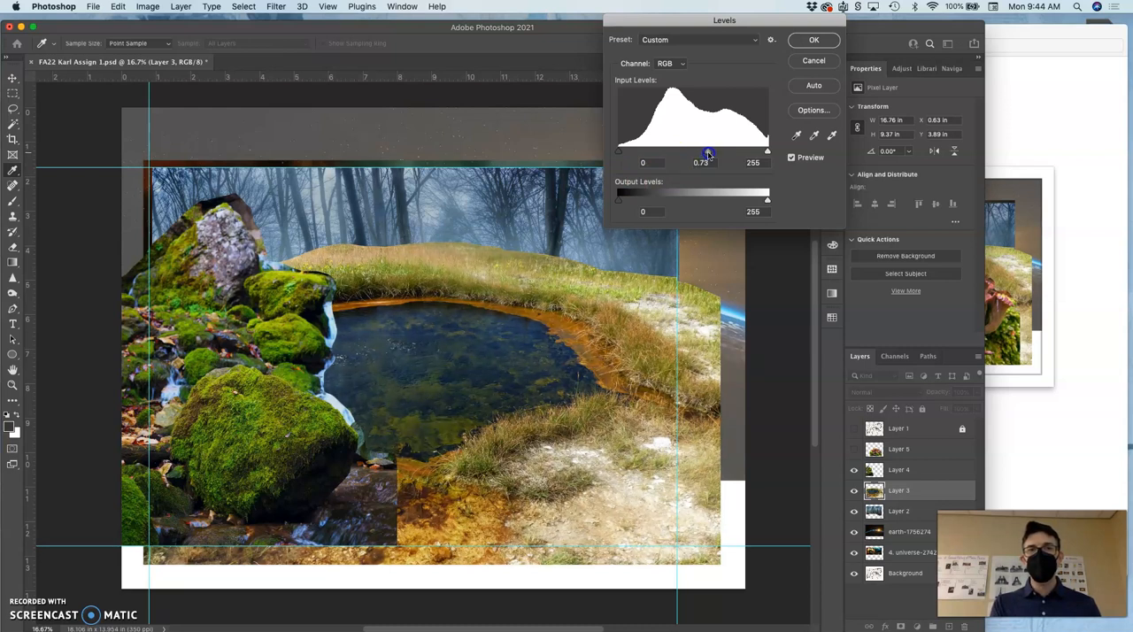
pyautogui.moveTo(767, 151); pyautogui.dragTo(758, 151)
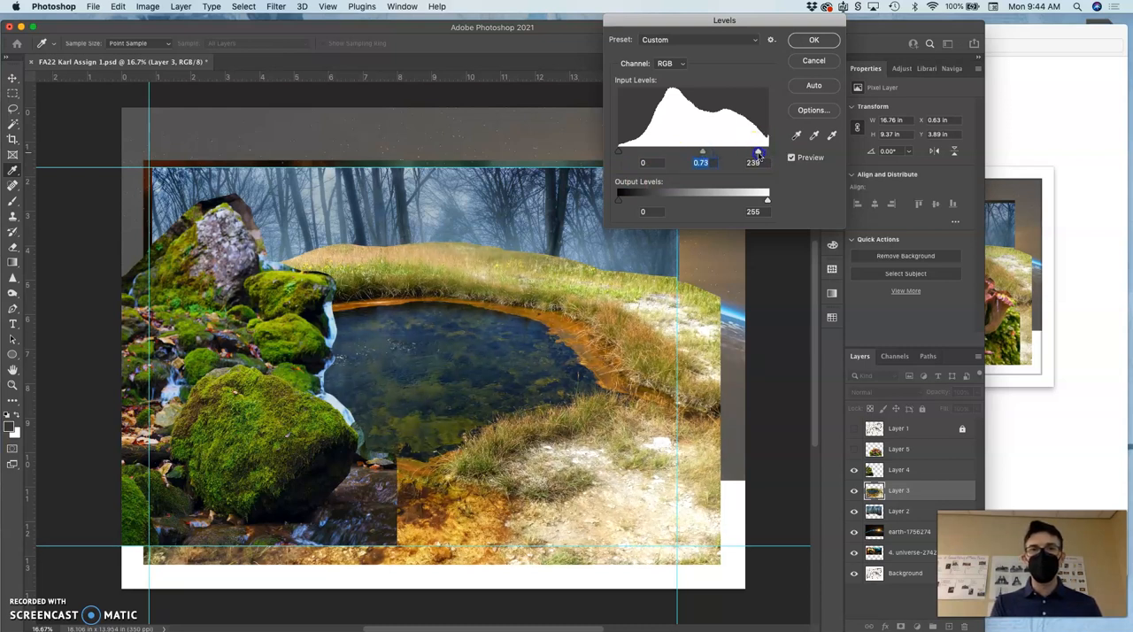
pyautogui.moveTo(758, 153); pyautogui.dragTo(770, 153)
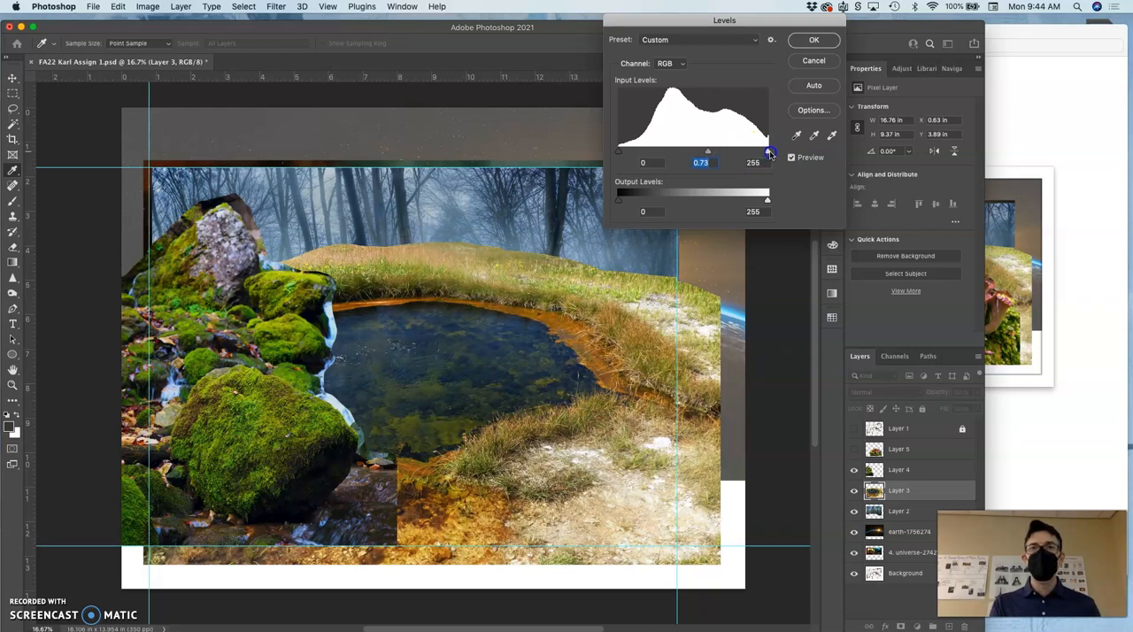
pyautogui.moveTo(769, 151); pyautogui.dragTo(765, 150)
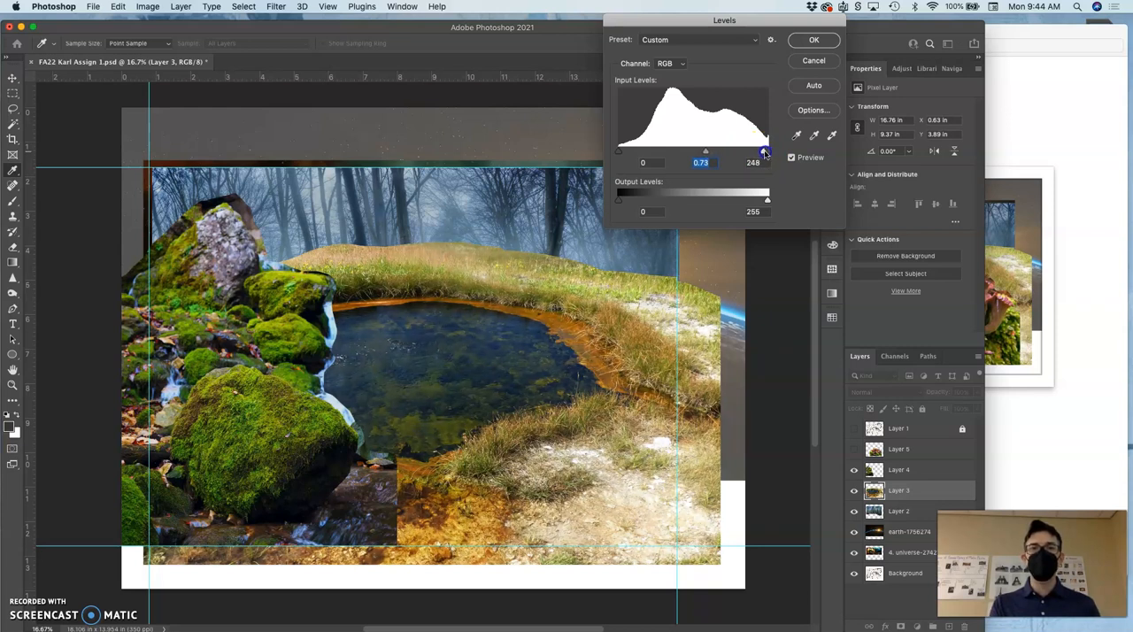
pyautogui.moveTo(764, 151); pyautogui.dragTo(768, 151)
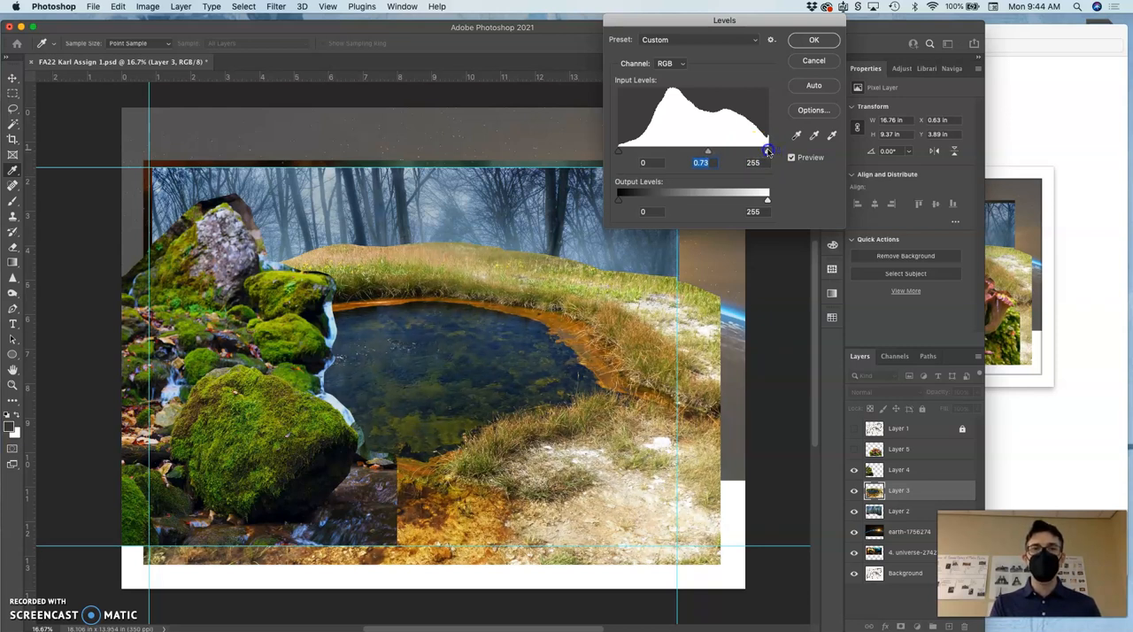
pyautogui.moveTo(767, 150); pyautogui.dragTo(763, 150)
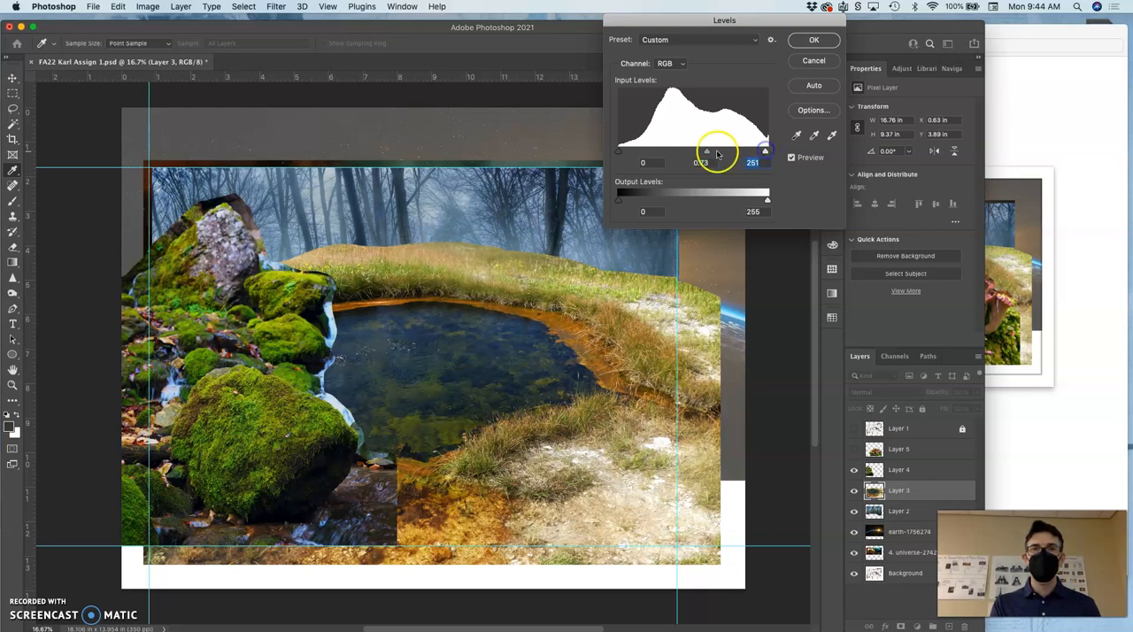
pyautogui.moveTo(708, 150); pyautogui.dragTo(697, 150)
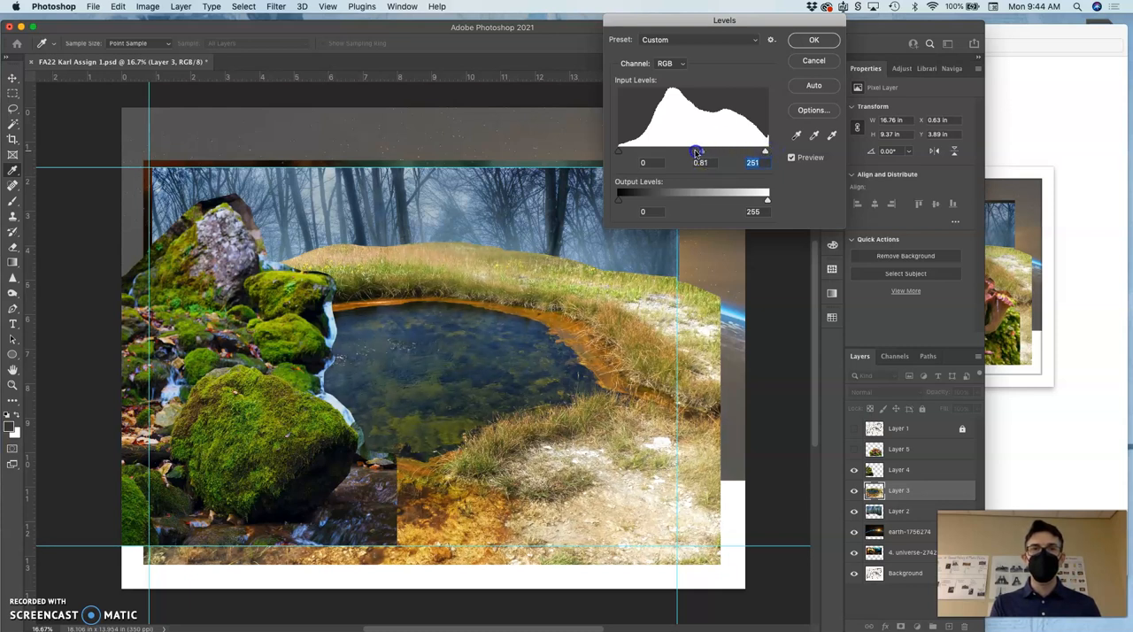
pyautogui.moveTo(697, 150); pyautogui.dragTo(709, 151)
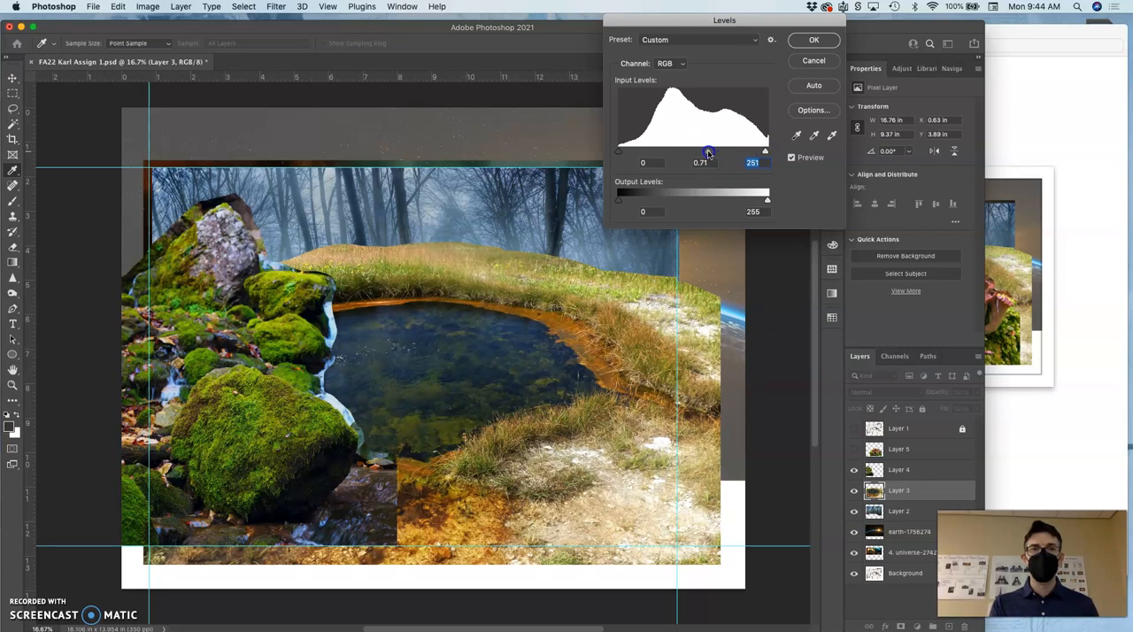
pyautogui.moveTo(708, 151); pyautogui.dragTo(702, 151)
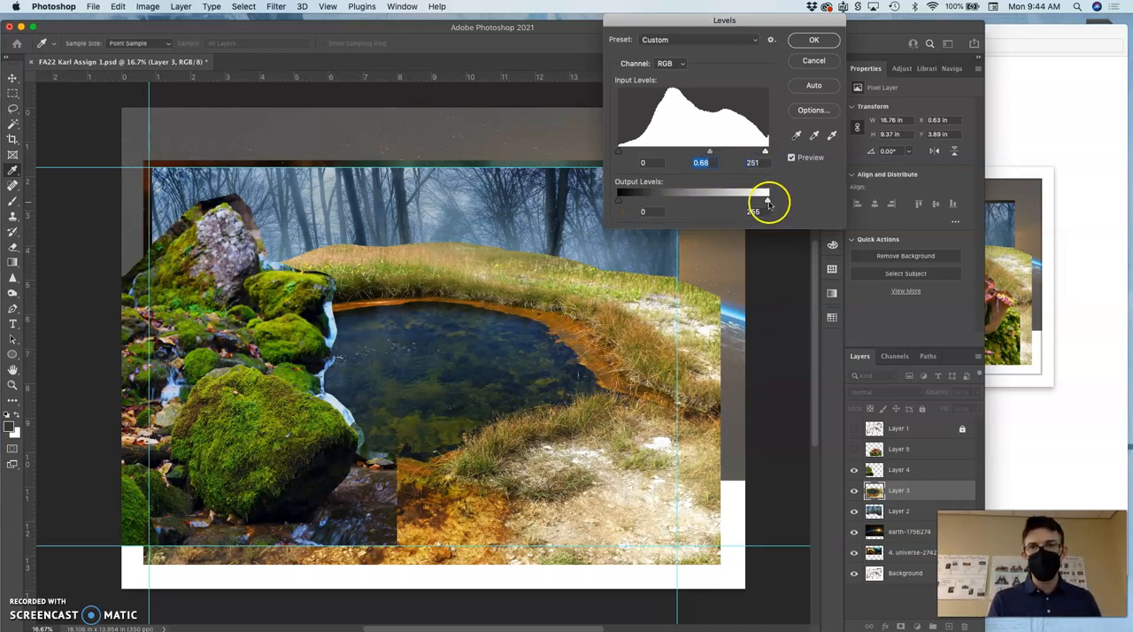
pyautogui.moveTo(767, 199); pyautogui.dragTo(754, 204)
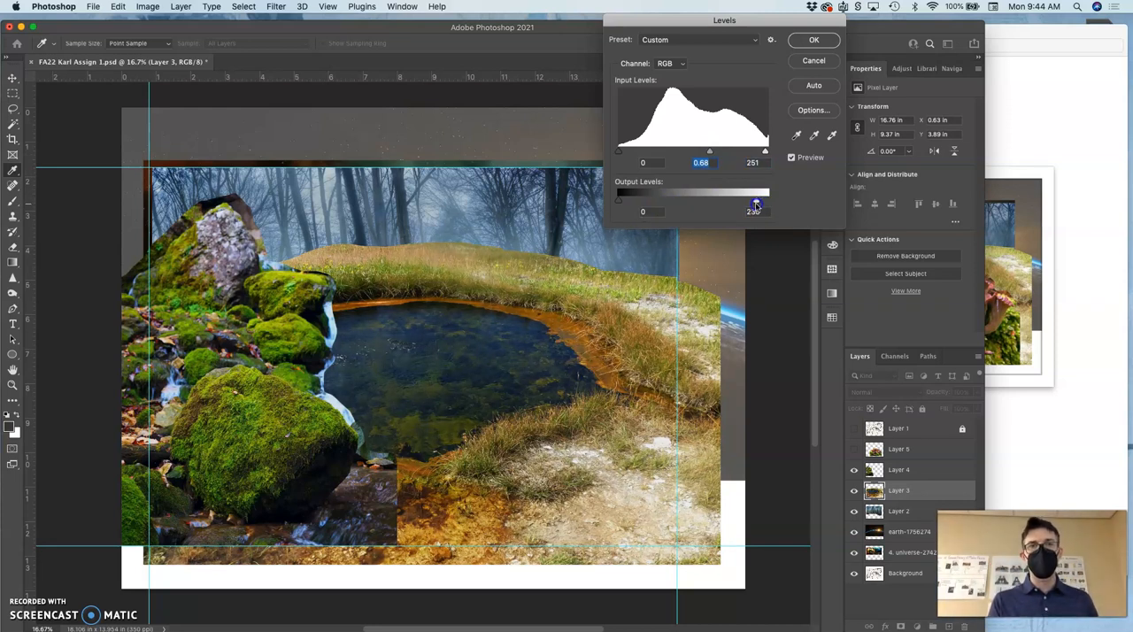
pyautogui.moveTo(766, 199); pyautogui.dragTo(758, 199)
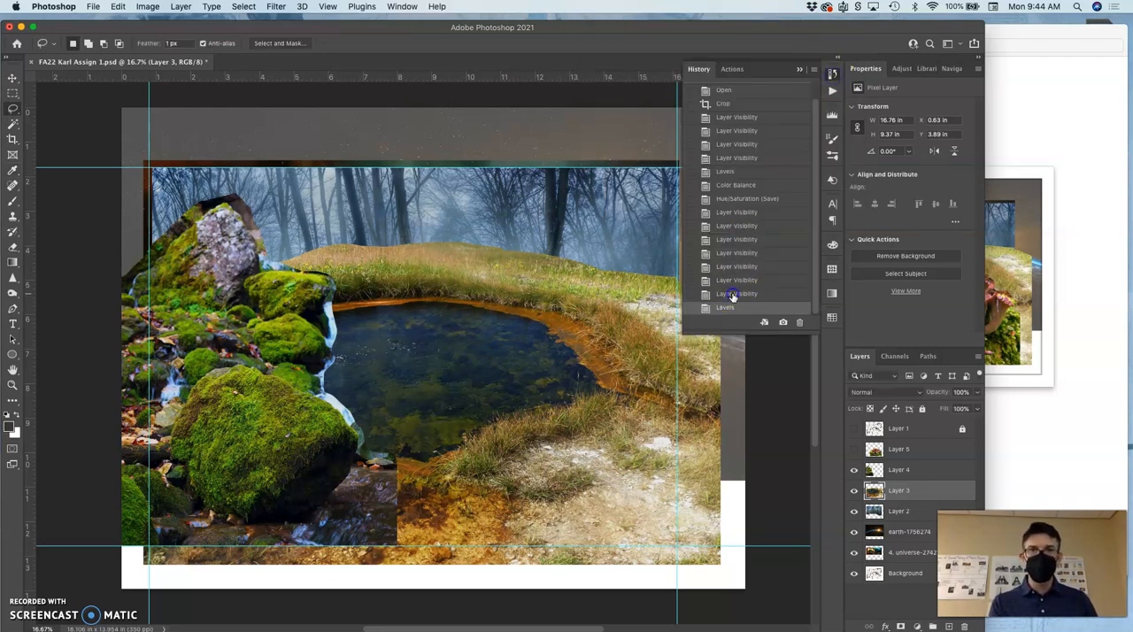
pyautogui.click(726, 307)
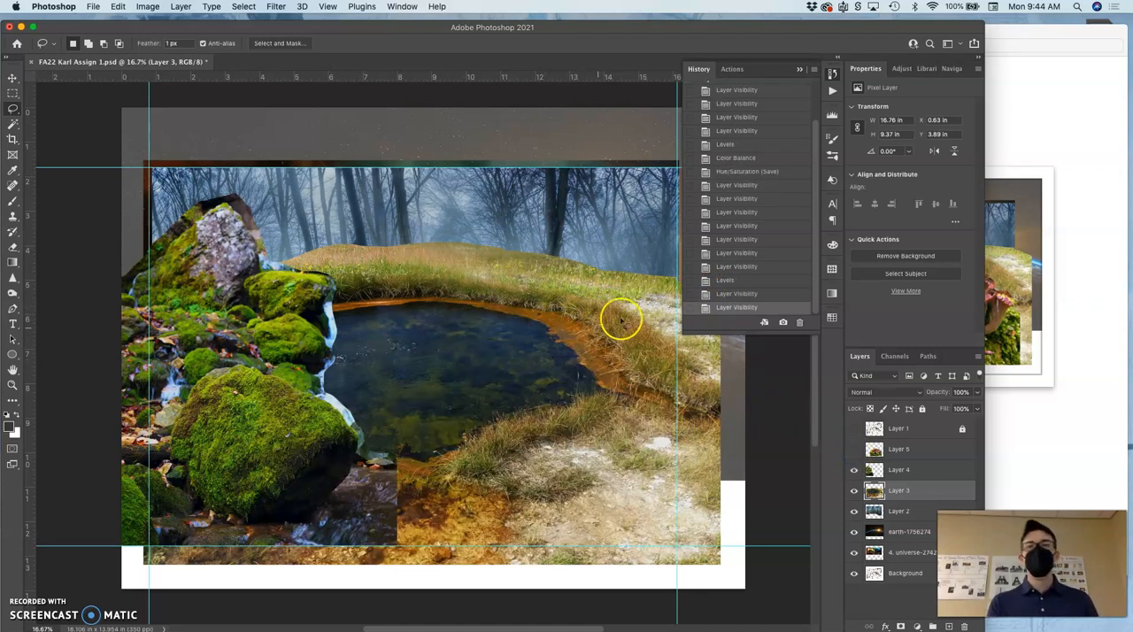
# Step: On the pond layer, set Color Balance midtones to +7, +7, +10 and apply
pyautogui.click(150, 6)
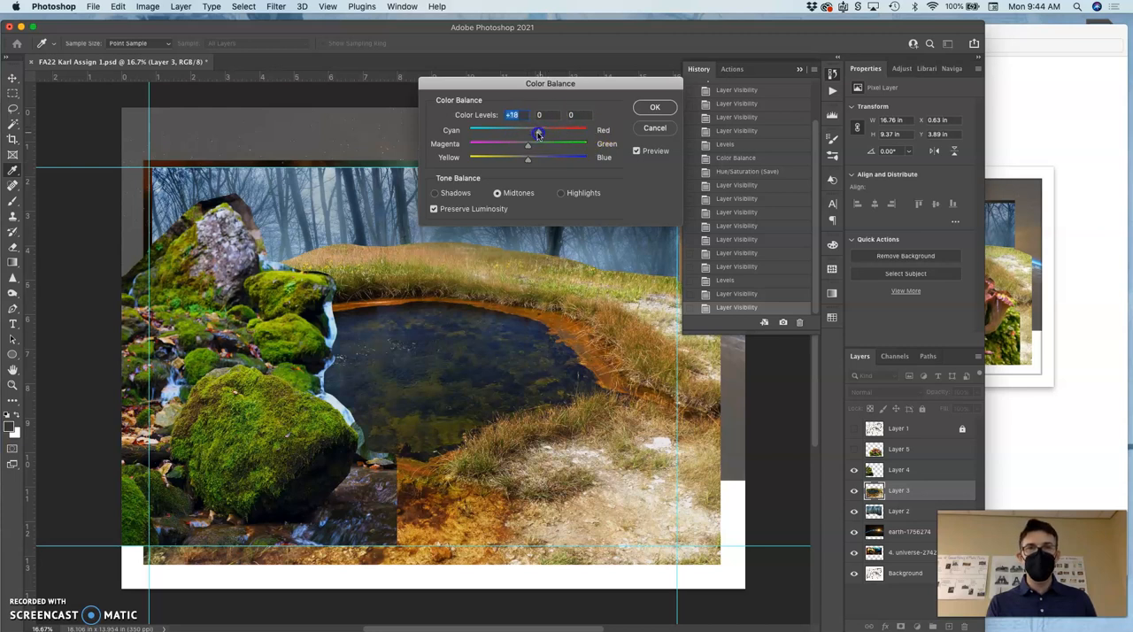
pyautogui.moveTo(537, 131); pyautogui.dragTo(531, 130)
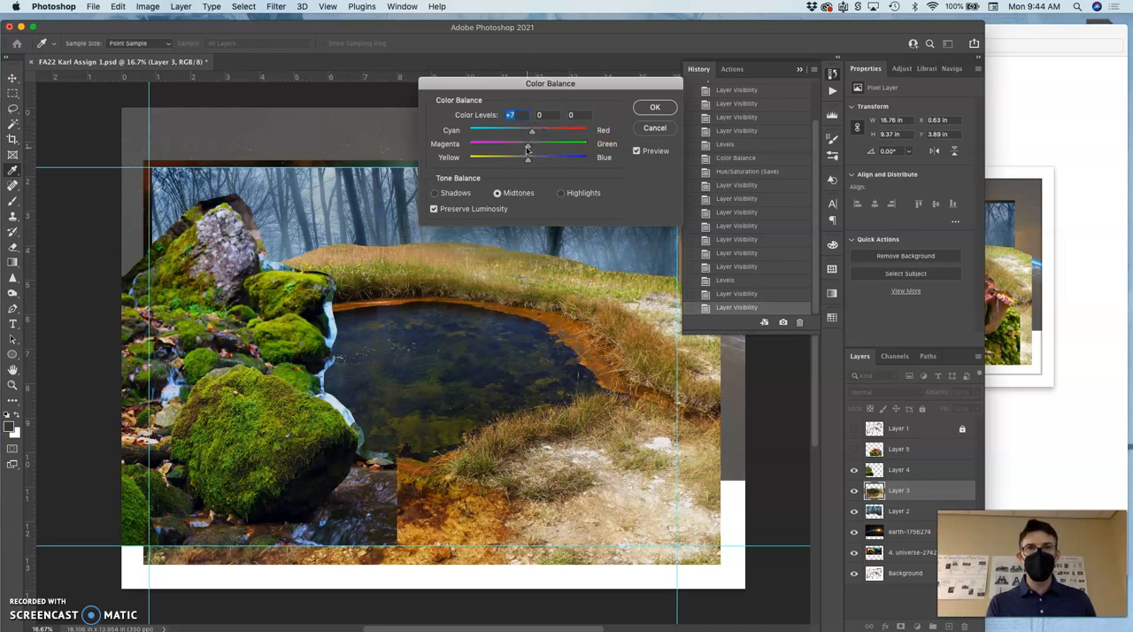
pyautogui.moveTo(532, 144); pyautogui.dragTo(524, 145)
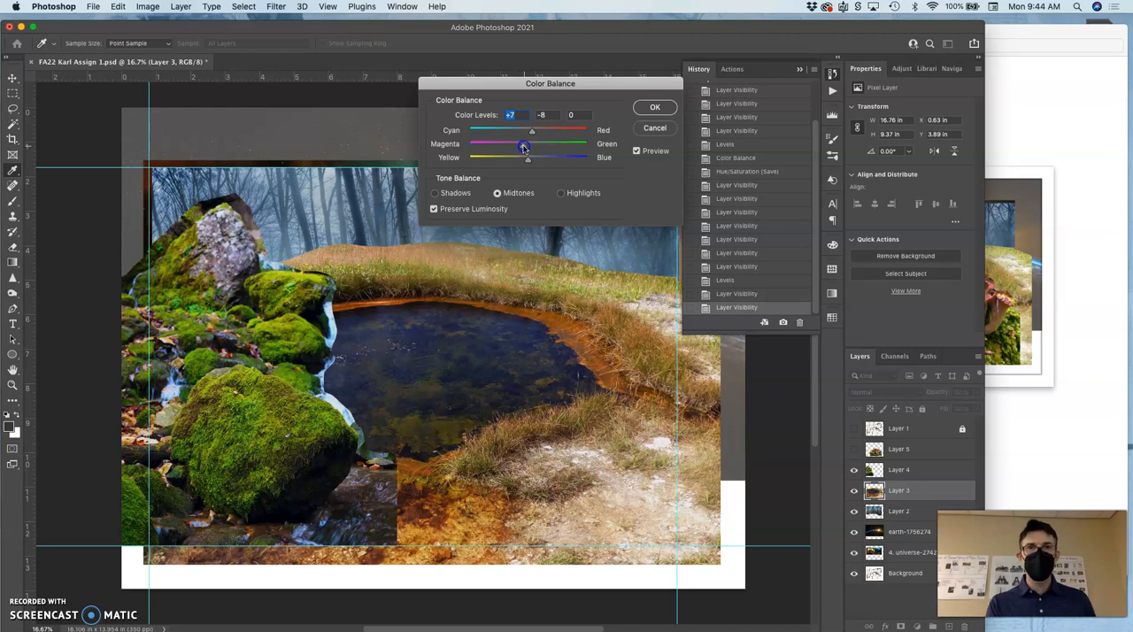
pyautogui.moveTo(524, 144); pyautogui.dragTo(531, 144)
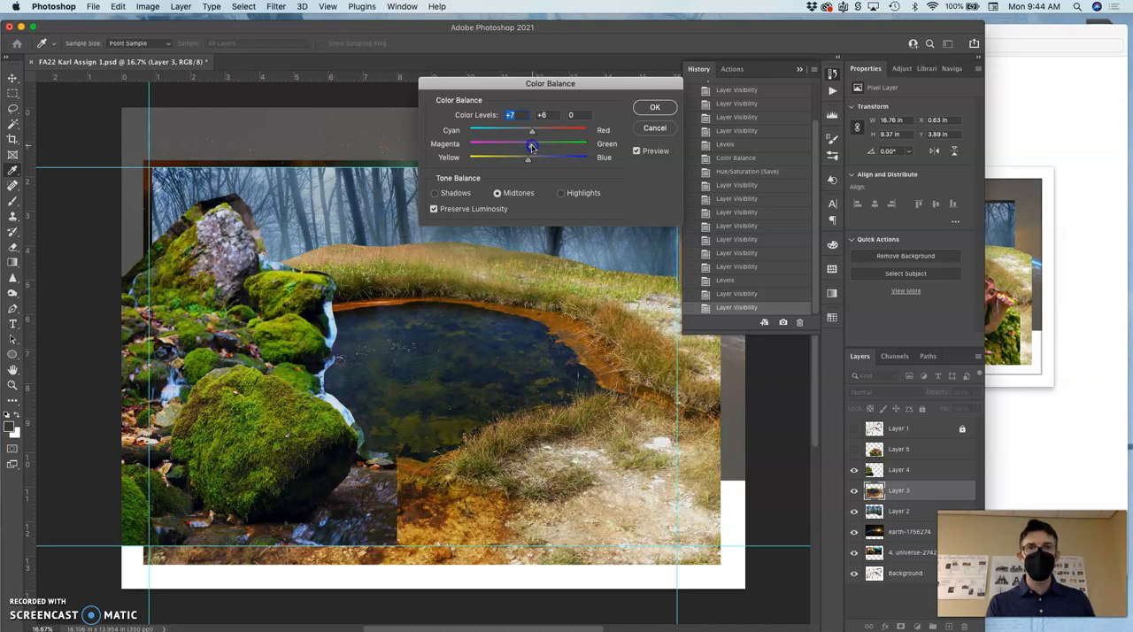
pyautogui.moveTo(532, 144); pyautogui.dragTo(540, 144)
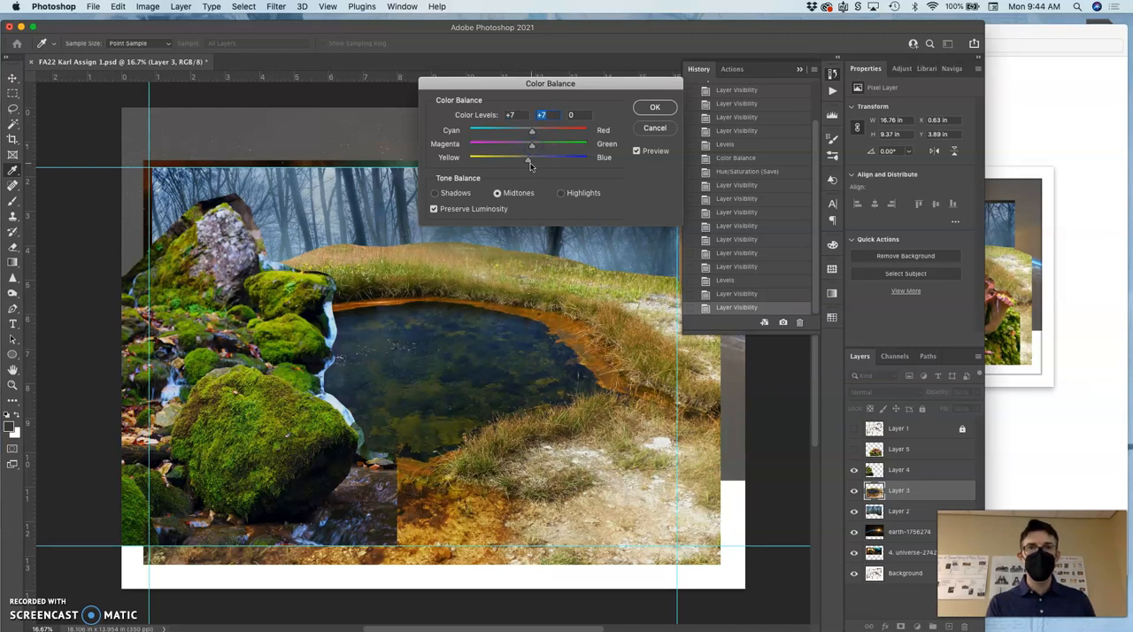
pyautogui.moveTo(528, 158); pyautogui.dragTo(534, 158)
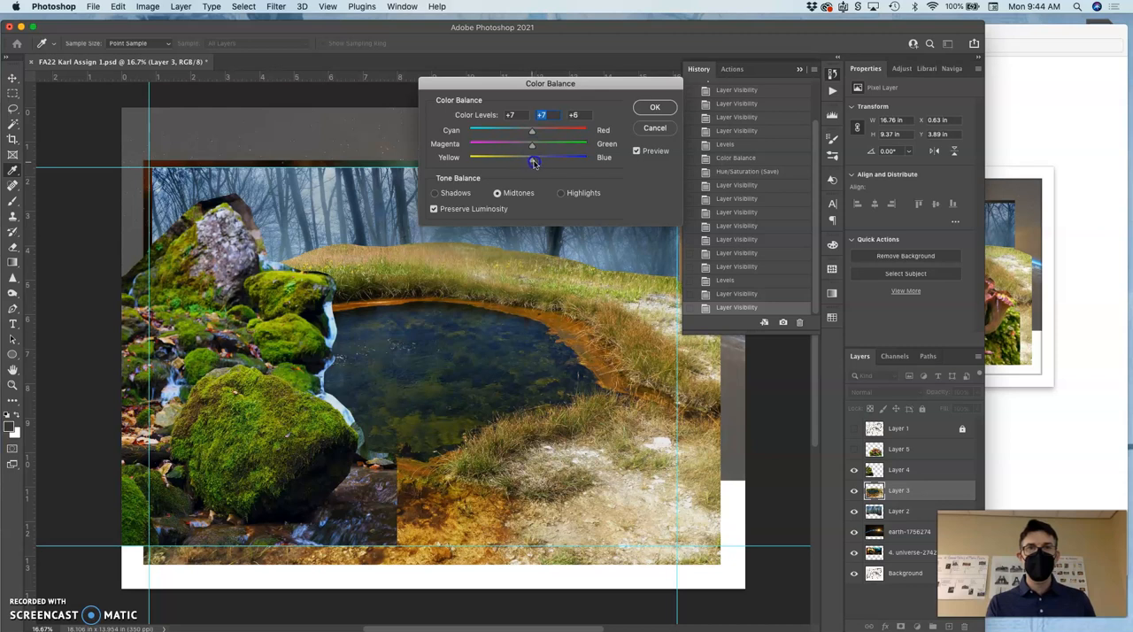
pyautogui.moveTo(534, 162); pyautogui.dragTo(534, 158)
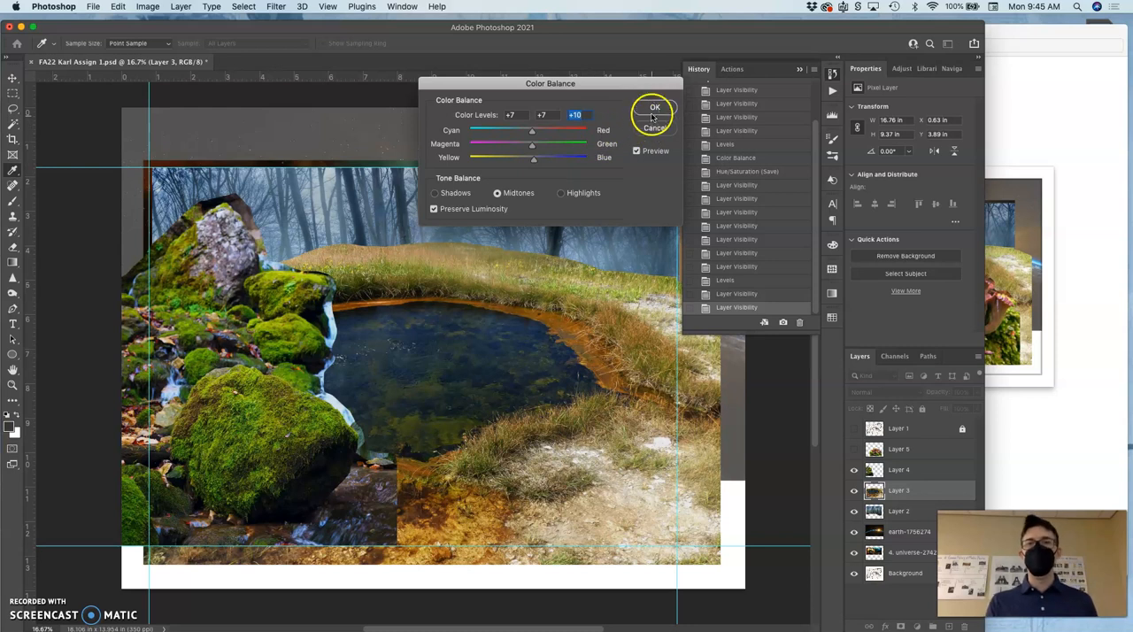
pyautogui.click(655, 107)
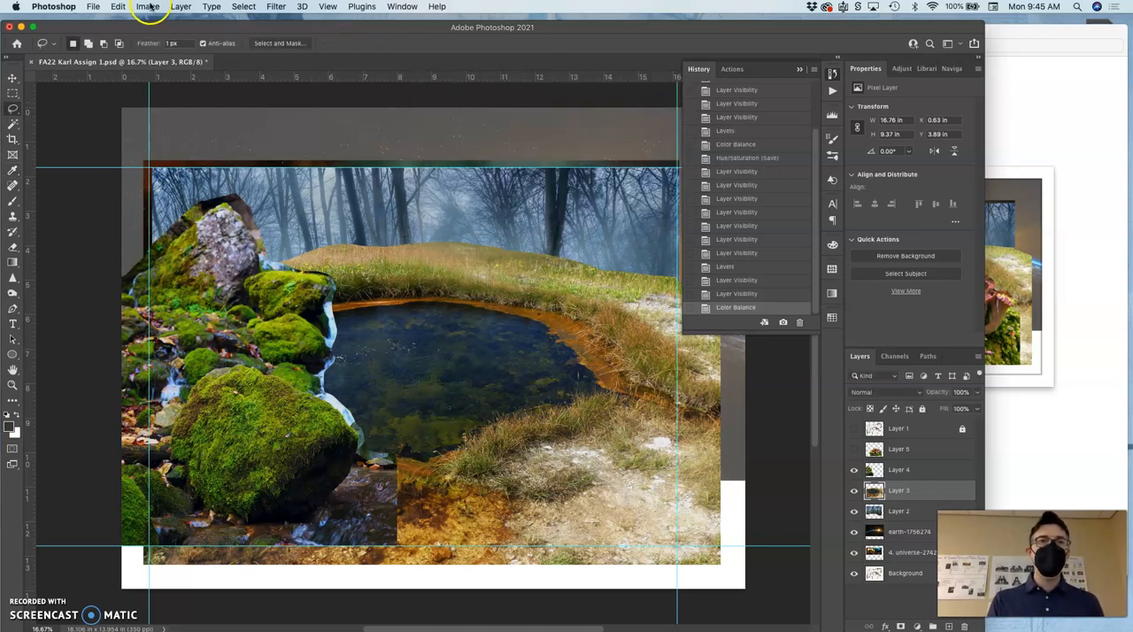
# Step: Apply Hue/Saturation to the pond layer with saturation -14 and hue +2
pyautogui.click(147, 8)
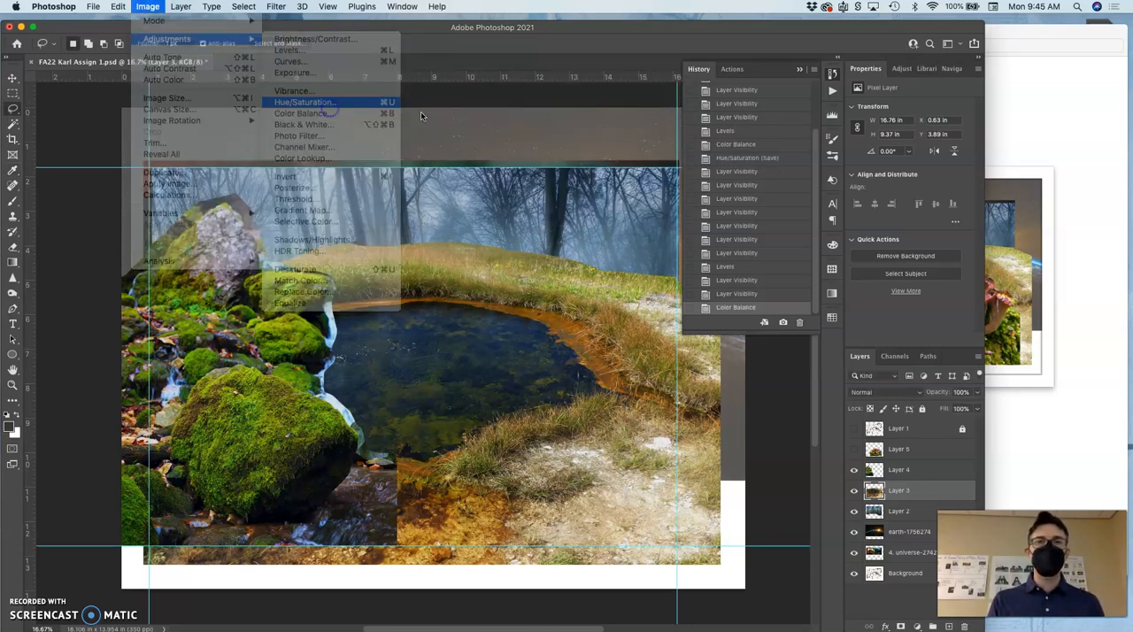
pyautogui.click(296, 102)
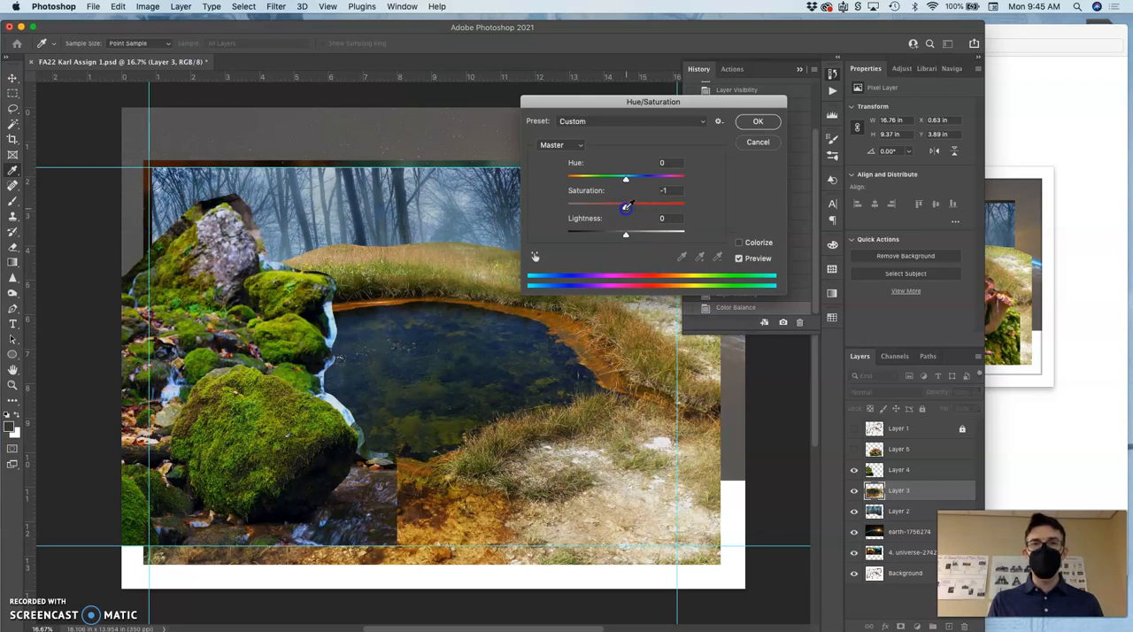
pyautogui.moveTo(626, 205); pyautogui.dragTo(616, 204)
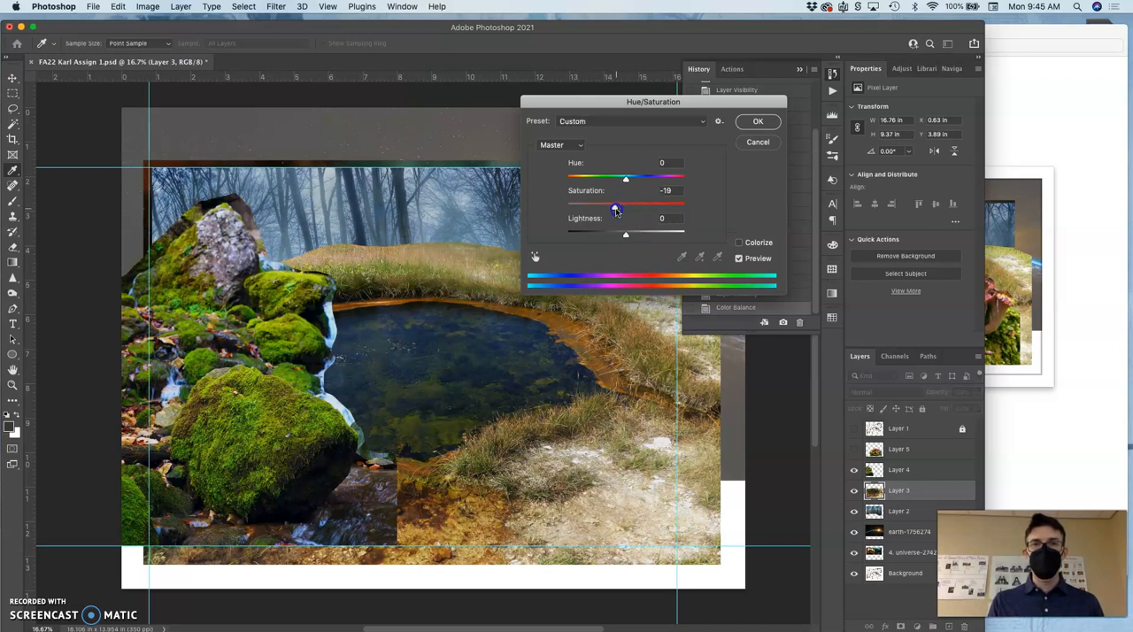
pyautogui.moveTo(616, 203); pyautogui.dragTo(620, 203)
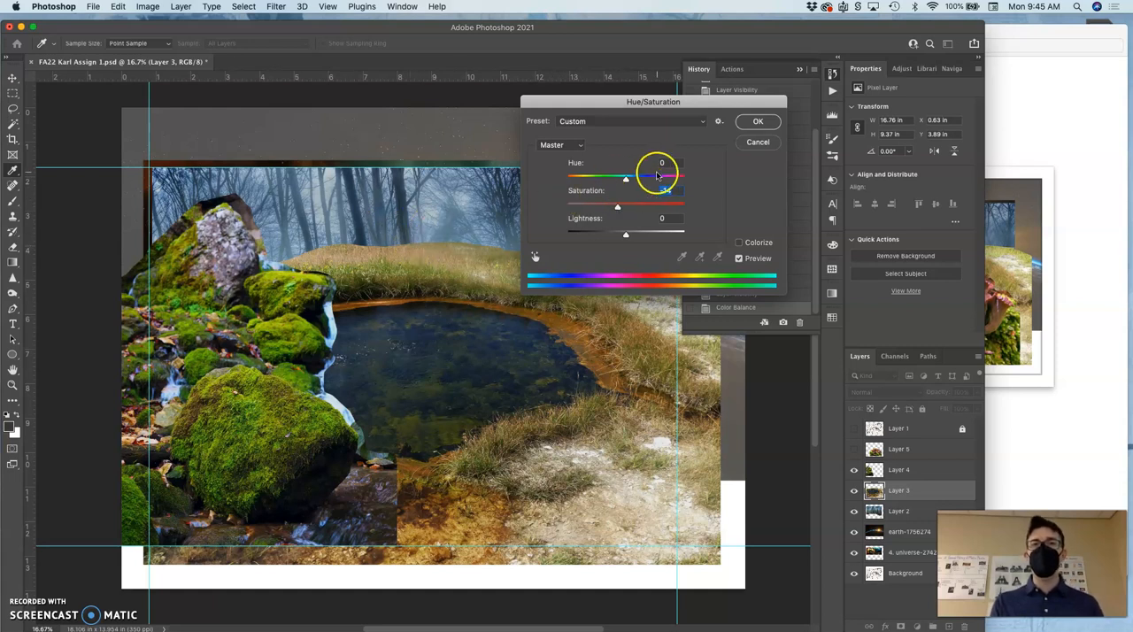
pyautogui.moveTo(660, 178); pyautogui.dragTo(629, 183)
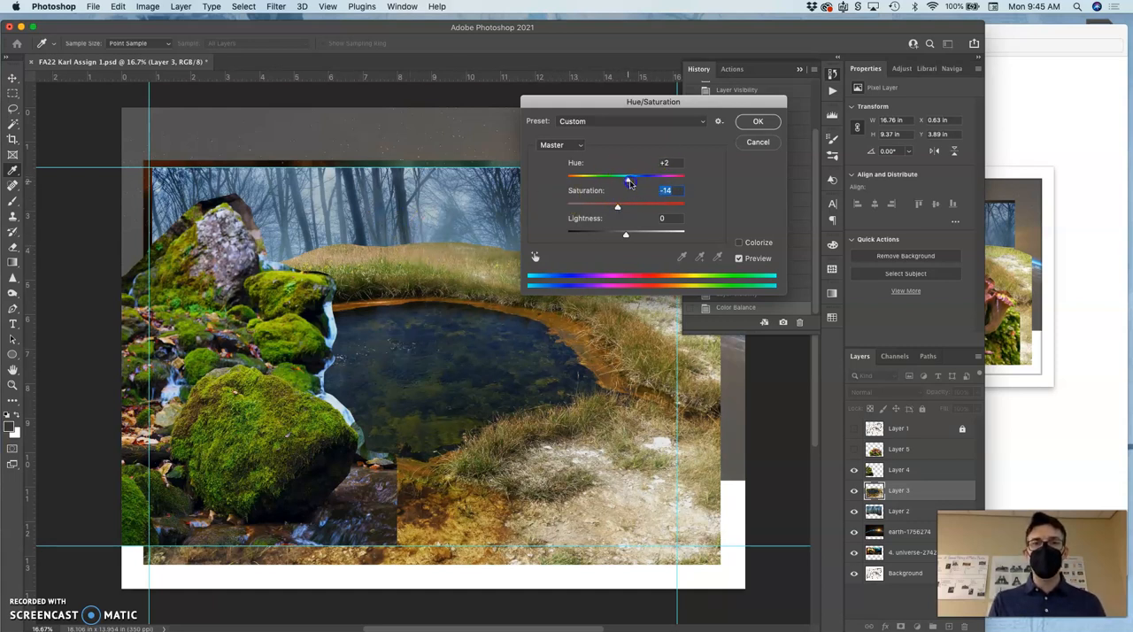
pyautogui.moveTo(631, 175); pyautogui.dragTo(622, 175)
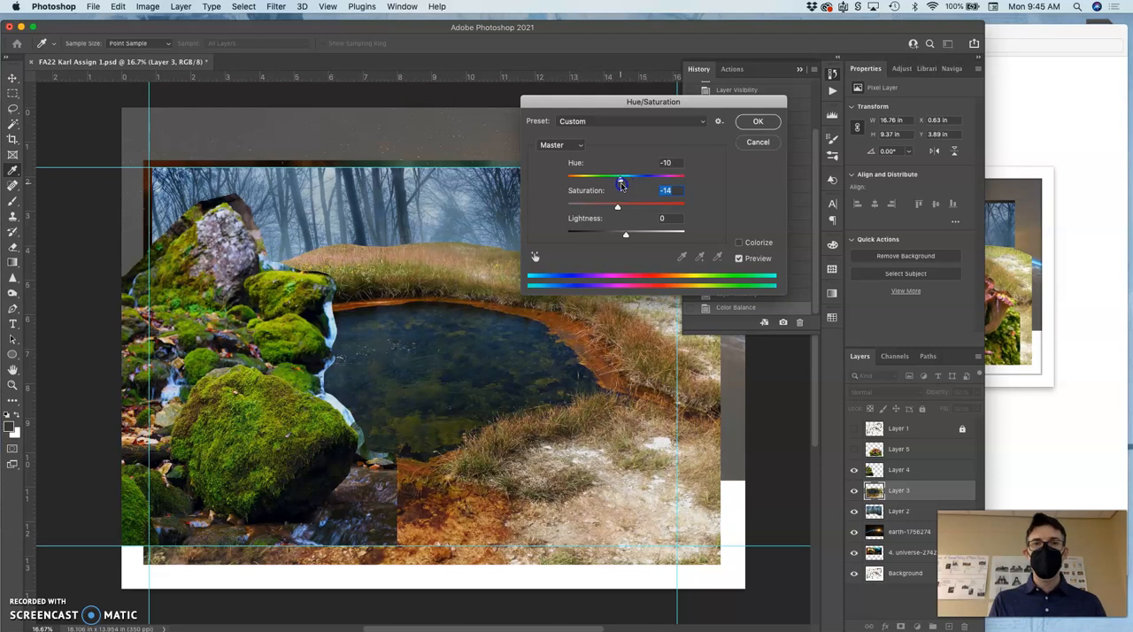
pyautogui.moveTo(618, 175); pyautogui.dragTo(630, 175)
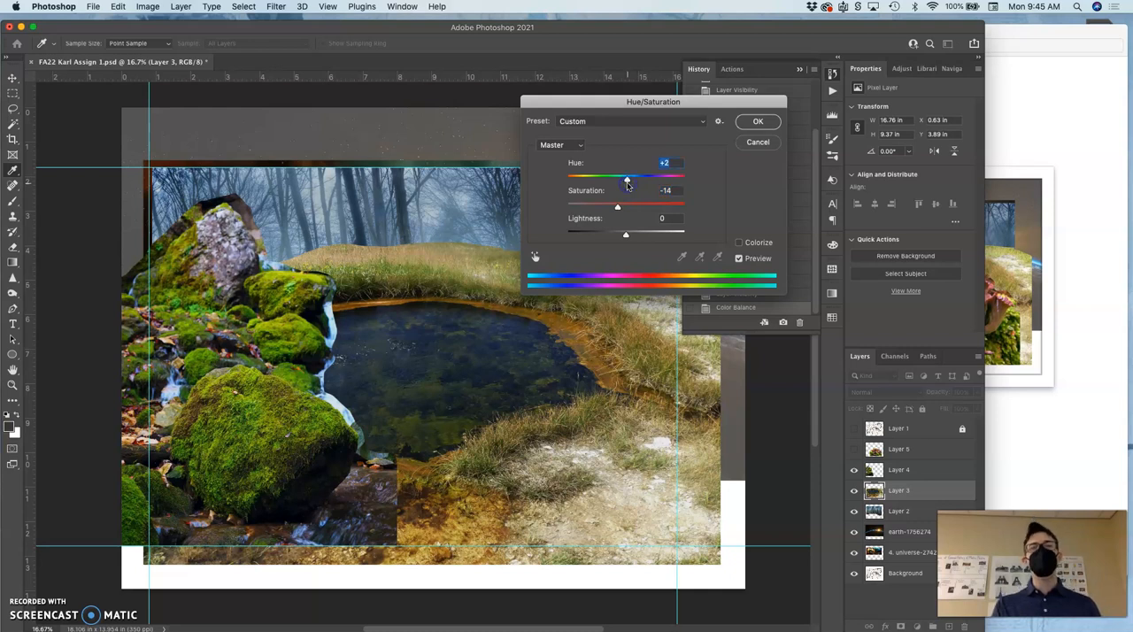
pyautogui.click(757, 121)
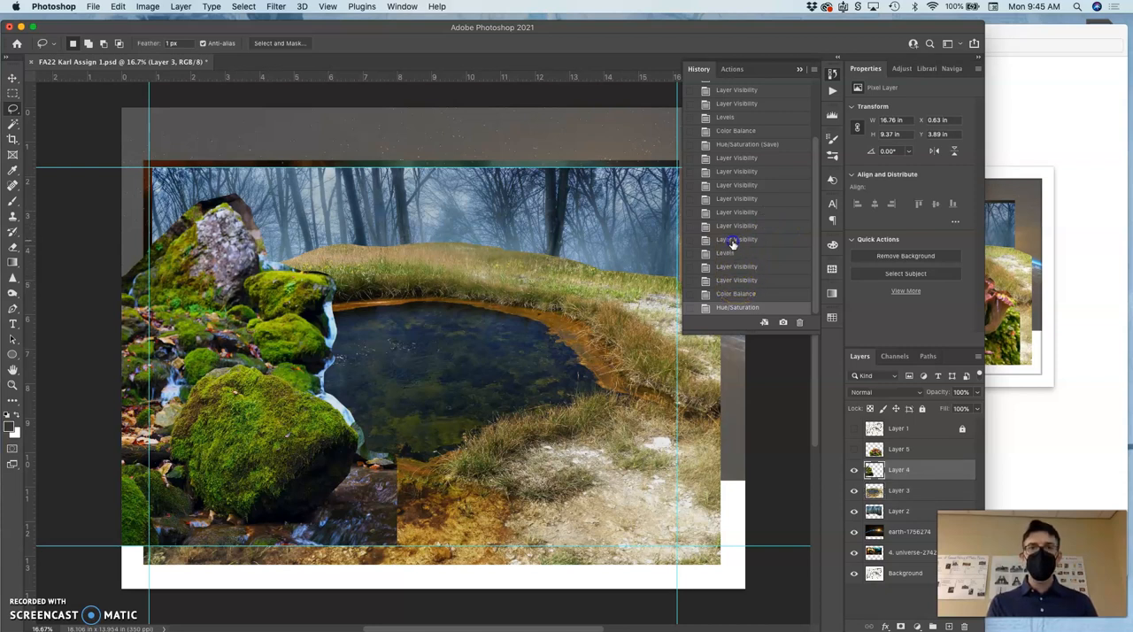
# Step: Compare an earlier history state with the latest, then hide the pond layer
pyautogui.click(736, 239)
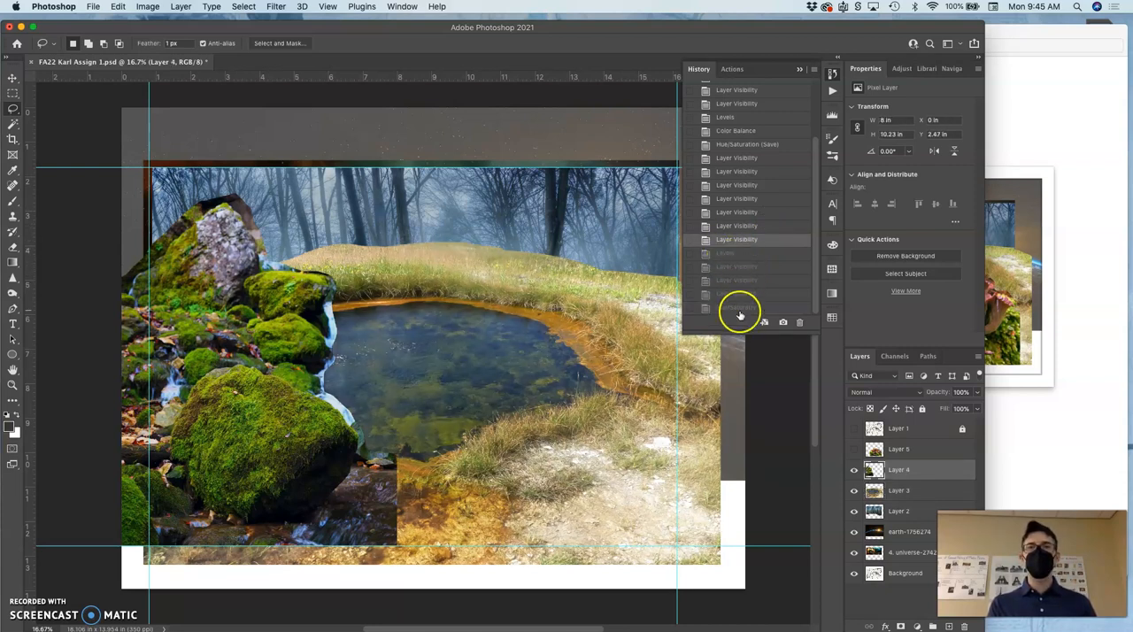
pyautogui.click(738, 308)
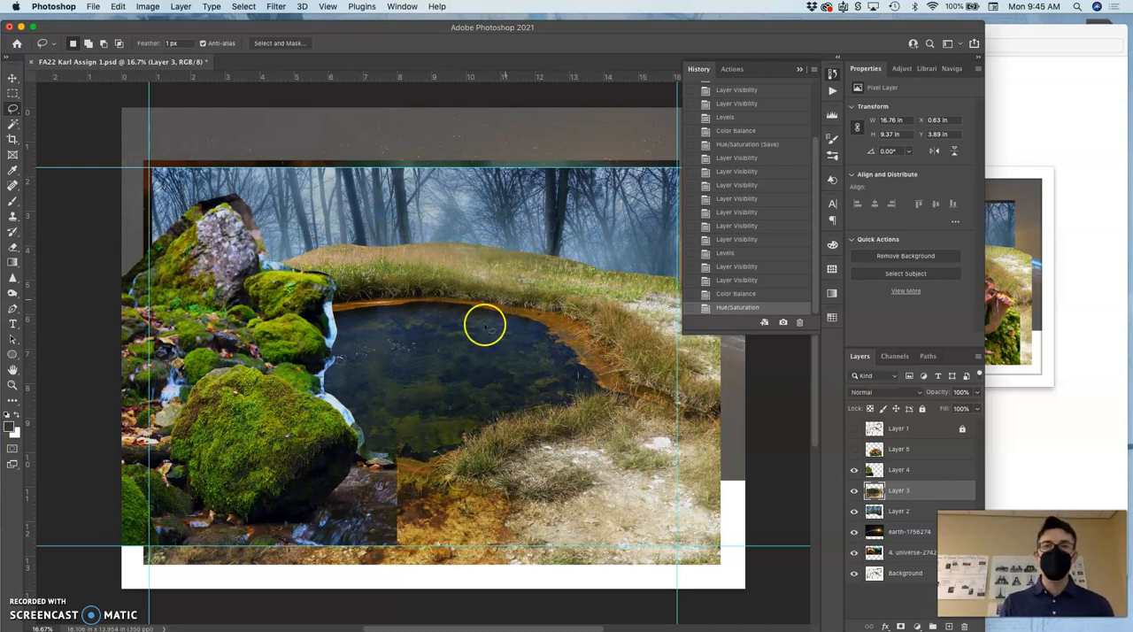
pyautogui.click(854, 470)
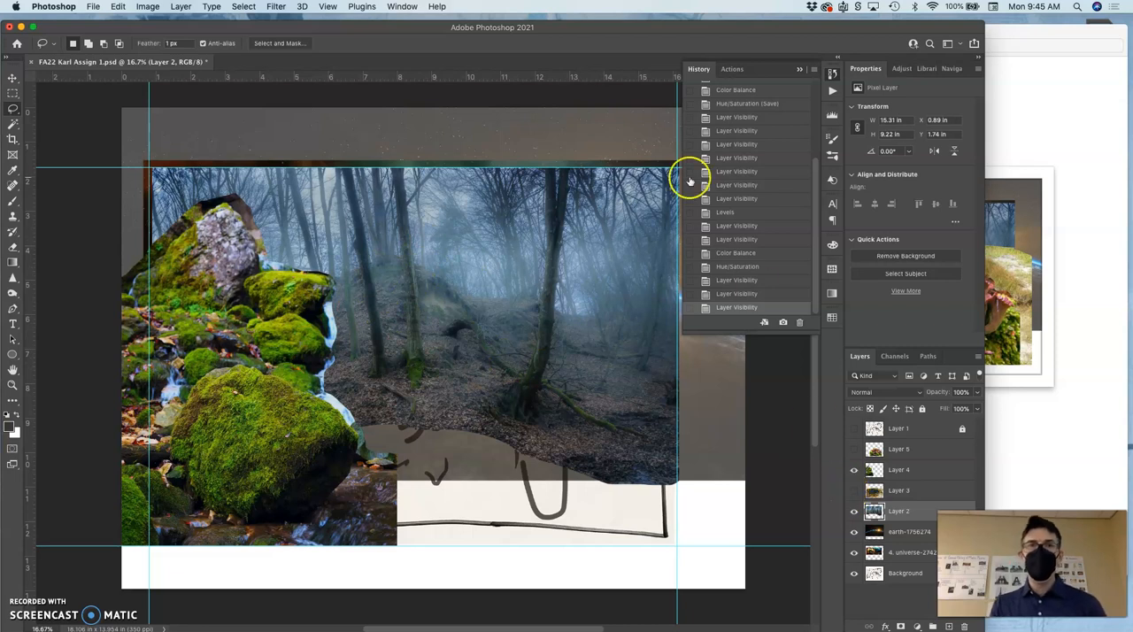
# Step: Apply Levels to Layer 2's forest with midtones 0.83 and white point 223
pyautogui.click(134, 7)
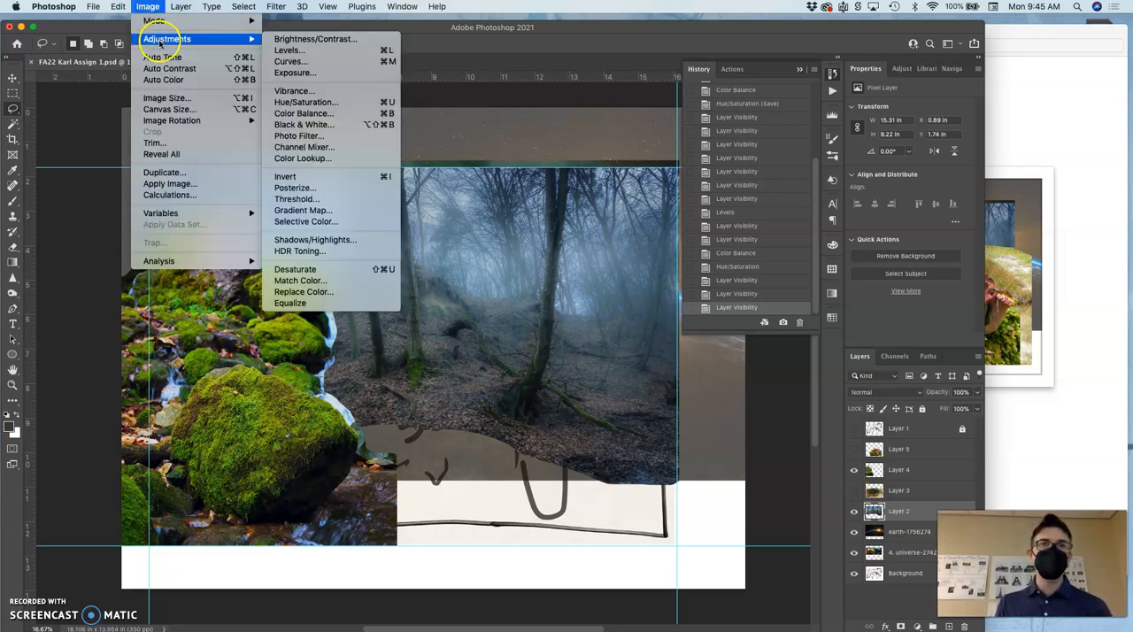
pyautogui.click(283, 50)
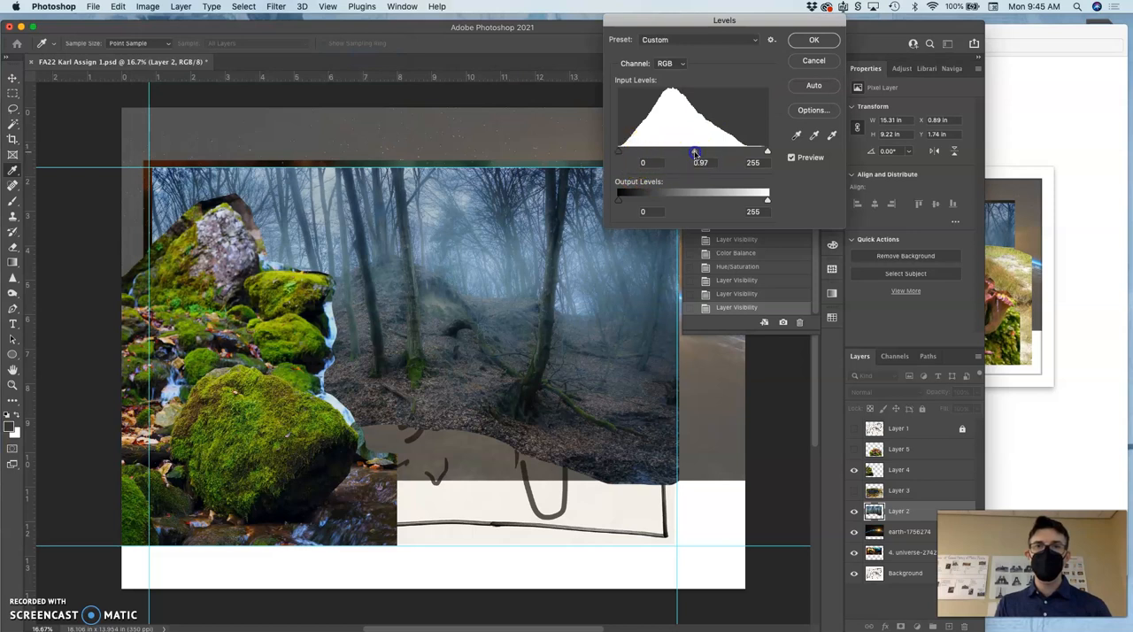
pyautogui.moveTo(695, 151); pyautogui.dragTo(704, 150)
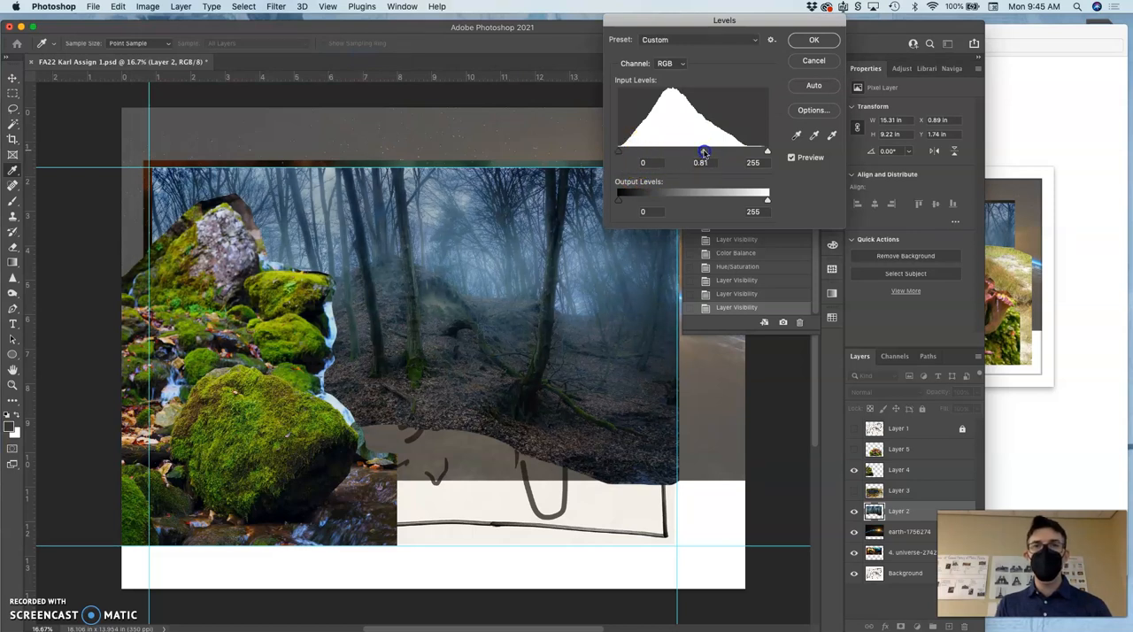
pyautogui.moveTo(704, 150); pyautogui.dragTo(703, 150)
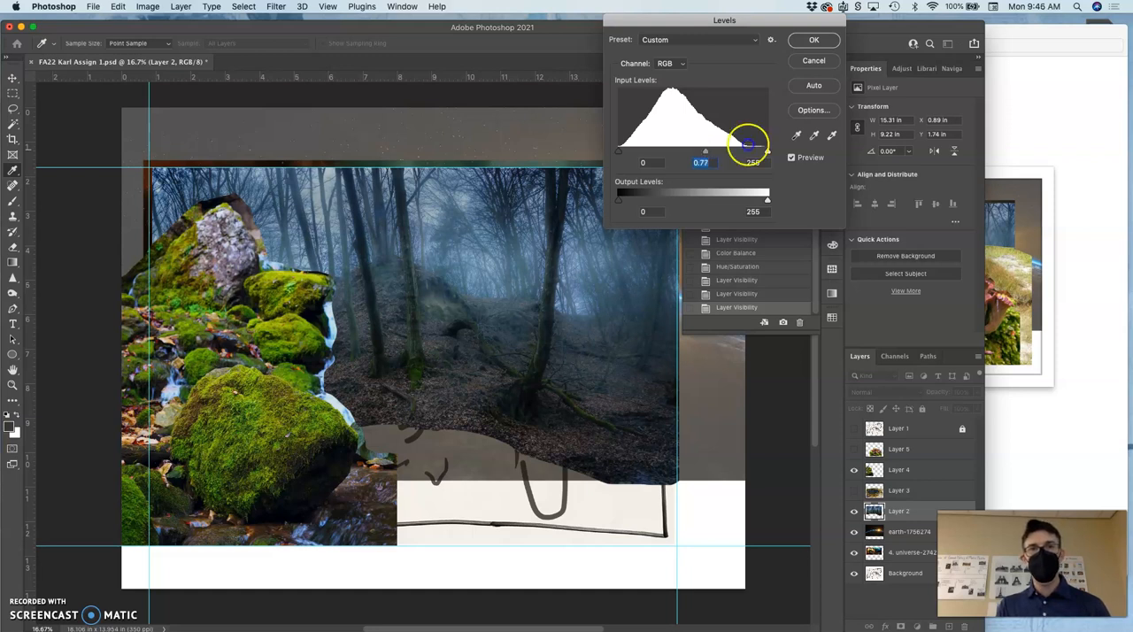
pyautogui.moveTo(748, 150); pyautogui.dragTo(713, 151)
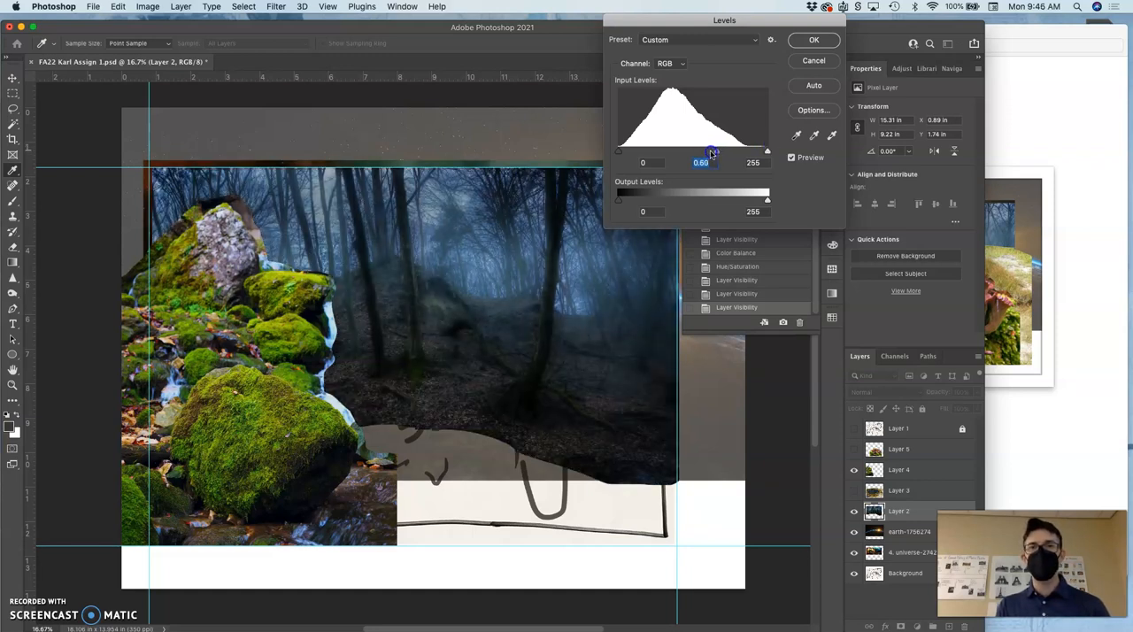
pyautogui.moveTo(712, 152); pyautogui.dragTo(702, 153)
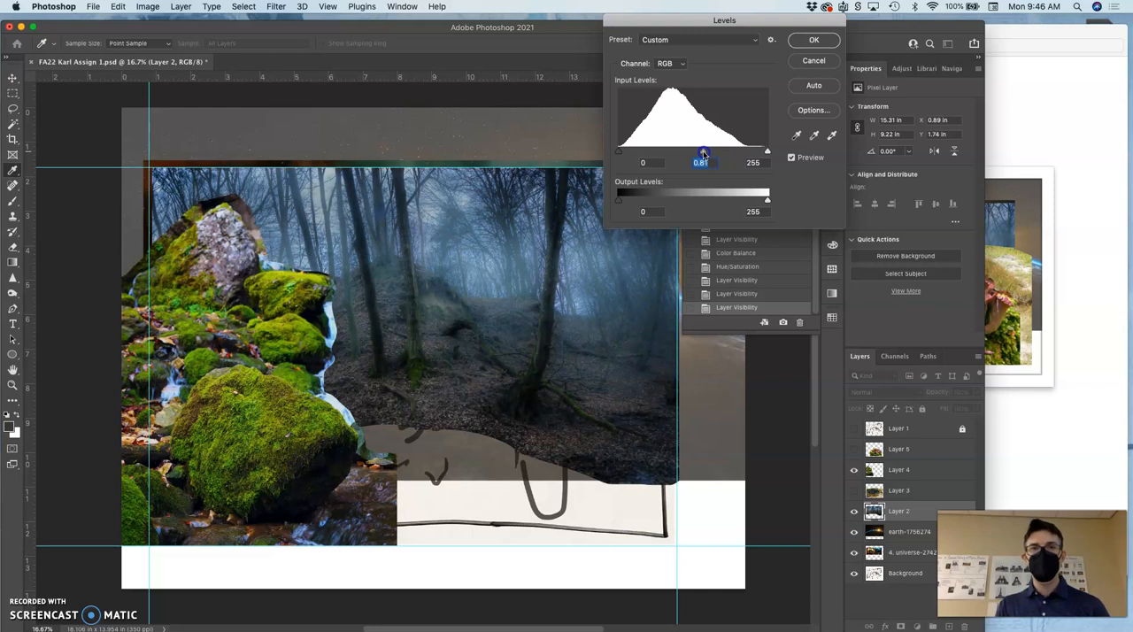
pyautogui.moveTo(701, 150); pyautogui.dragTo(702, 151)
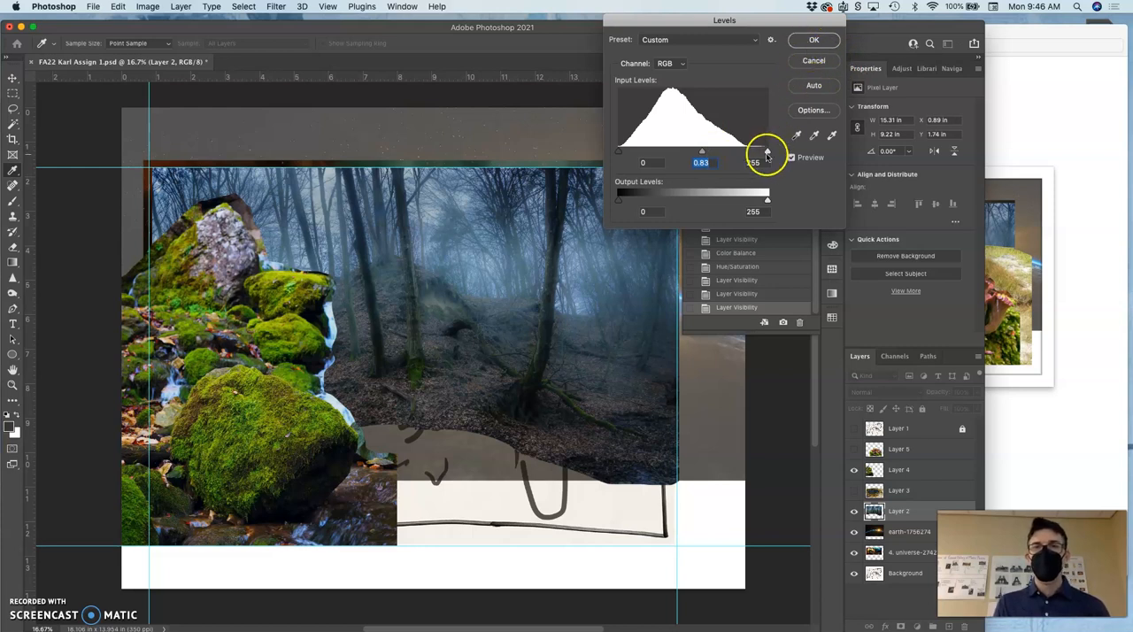
pyautogui.moveTo(768, 150); pyautogui.dragTo(752, 151)
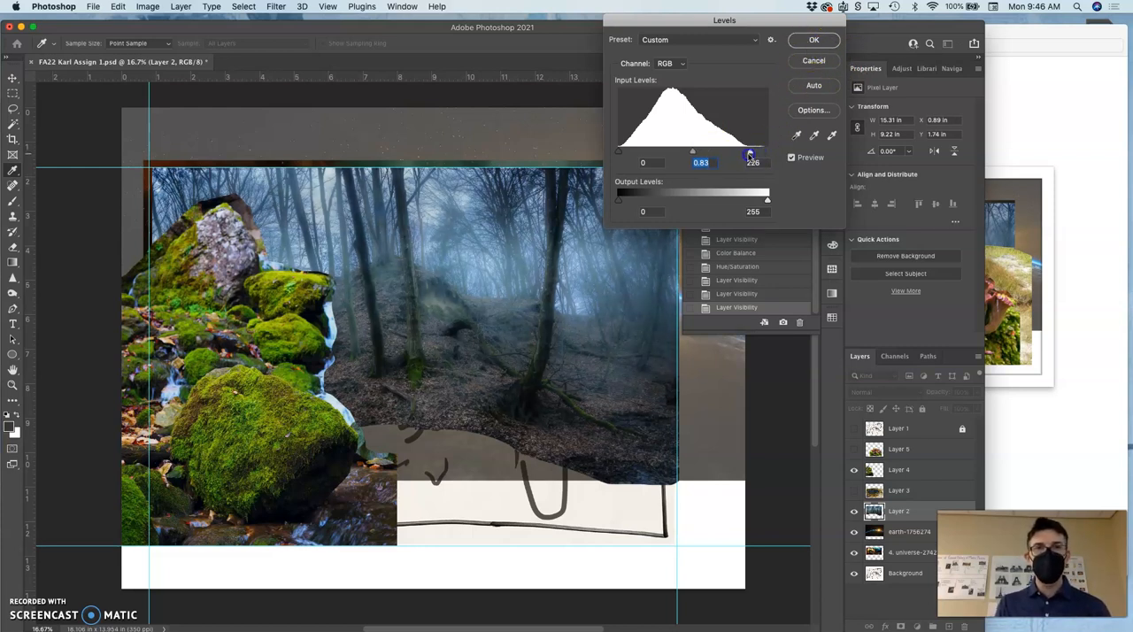
pyautogui.moveTo(751, 153); pyautogui.dragTo(745, 152)
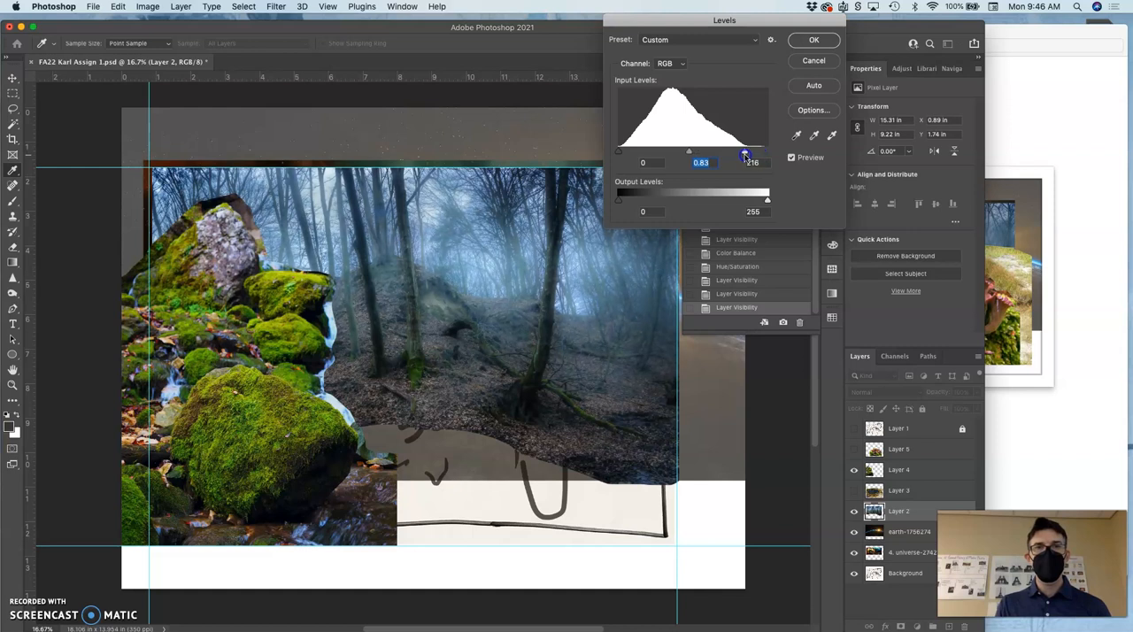
pyautogui.moveTo(745, 151); pyautogui.dragTo(752, 151)
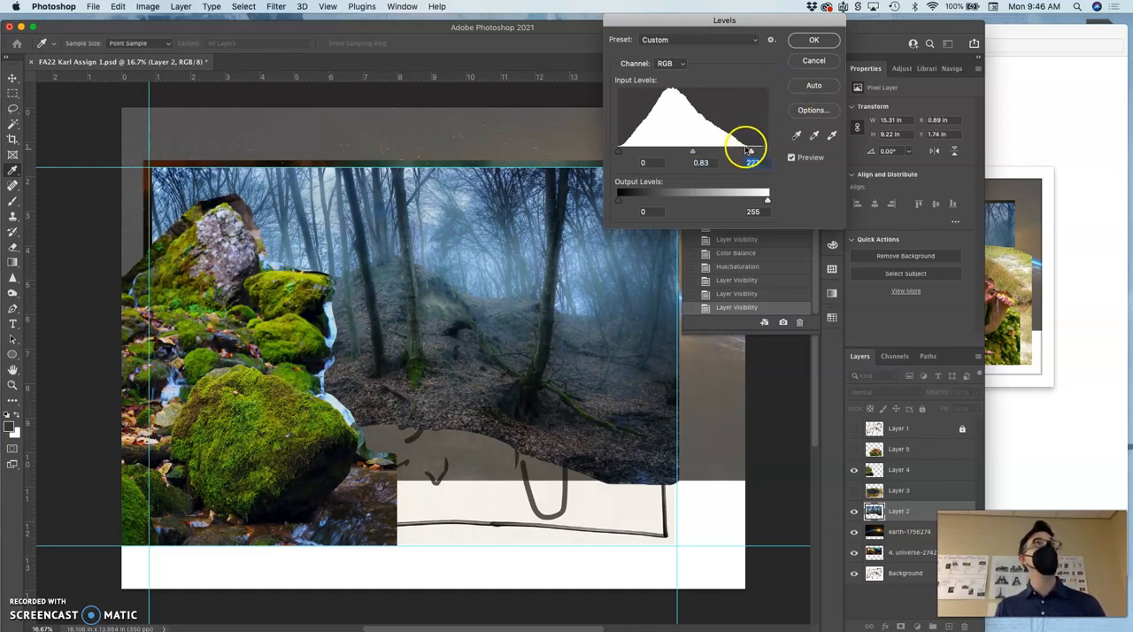
pyautogui.moveTo(752, 149); pyautogui.dragTo(752, 152)
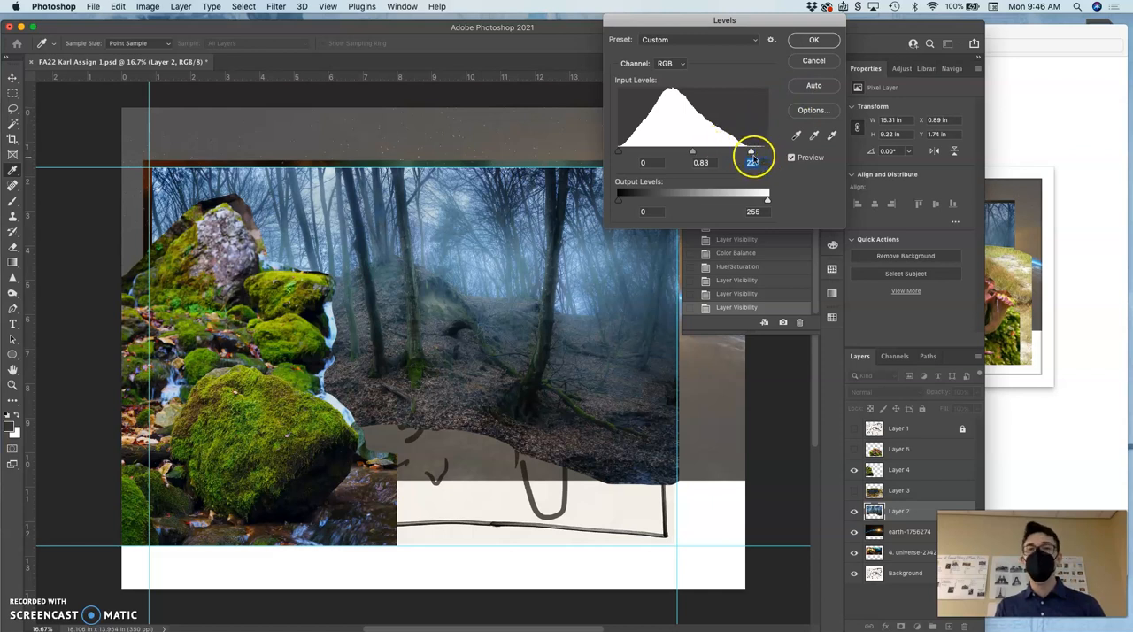
pyautogui.moveTo(751, 149); pyautogui.dragTo(724, 150)
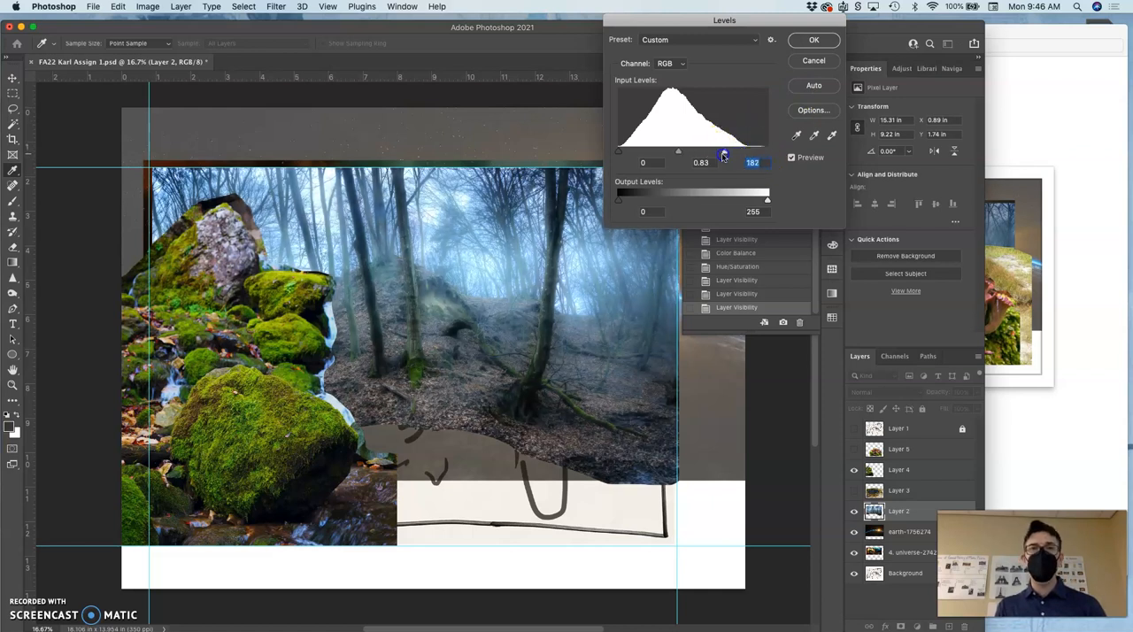
pyautogui.moveTo(724, 152); pyautogui.dragTo(751, 158)
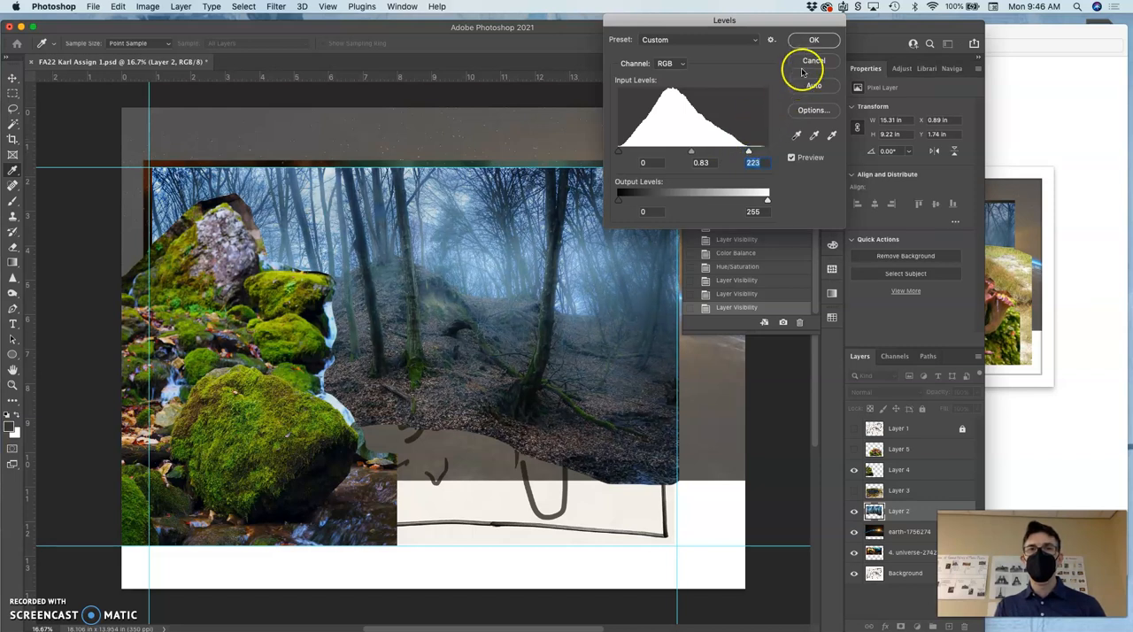
pyautogui.click(813, 60)
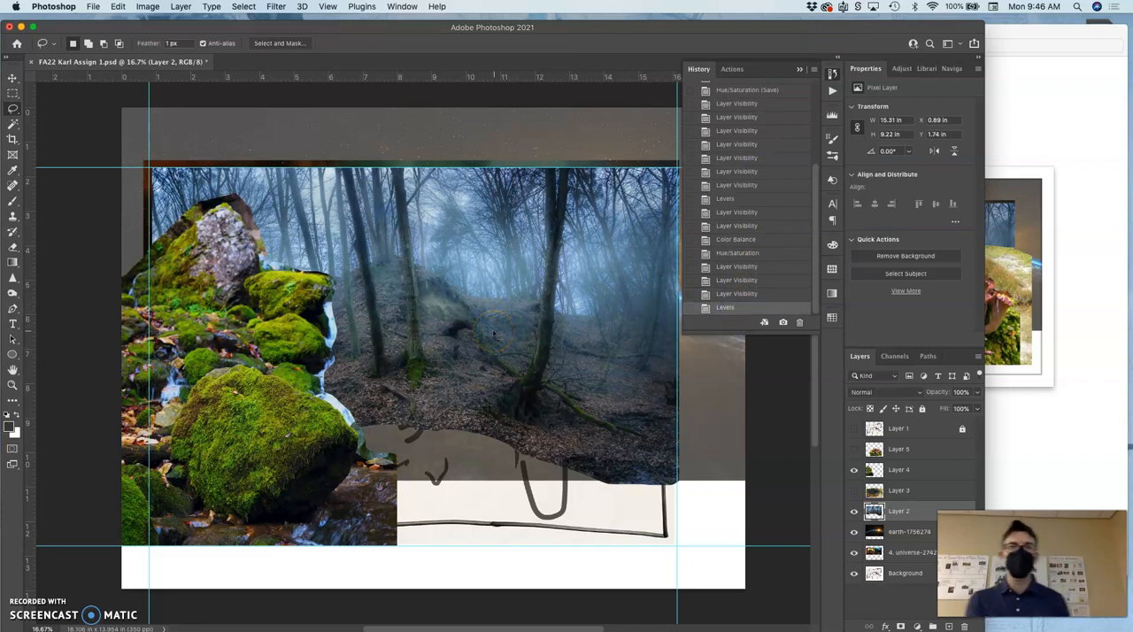
# Step: Warm the forest layer's Color Balance midtones to +11, -5, -12
pyautogui.click(137, 6)
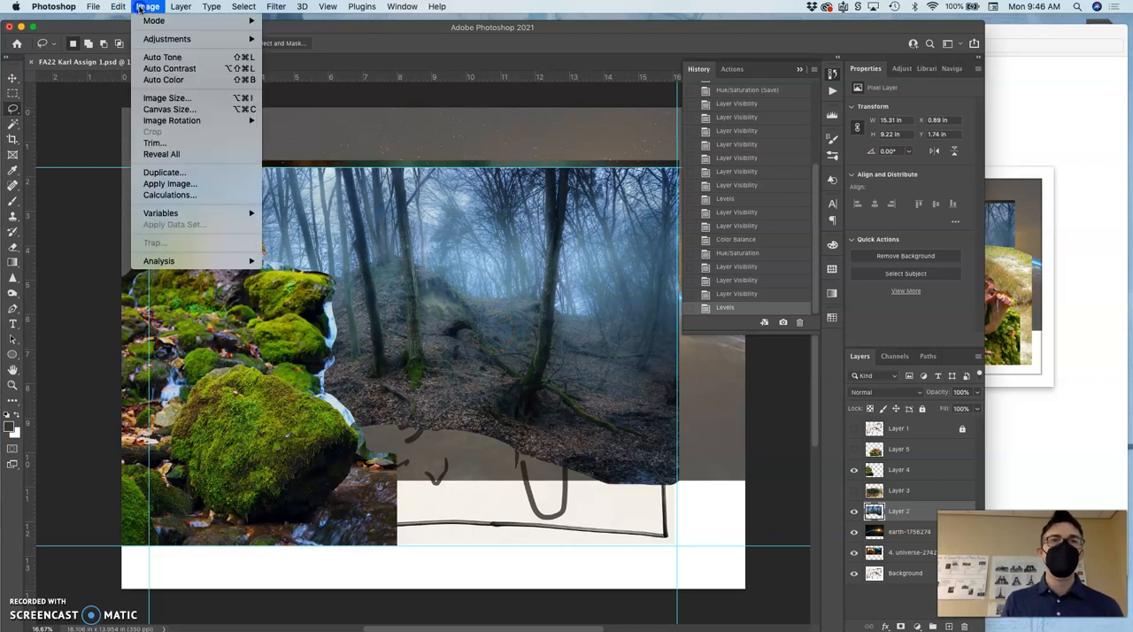
pyautogui.moveTo(170, 42)
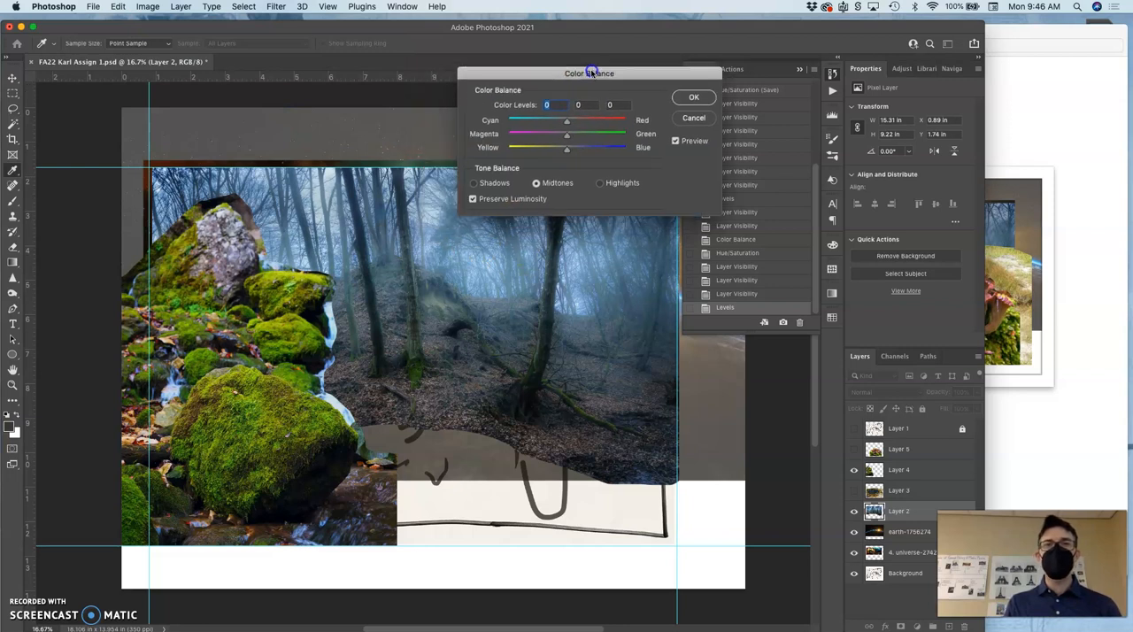
pyautogui.moveTo(590, 73); pyautogui.dragTo(634, 53)
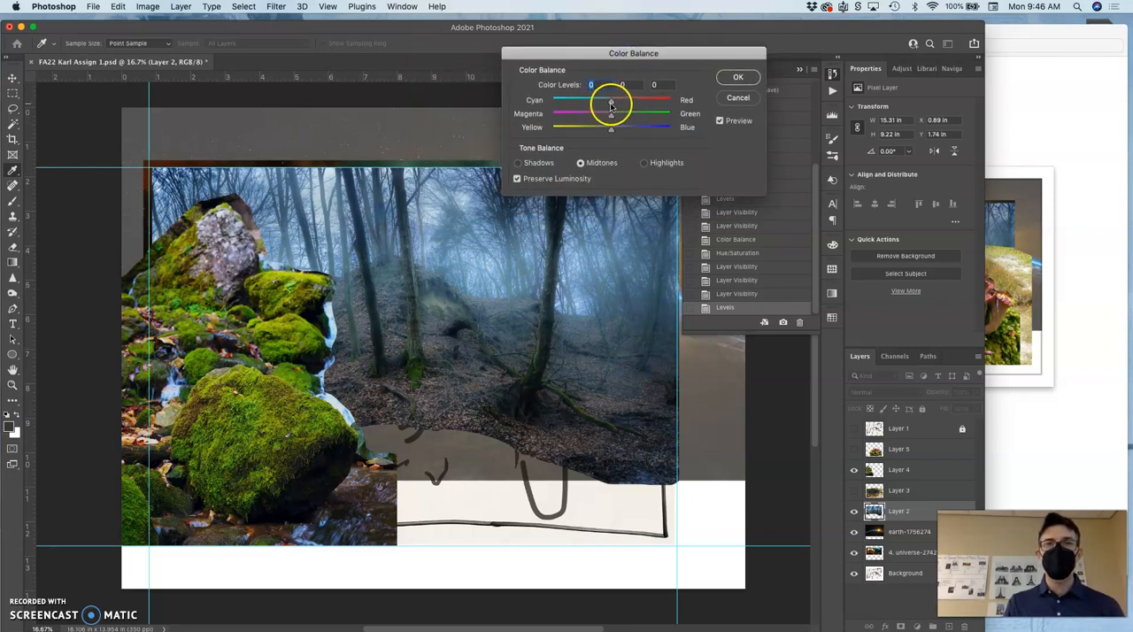
pyautogui.moveTo(611, 106); pyautogui.dragTo(591, 106)
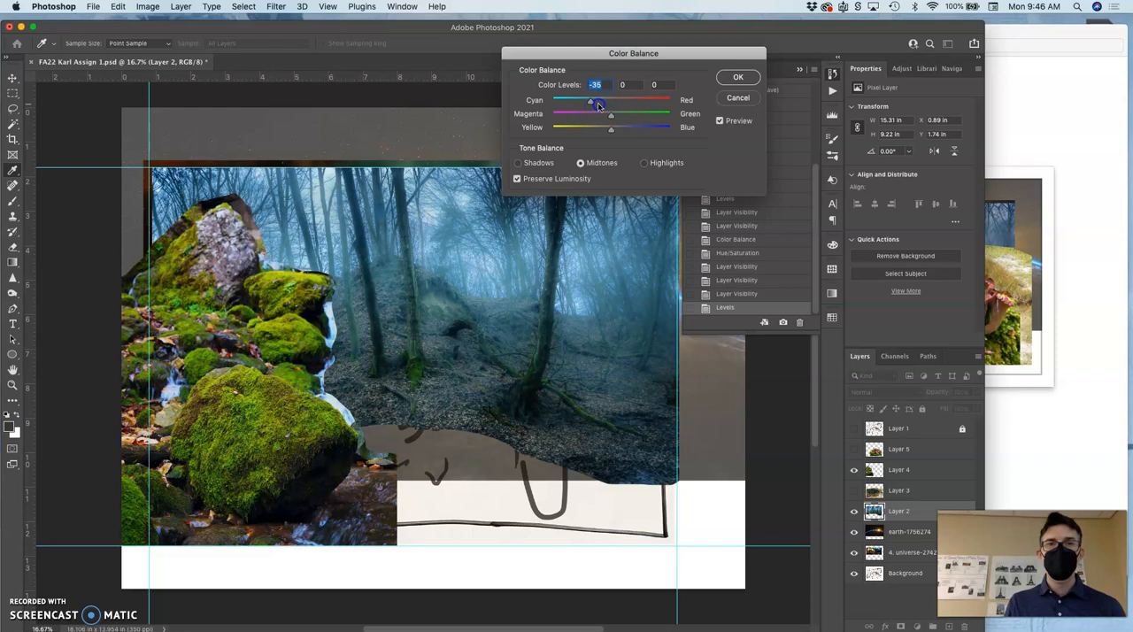
pyautogui.moveTo(592, 105); pyautogui.dragTo(615, 105)
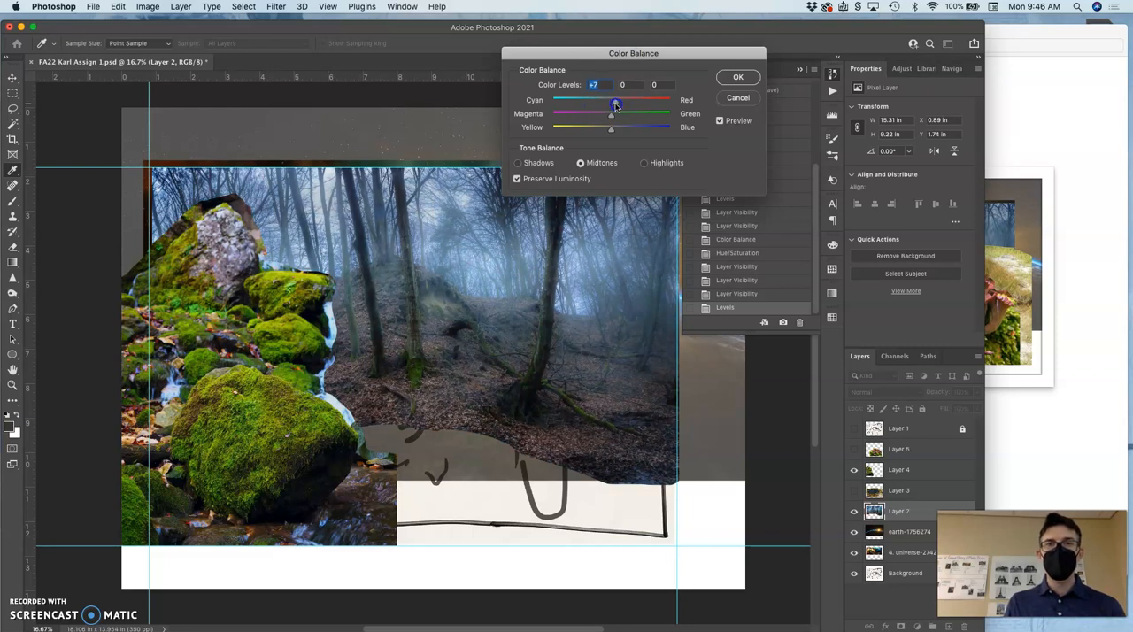
pyautogui.moveTo(615, 105); pyautogui.dragTo(620, 106)
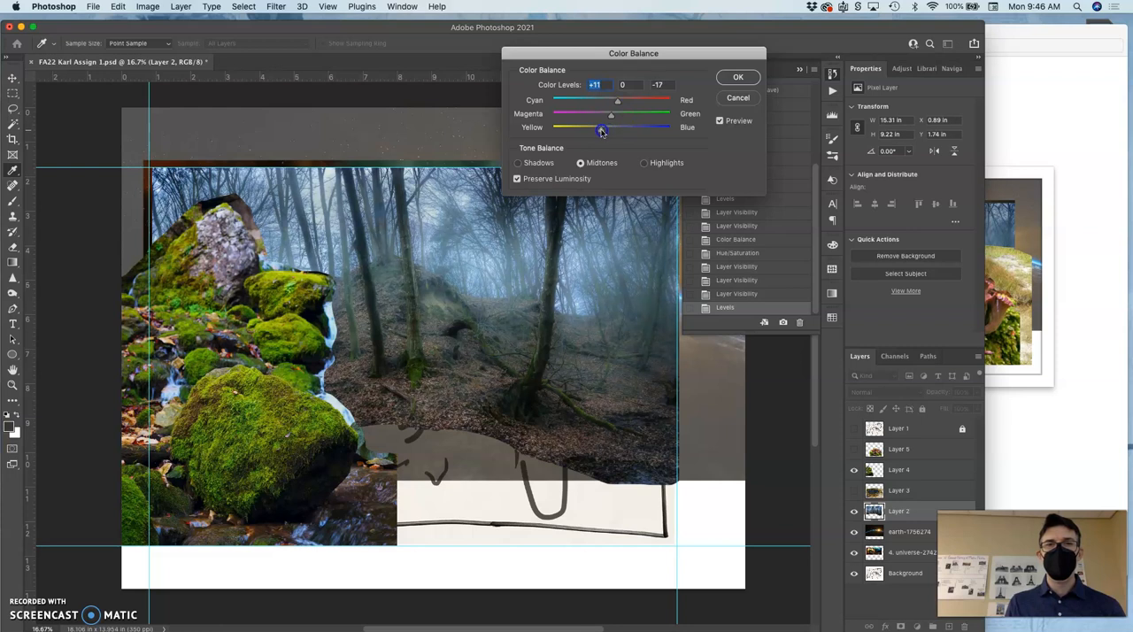
pyautogui.moveTo(602, 130); pyautogui.dragTo(611, 120)
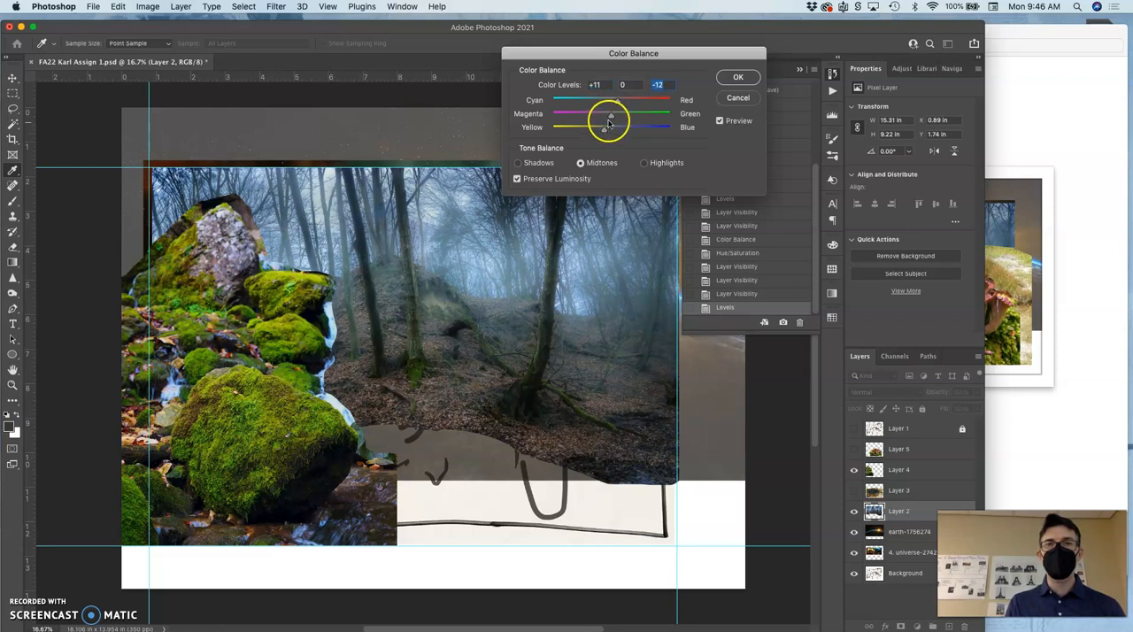
pyautogui.moveTo(609, 115); pyautogui.dragTo(613, 115)
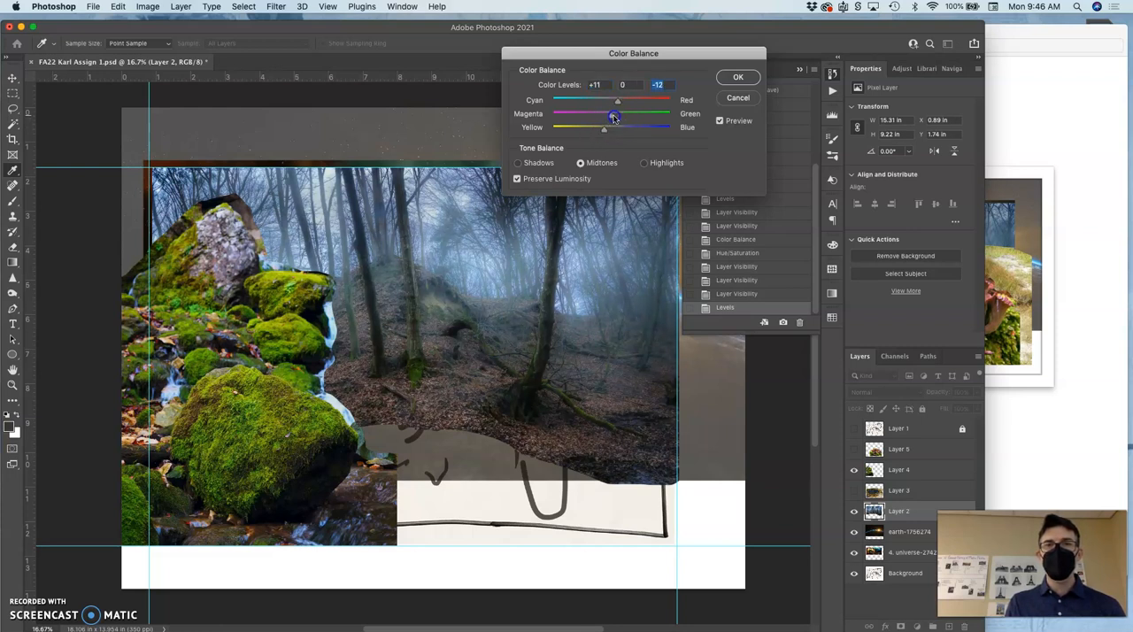
pyautogui.moveTo(611, 114); pyautogui.dragTo(614, 113)
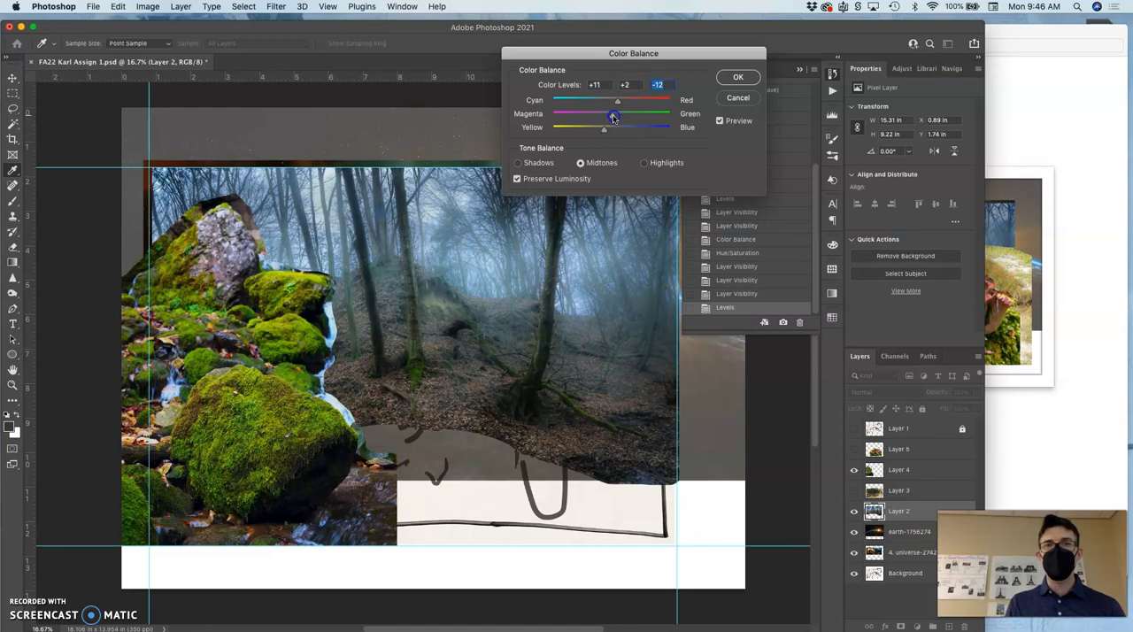
pyautogui.moveTo(617, 114); pyautogui.dragTo(607, 114)
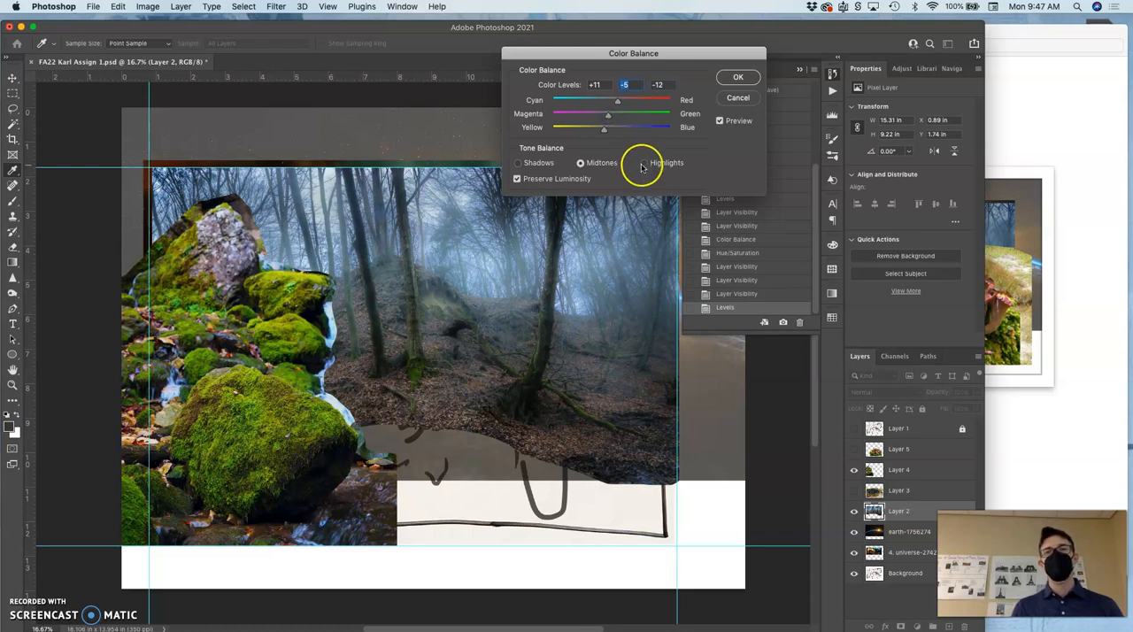
# Step: Tint the highlights Yellow/Blue to -6 and apply the Color Balance
pyautogui.click(645, 163)
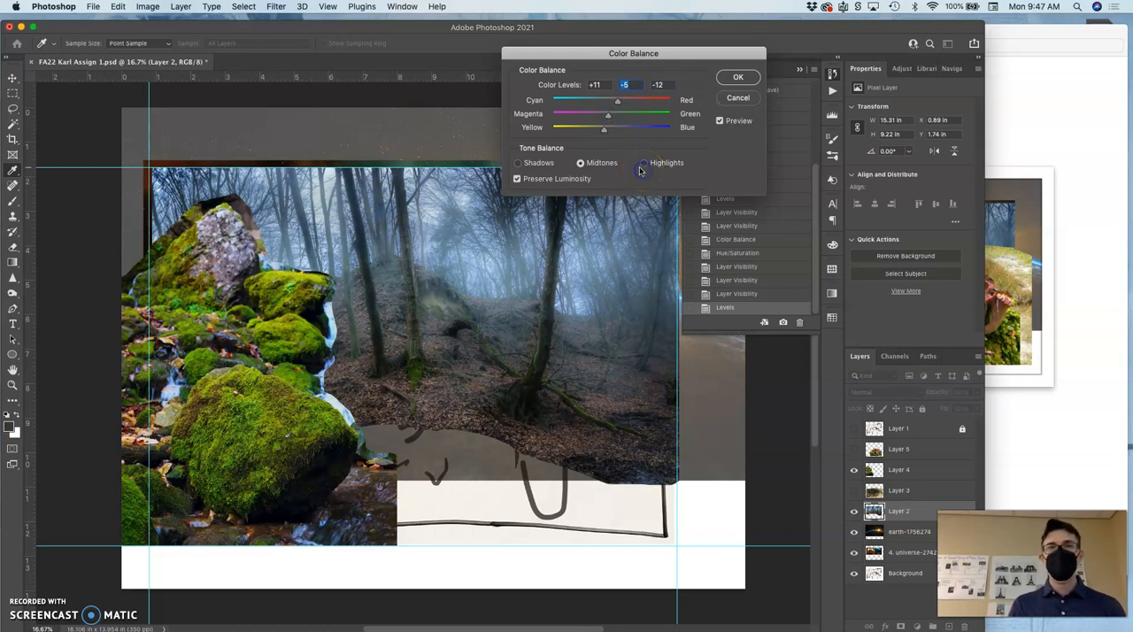
pyautogui.click(644, 163)
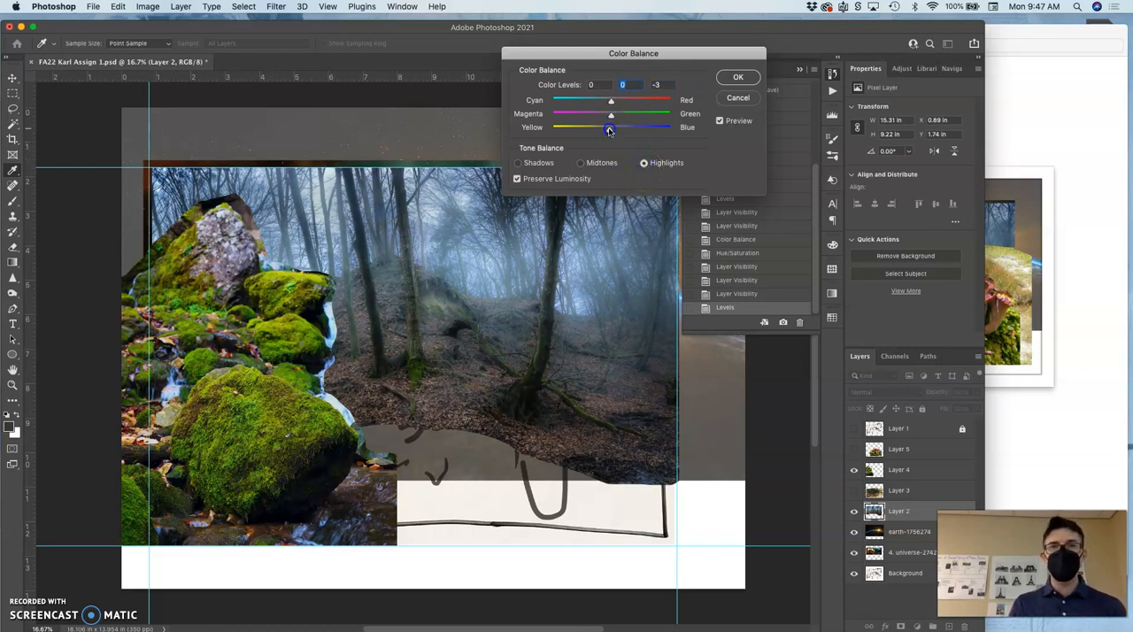
pyautogui.moveTo(611, 127); pyautogui.dragTo(604, 127)
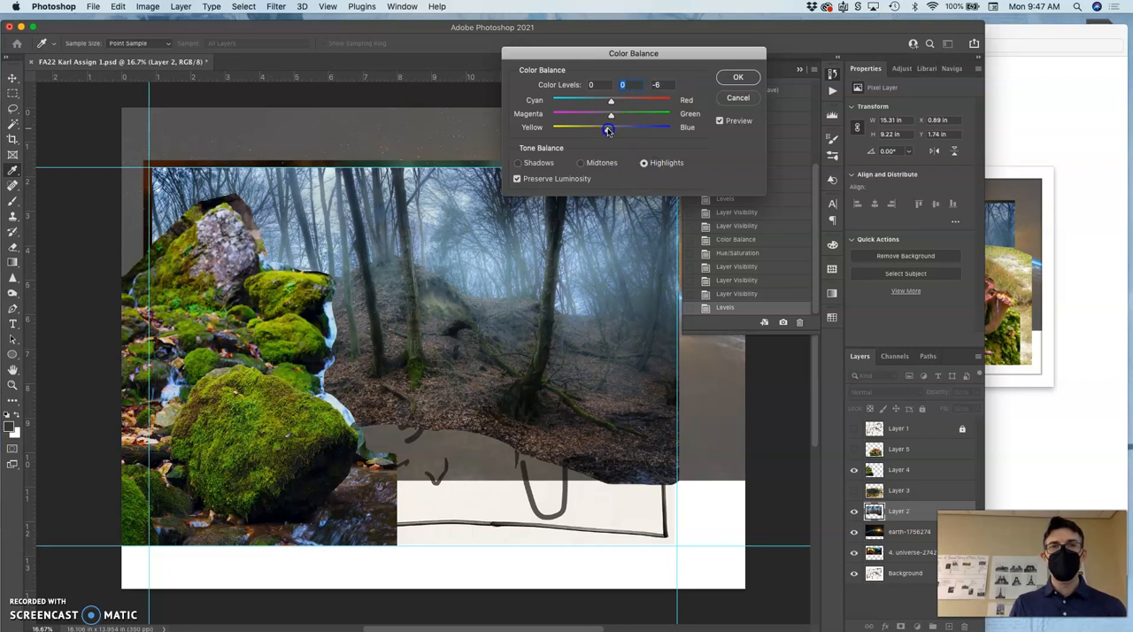
pyautogui.click(737, 77)
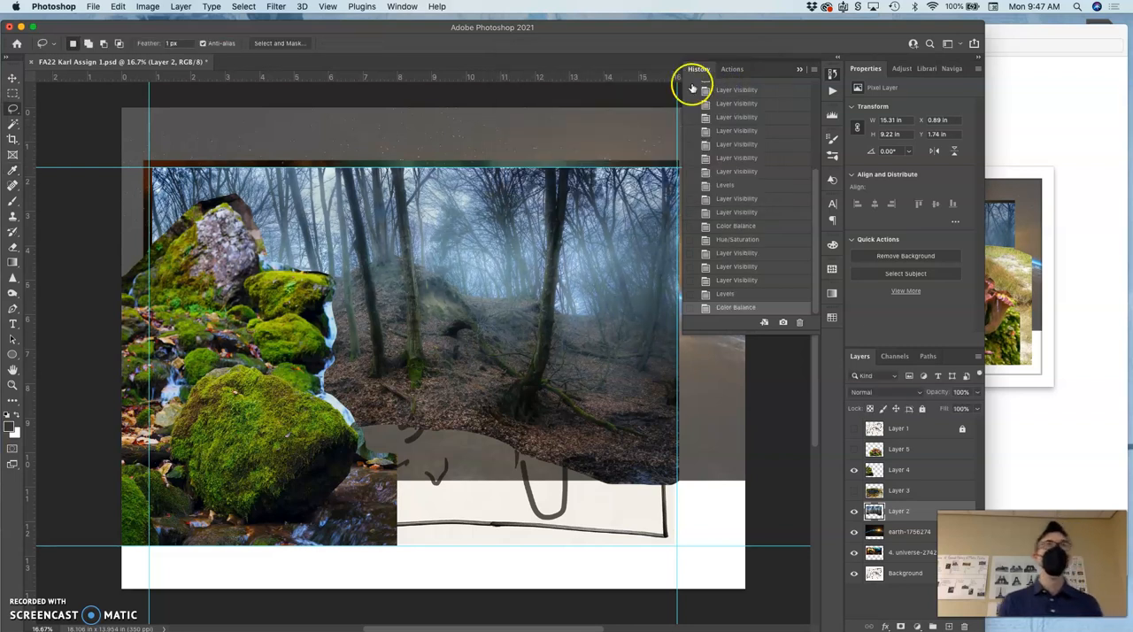
# Step: Apply Hue/Saturation to the forest layer with Saturation +10 and Hue -3
pyautogui.click(144, 6)
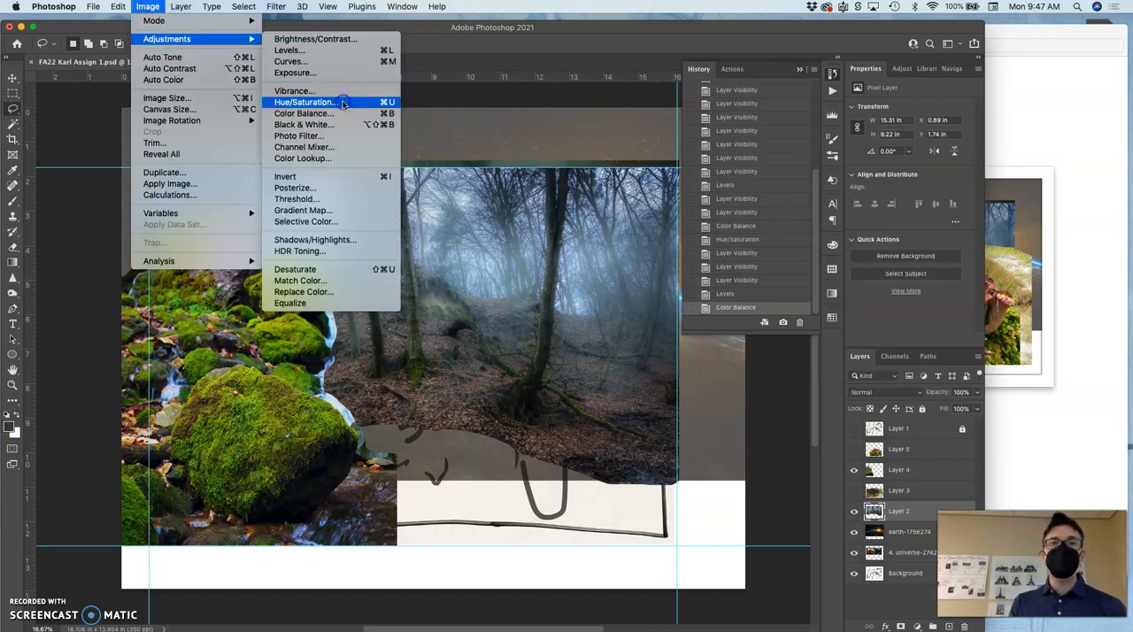
pyautogui.click(304, 102)
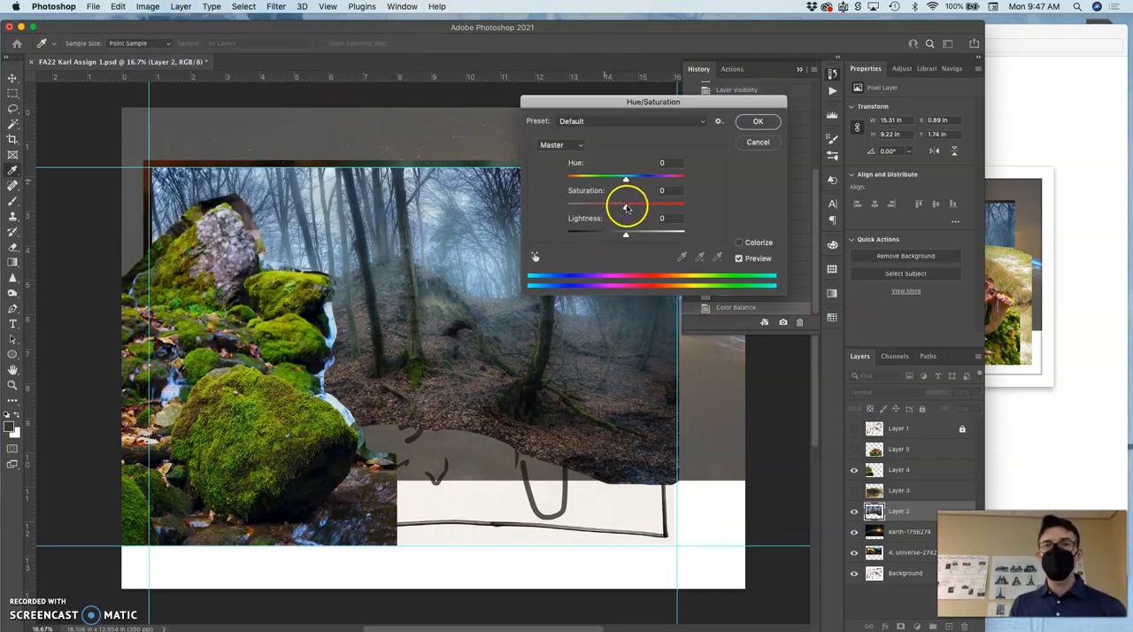
pyautogui.moveTo(626, 205); pyautogui.dragTo(644, 205)
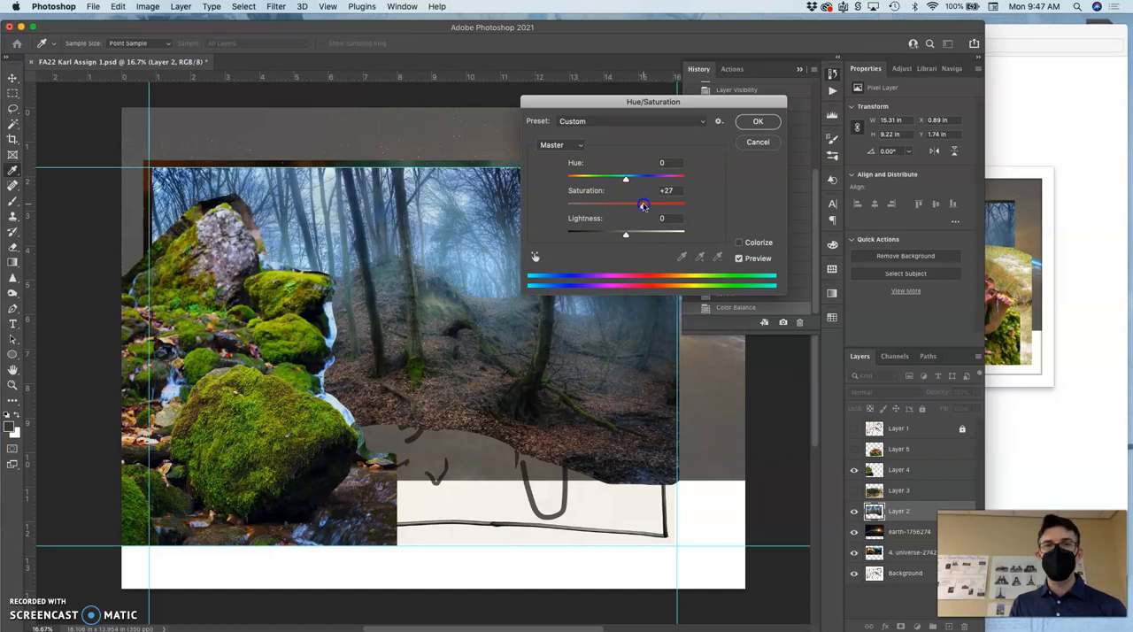
pyautogui.moveTo(643, 205); pyautogui.dragTo(631, 204)
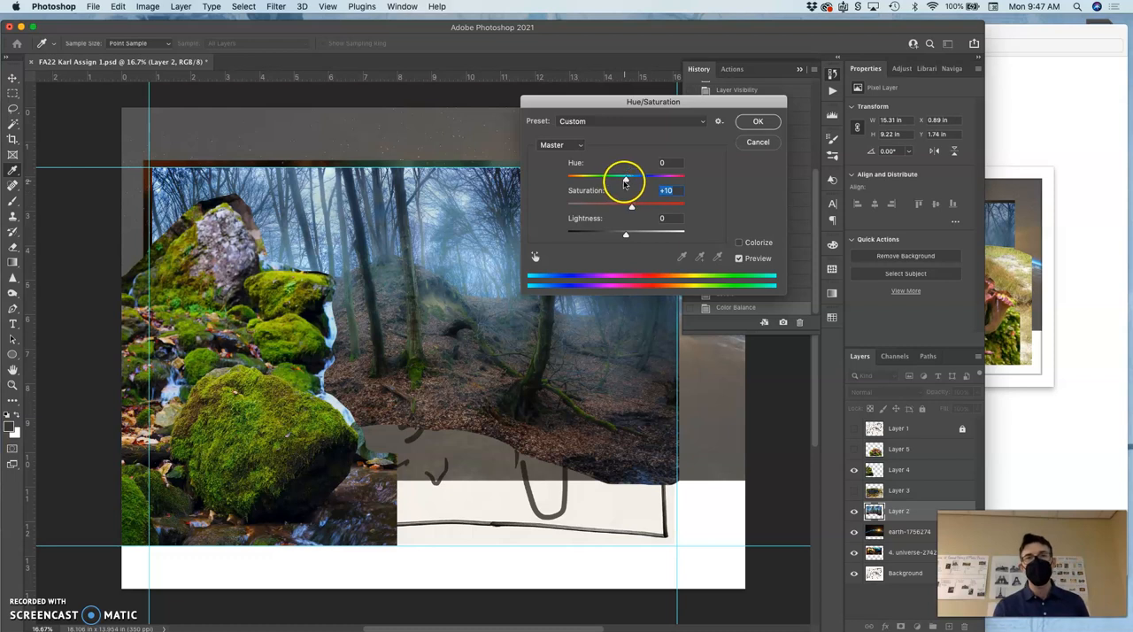
pyautogui.moveTo(626, 176); pyautogui.dragTo(612, 176)
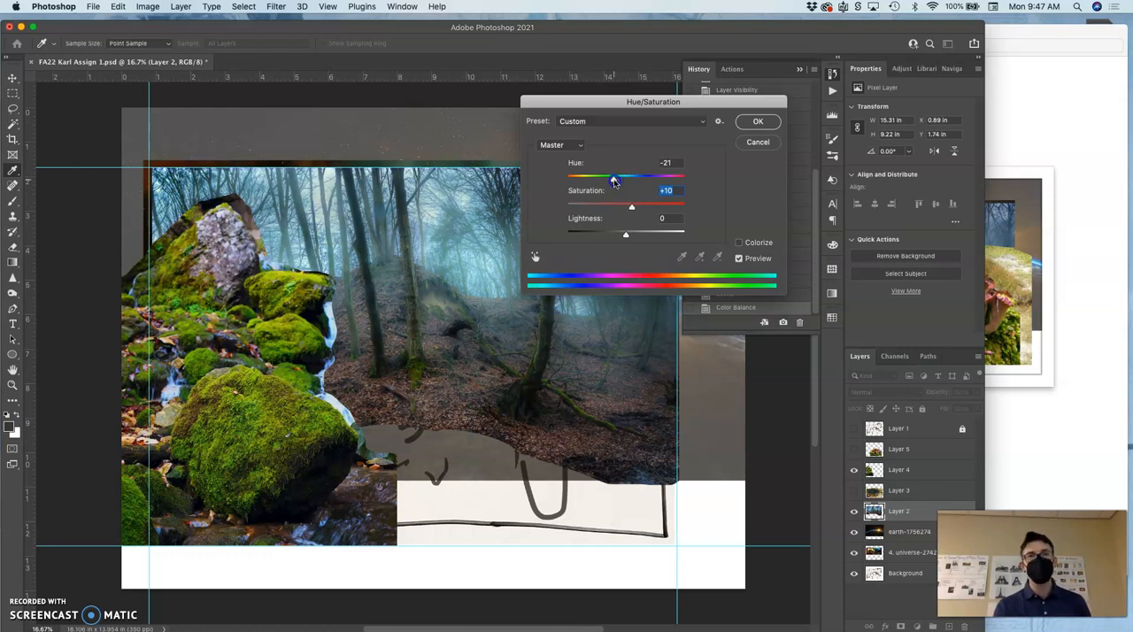
pyautogui.moveTo(614, 176); pyautogui.dragTo(635, 176)
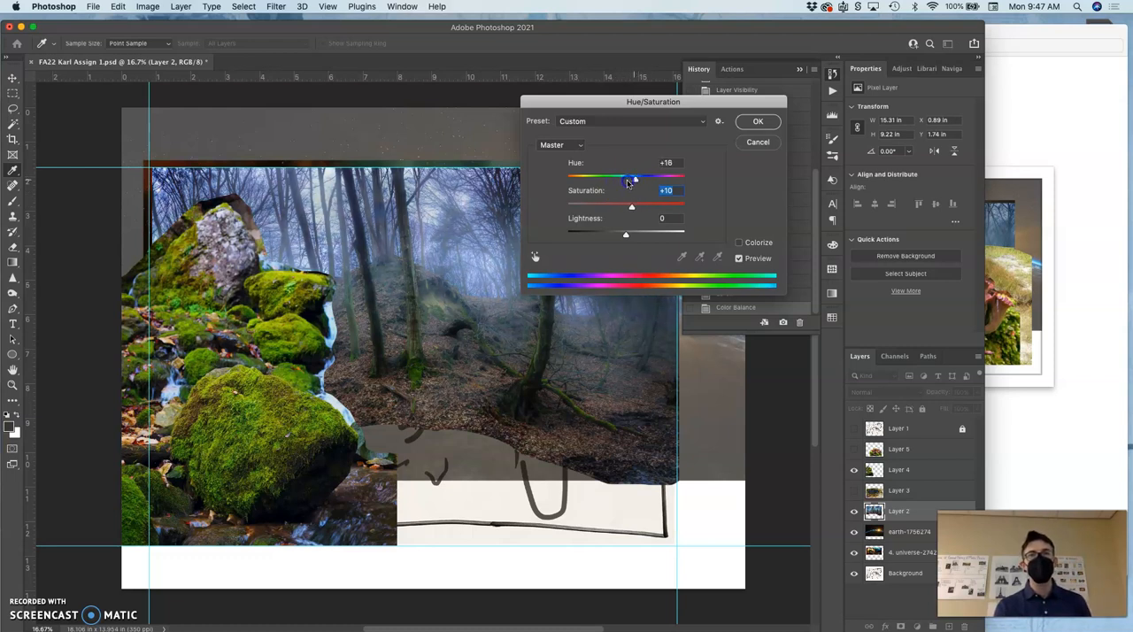
pyautogui.moveTo(636, 176); pyautogui.dragTo(624, 176)
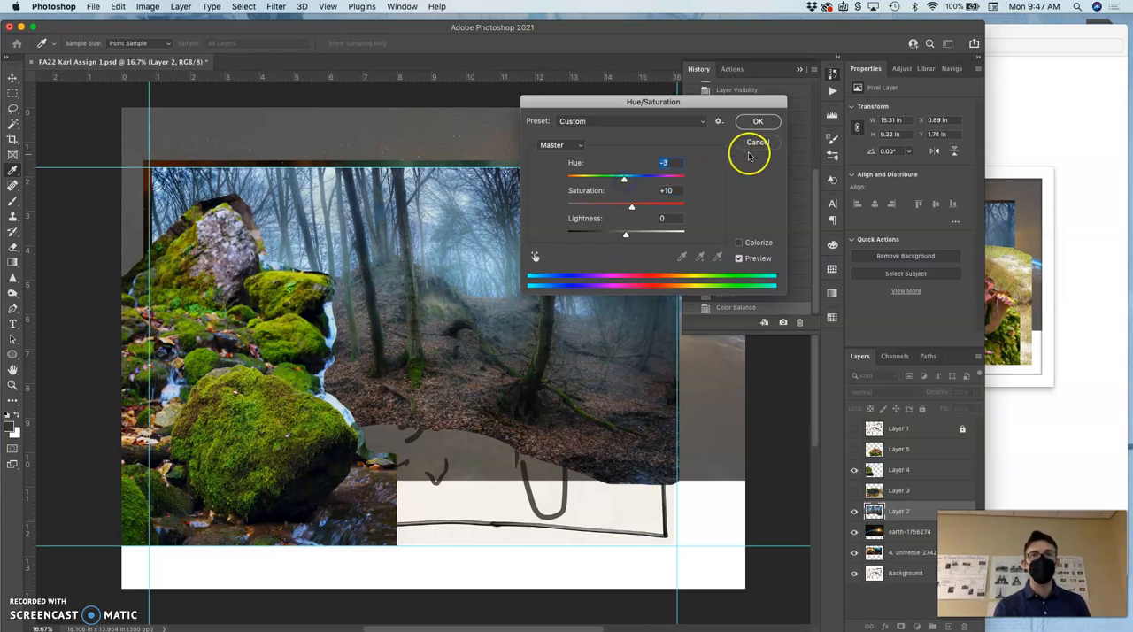
pyautogui.click(758, 122)
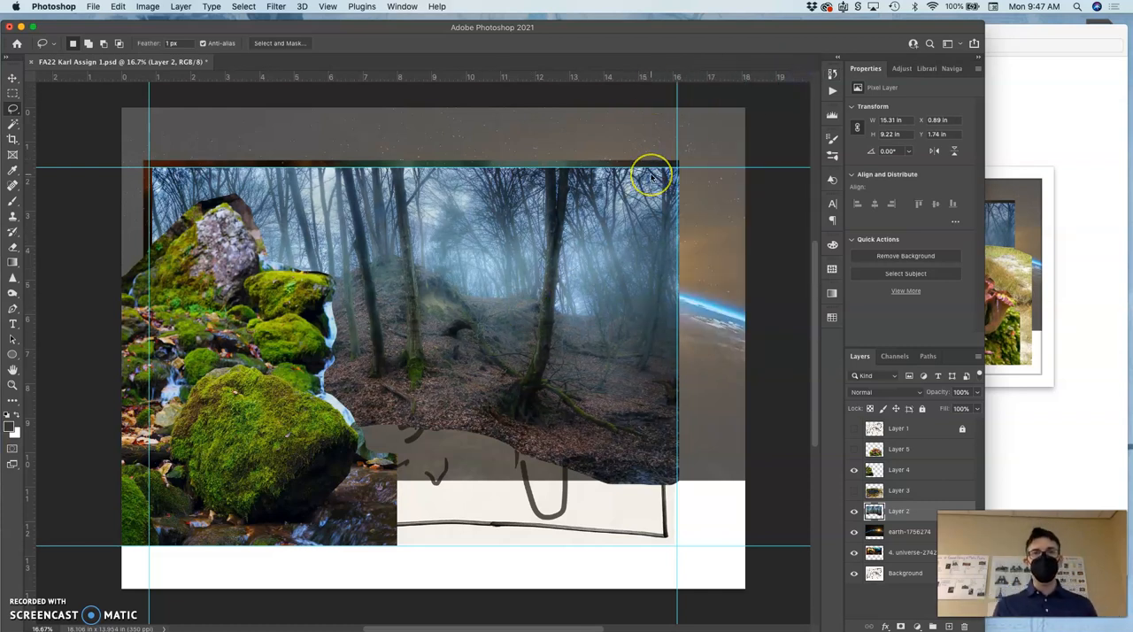
pyautogui.moveTo(595, 186)
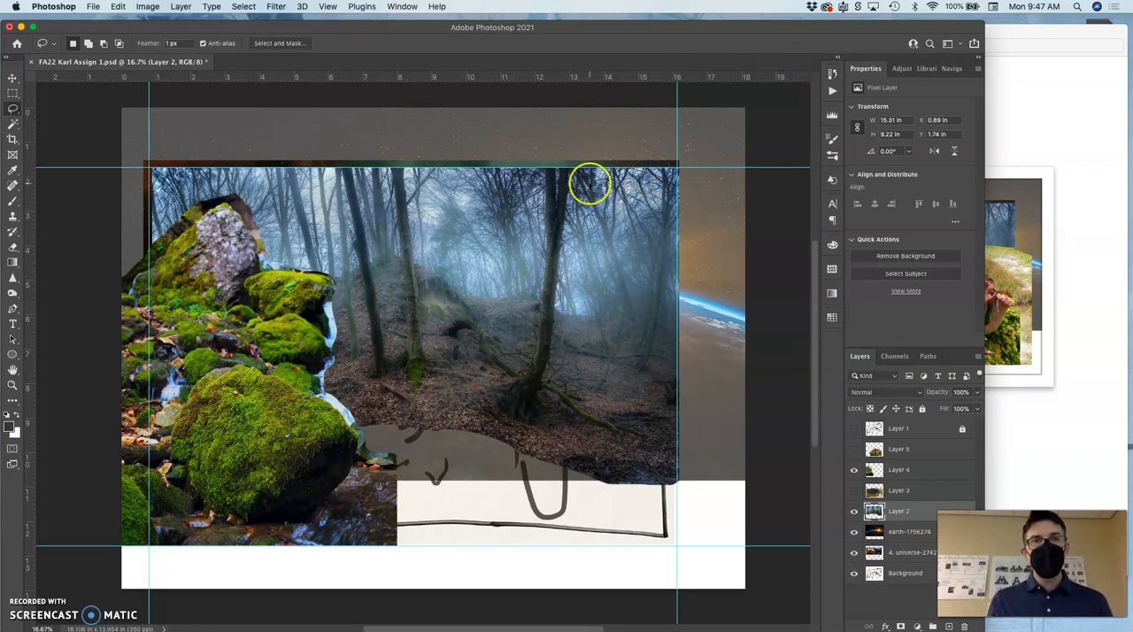
pyautogui.moveTo(368, 208)
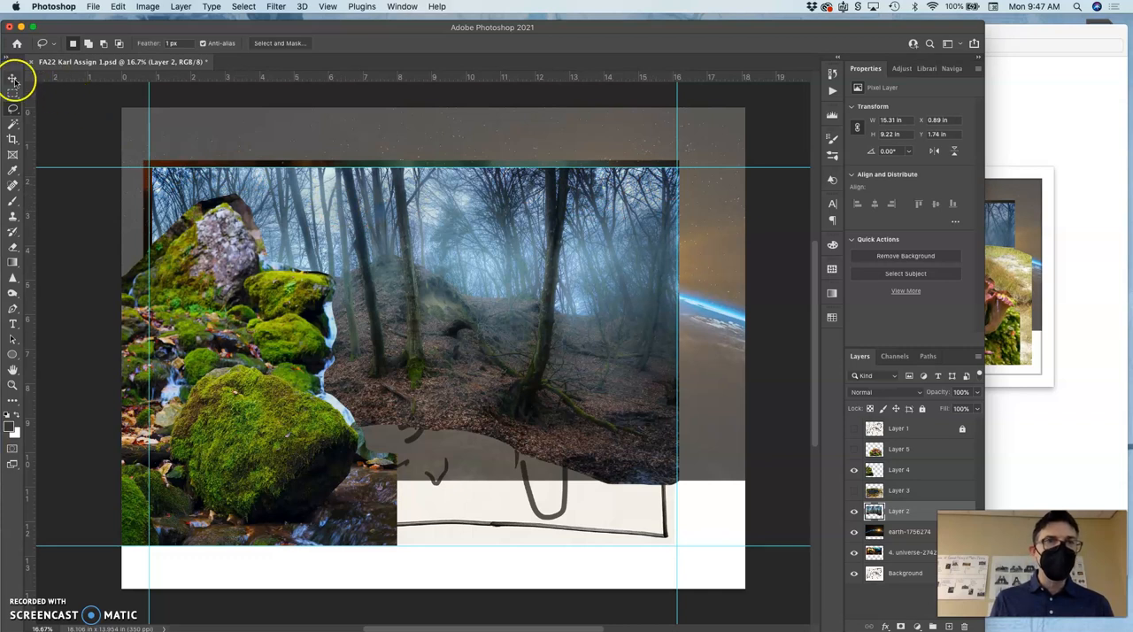
# Step: Free-transform Layer 2 and scale the misty forest image from a corner handle
pyautogui.click(12, 80)
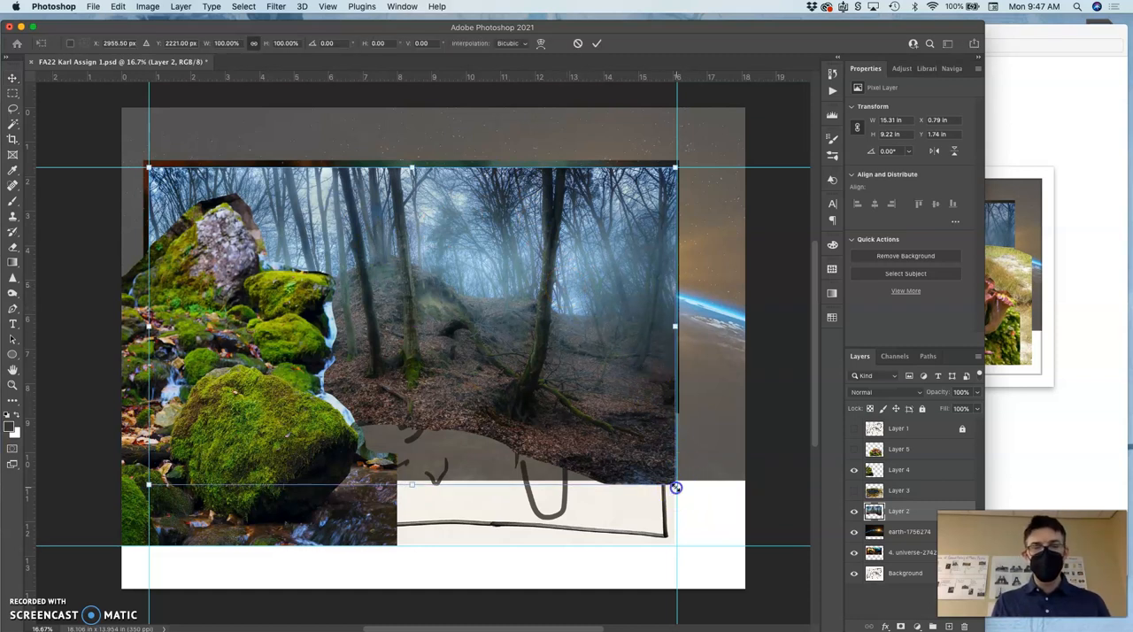
pyautogui.moveTo(677, 488); pyautogui.dragTo(677, 491)
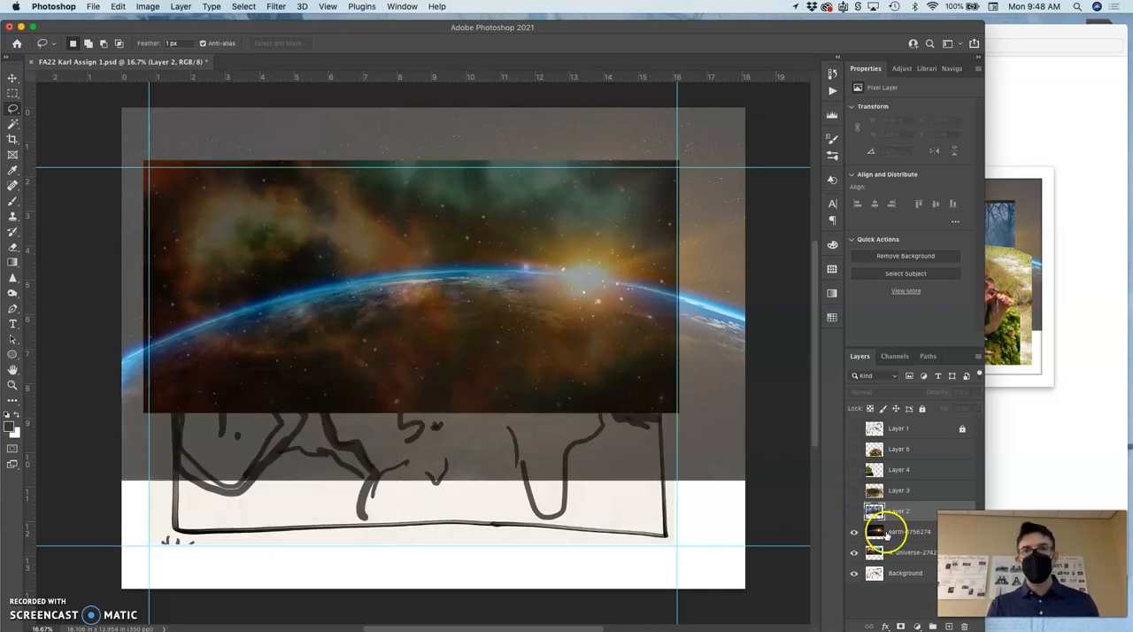
# Step: Hide the earth layer and make Layer 2's misty forest visible again
pyautogui.click(910, 531)
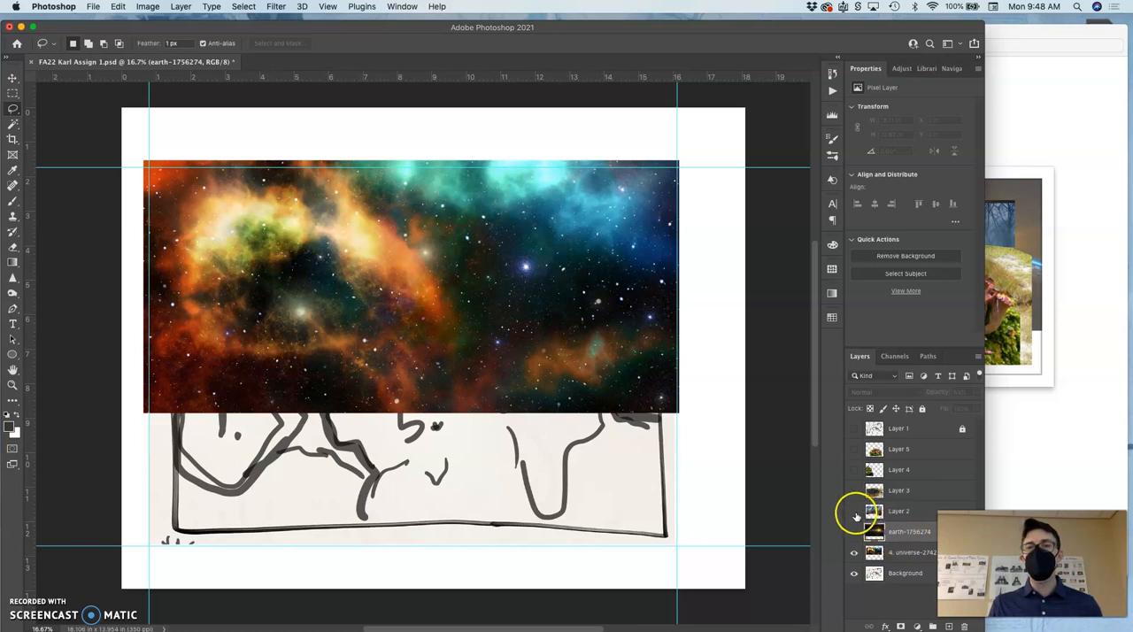
pyautogui.click(855, 516)
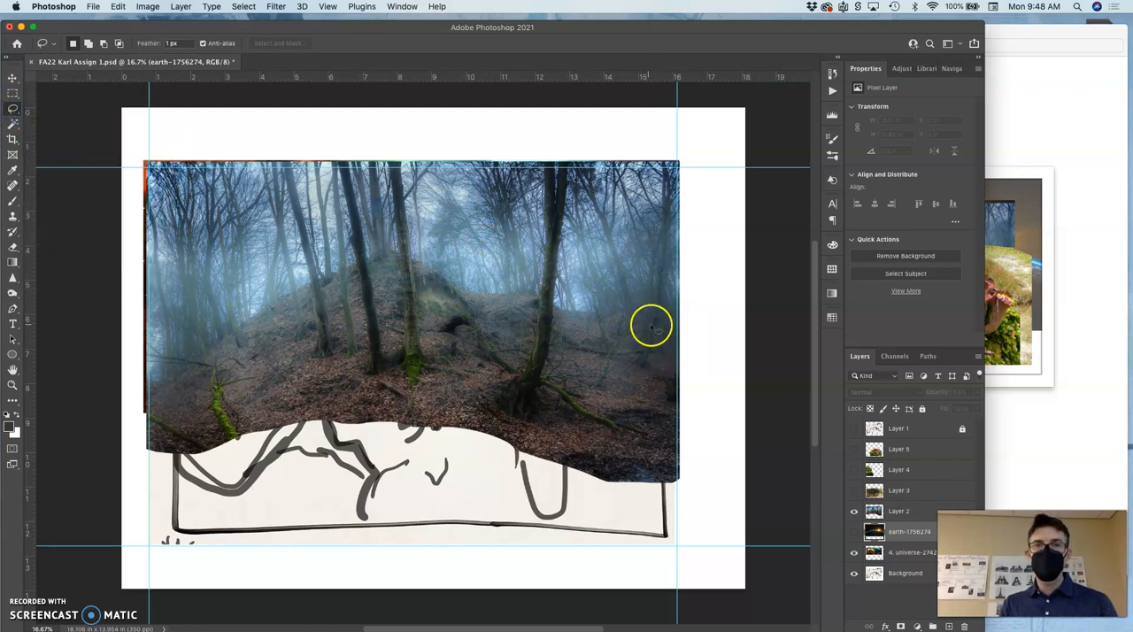
pyautogui.moveTo(568, 301)
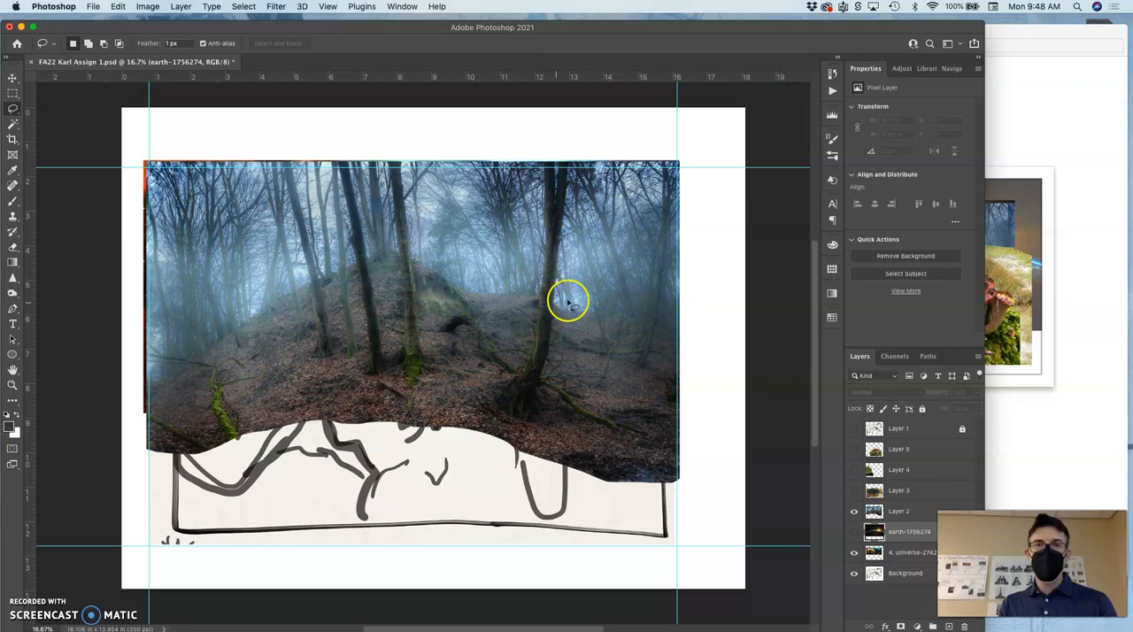
pyautogui.moveTo(683, 166)
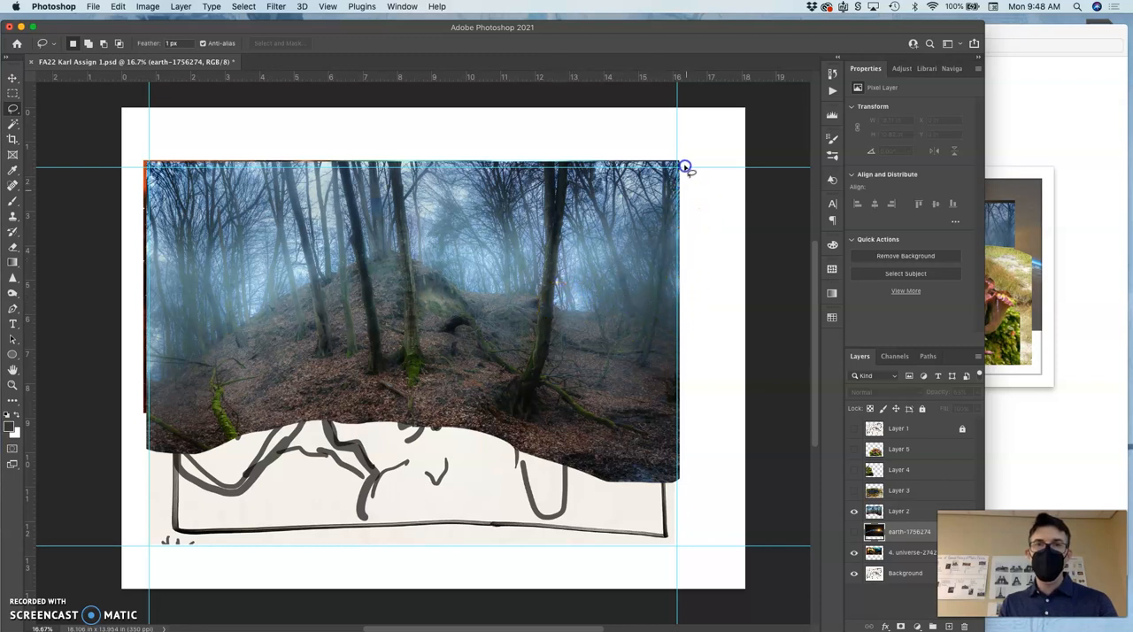
# Step: Lasso-trace an outline around the sky gaps between the forest's trees
pyautogui.moveTo(686, 166); pyautogui.dragTo(639, 307)
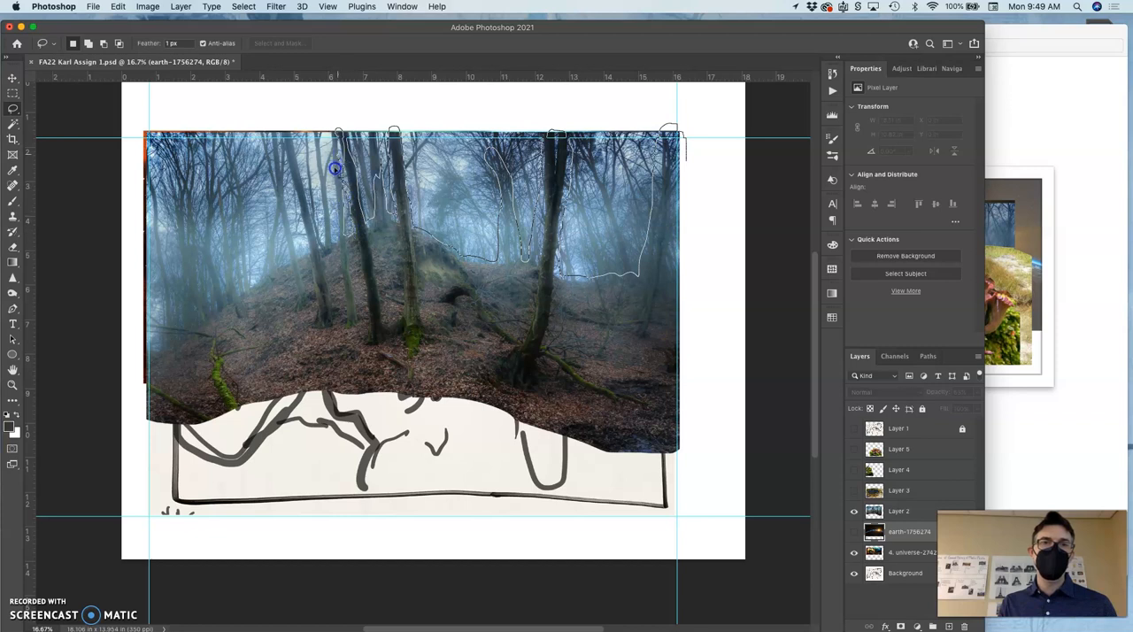
pyautogui.moveTo(319, 252)
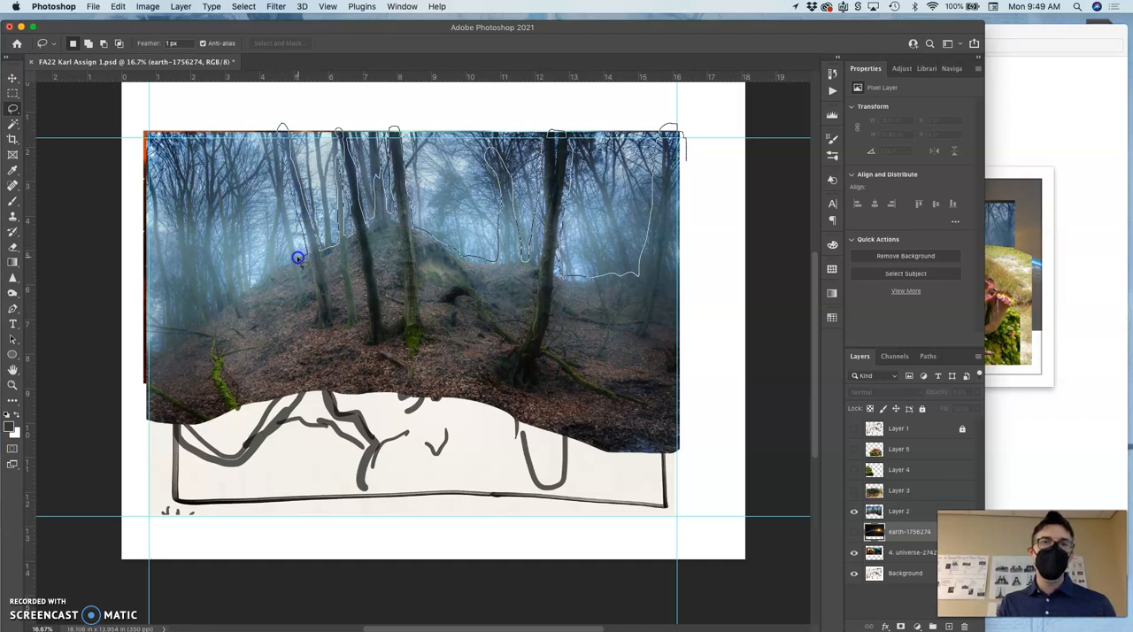
pyautogui.moveTo(275, 186)
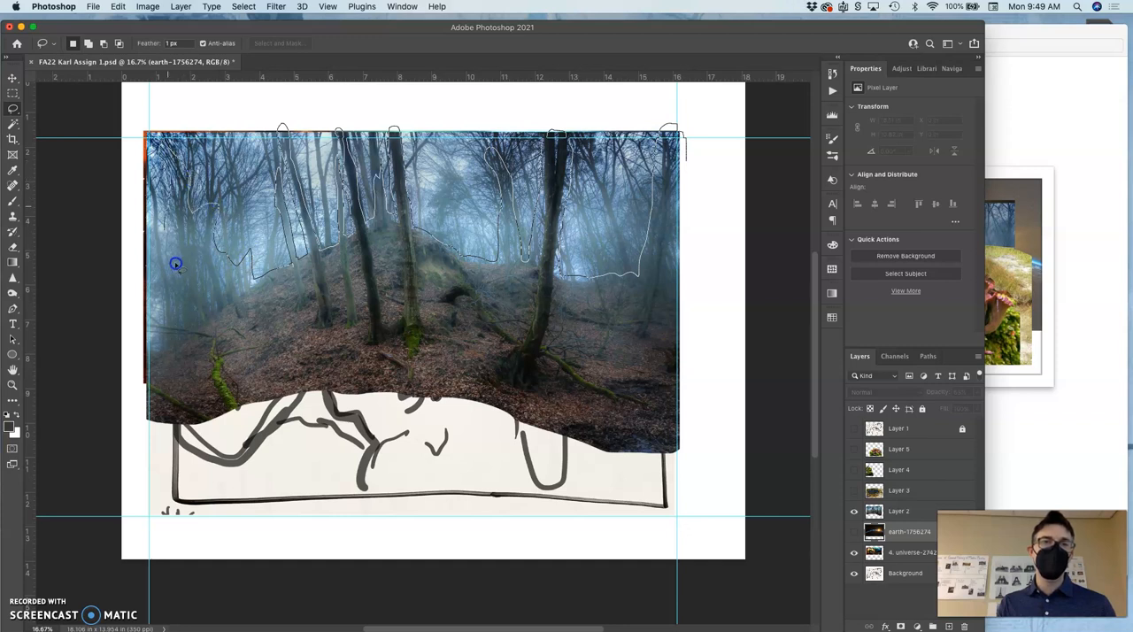
pyautogui.moveTo(145, 344)
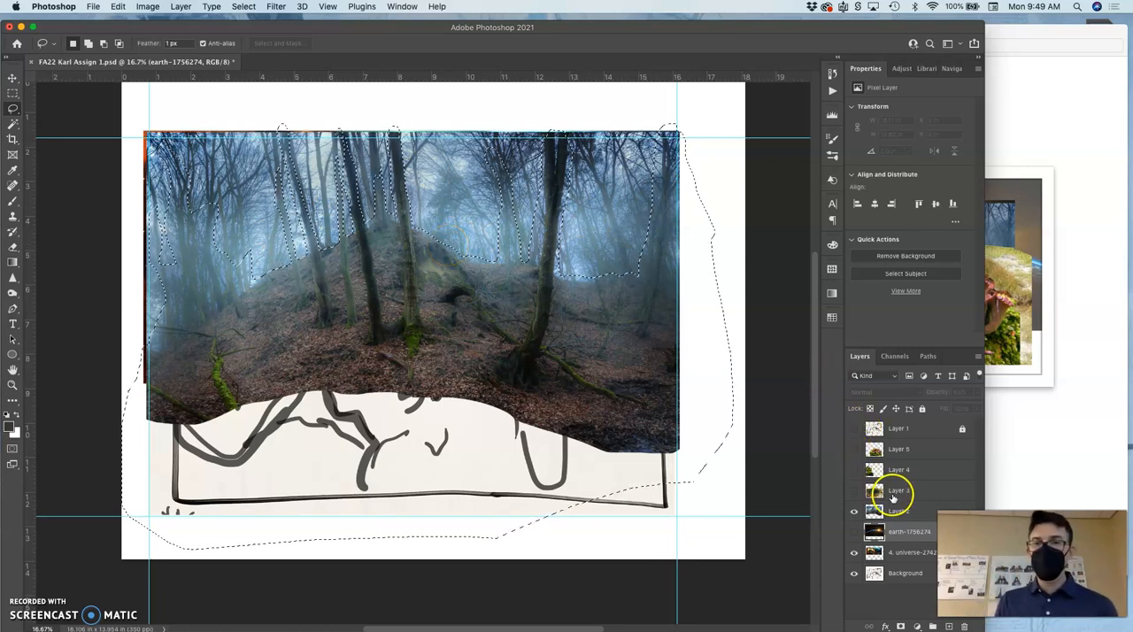
# Step: Copy the selected forest to new Layer 6 and hide the original Layer 2
pyautogui.click(902, 509)
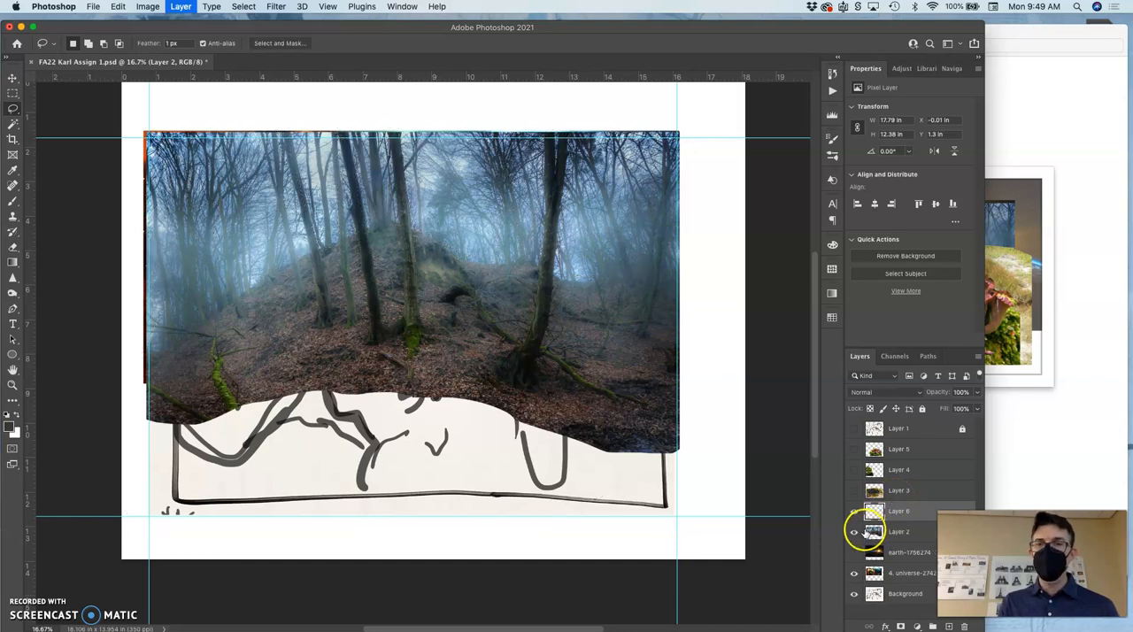
pyautogui.click(851, 511)
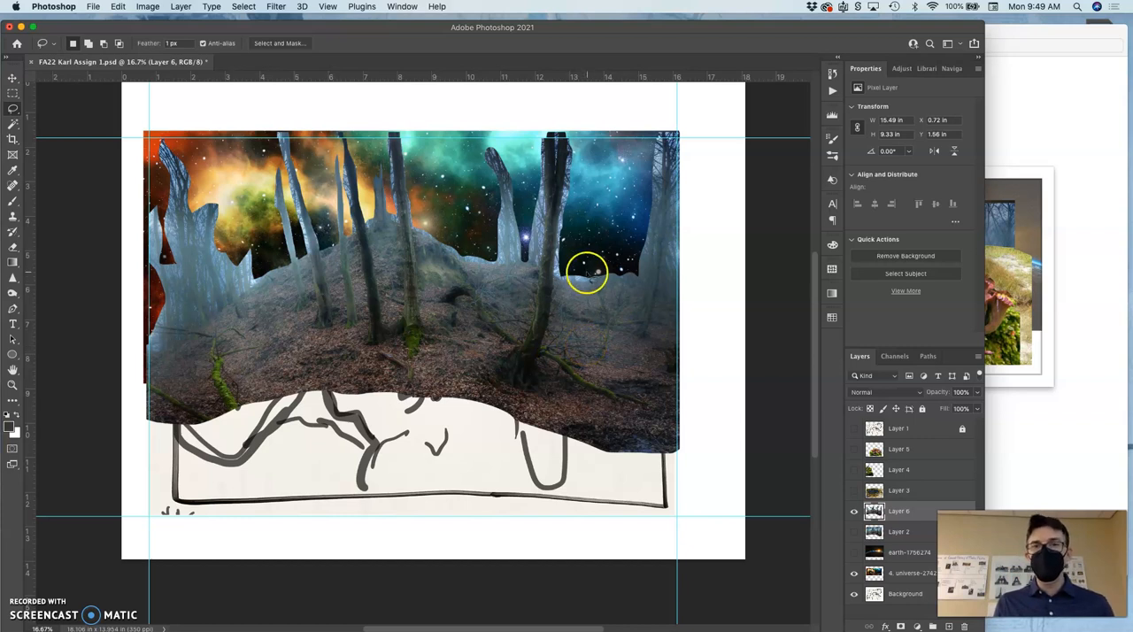
pyautogui.moveTo(107, 158)
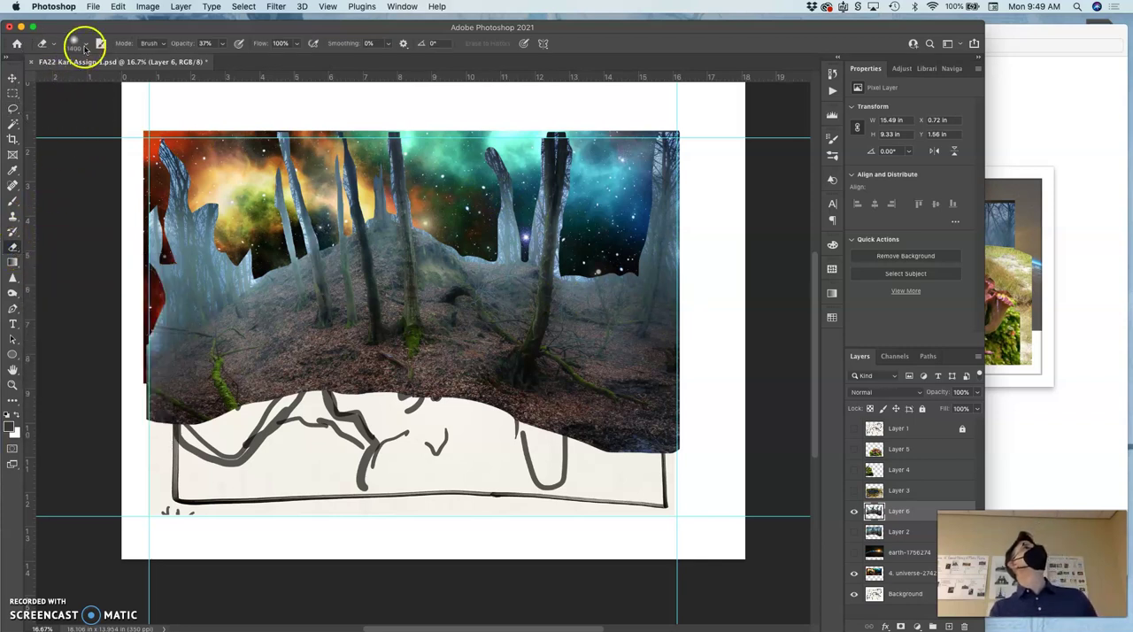
# Step: Shrink the Eraser brush to a soft 0% hardness, about 194 px, at 37% opacity
pyautogui.click(92, 42)
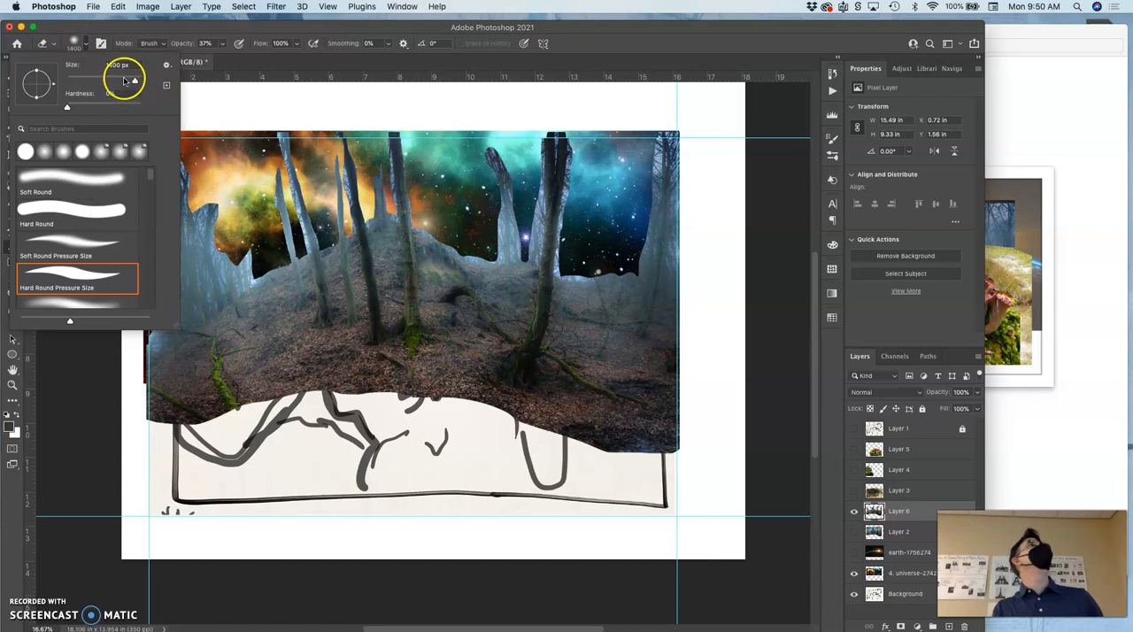
pyautogui.moveTo(135, 80); pyautogui.dragTo(122, 79)
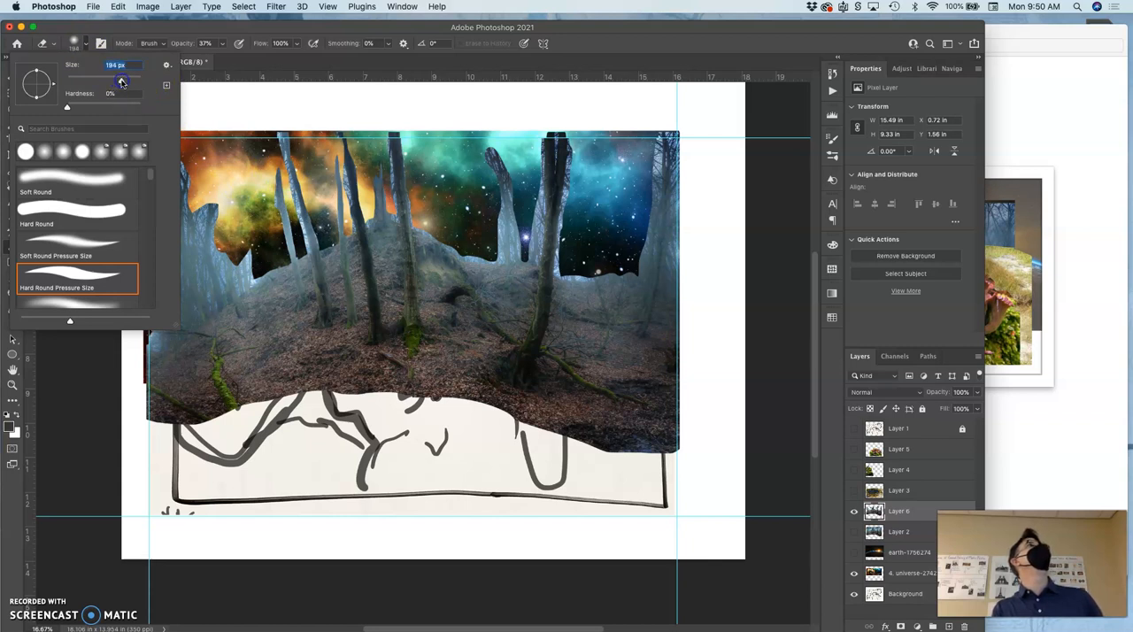
pyautogui.moveTo(132, 84)
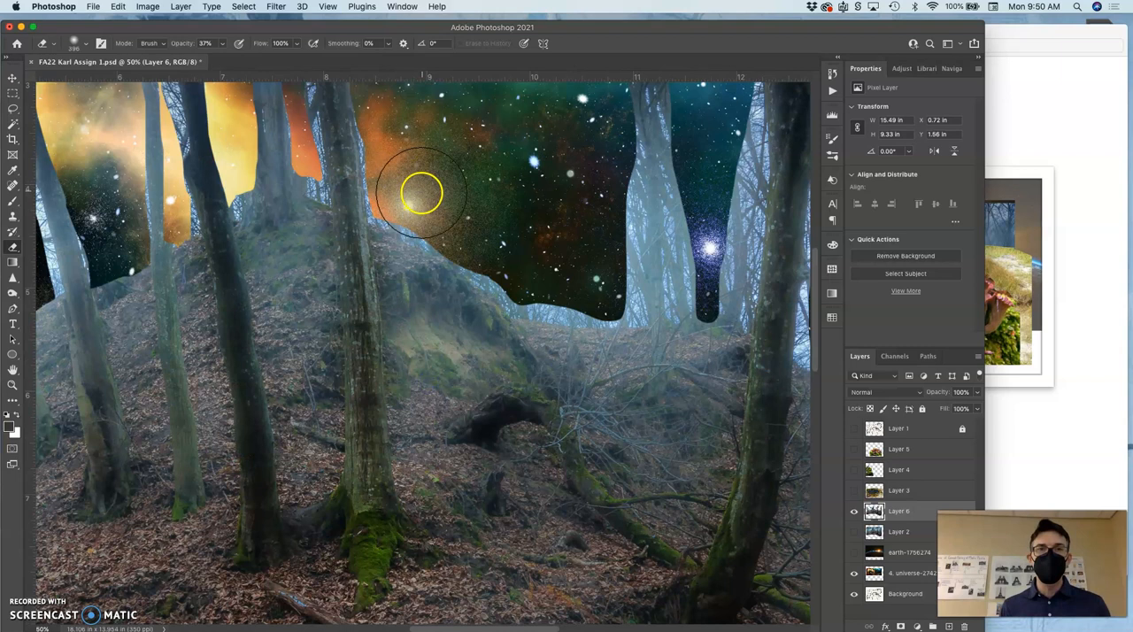
# Step: Softly erase the forest along the hilltop where it meets the galaxy
pyautogui.moveTo(434, 193); pyautogui.dragTo(416, 213)
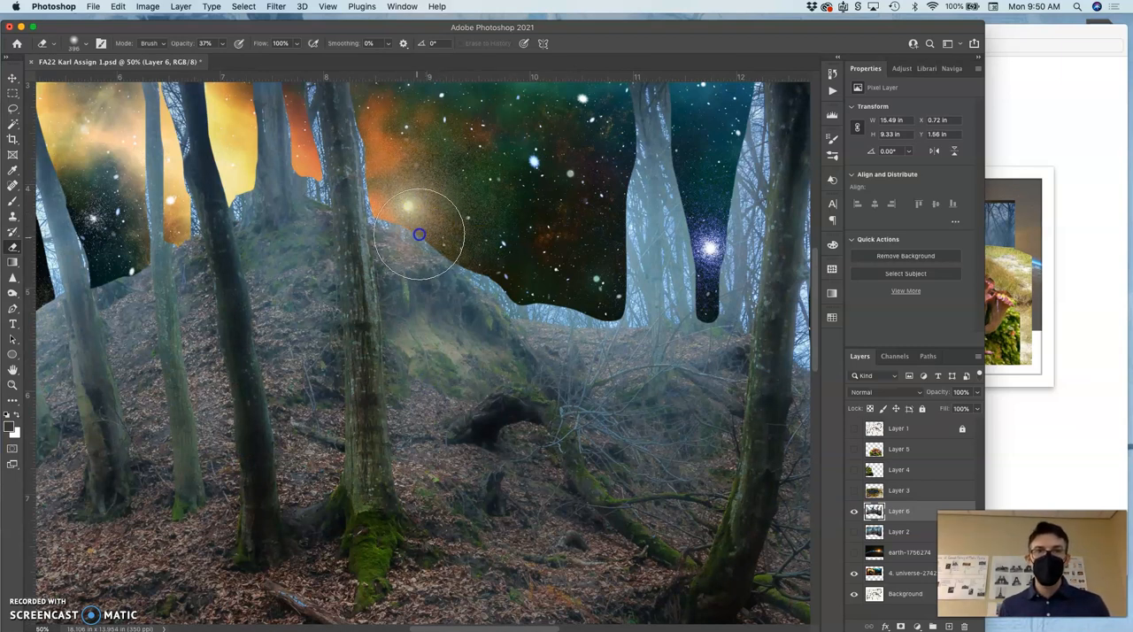
pyautogui.moveTo(420, 235); pyautogui.dragTo(454, 241)
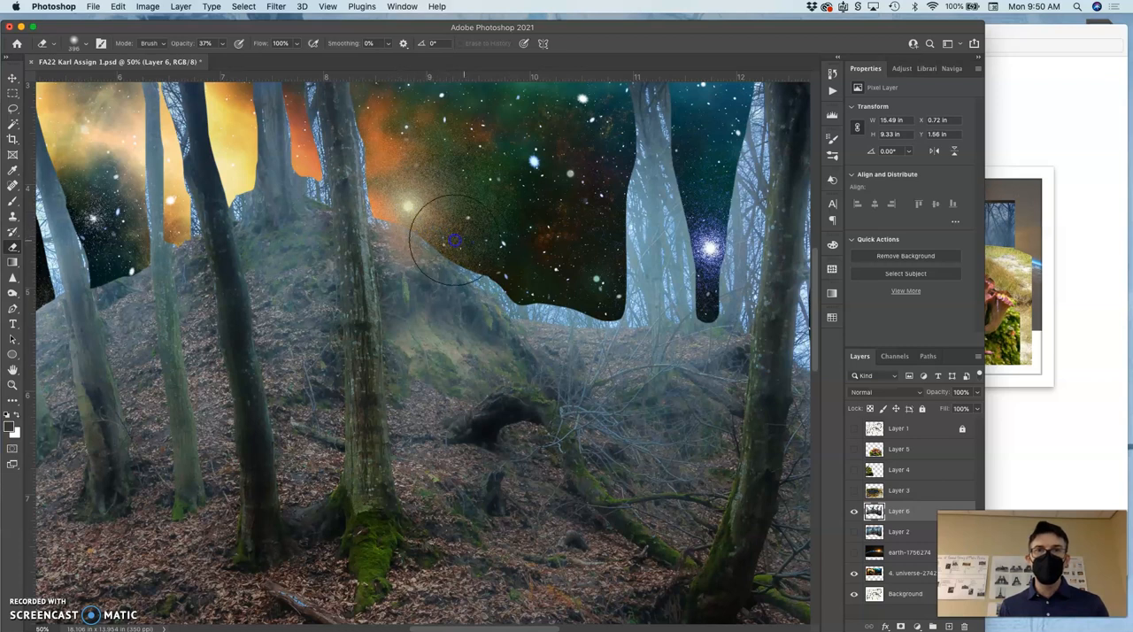
pyautogui.moveTo(454, 241); pyautogui.dragTo(523, 270)
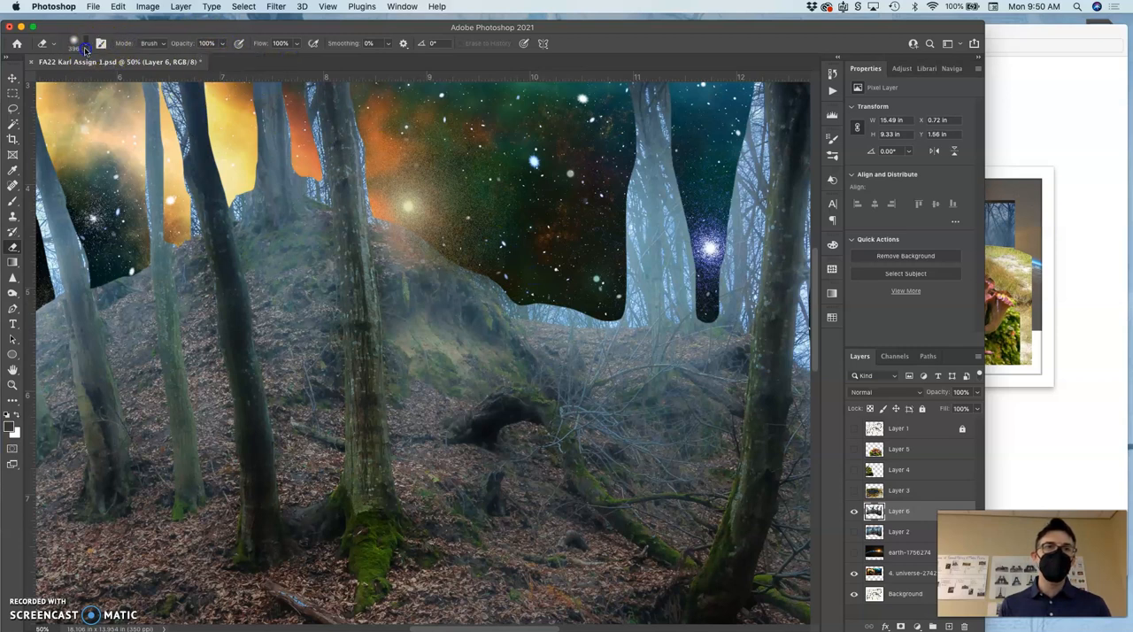
# Step: Use a smaller eraser brush to blend the sky edge along the hillside and right trunks
pyautogui.click(88, 44)
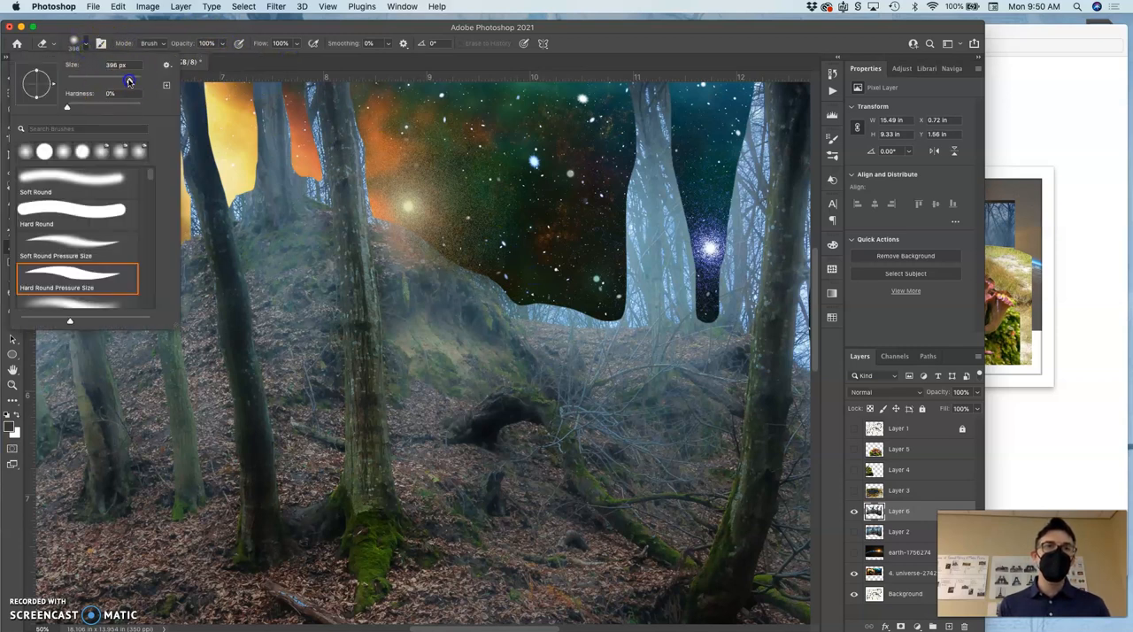
pyautogui.click(118, 69)
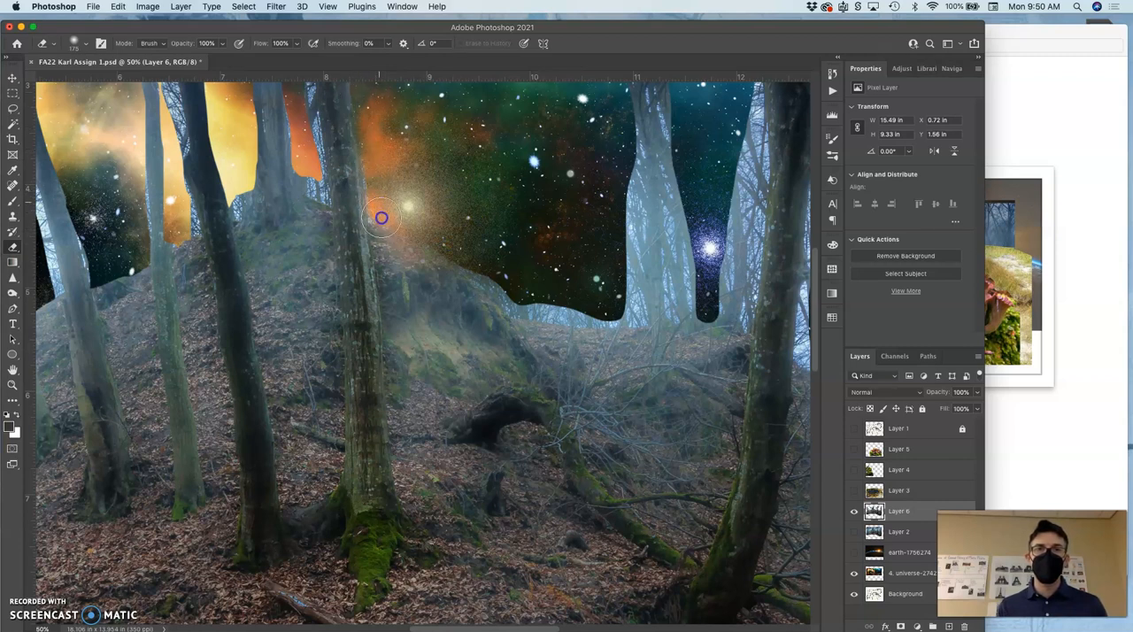
pyautogui.moveTo(380, 218); pyautogui.dragTo(481, 271)
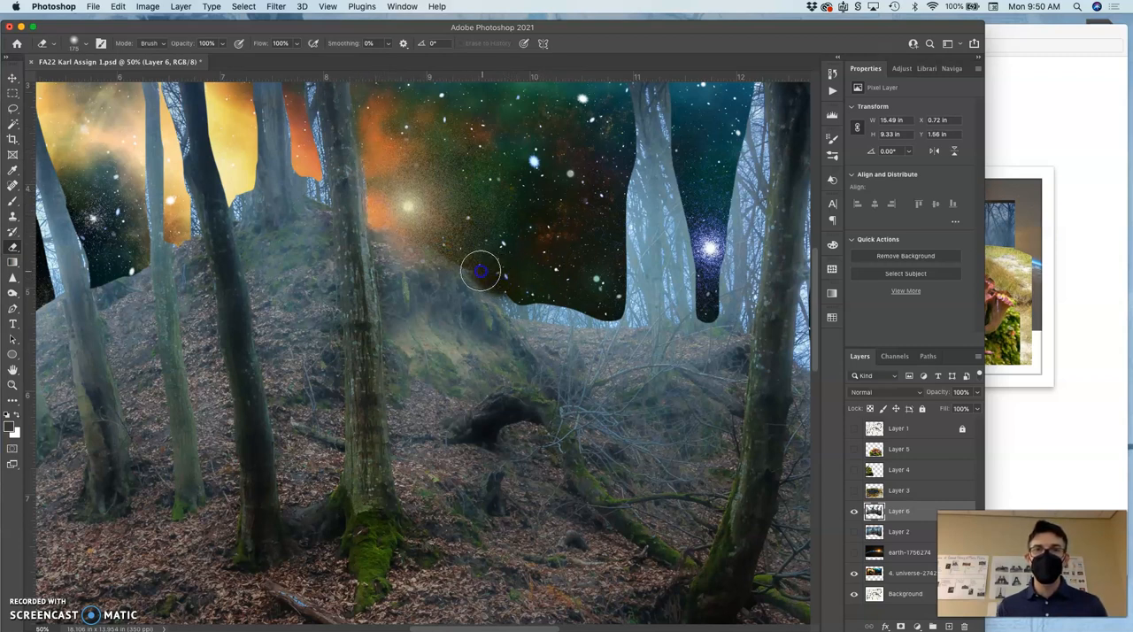
pyautogui.moveTo(481, 272); pyautogui.dragTo(600, 309)
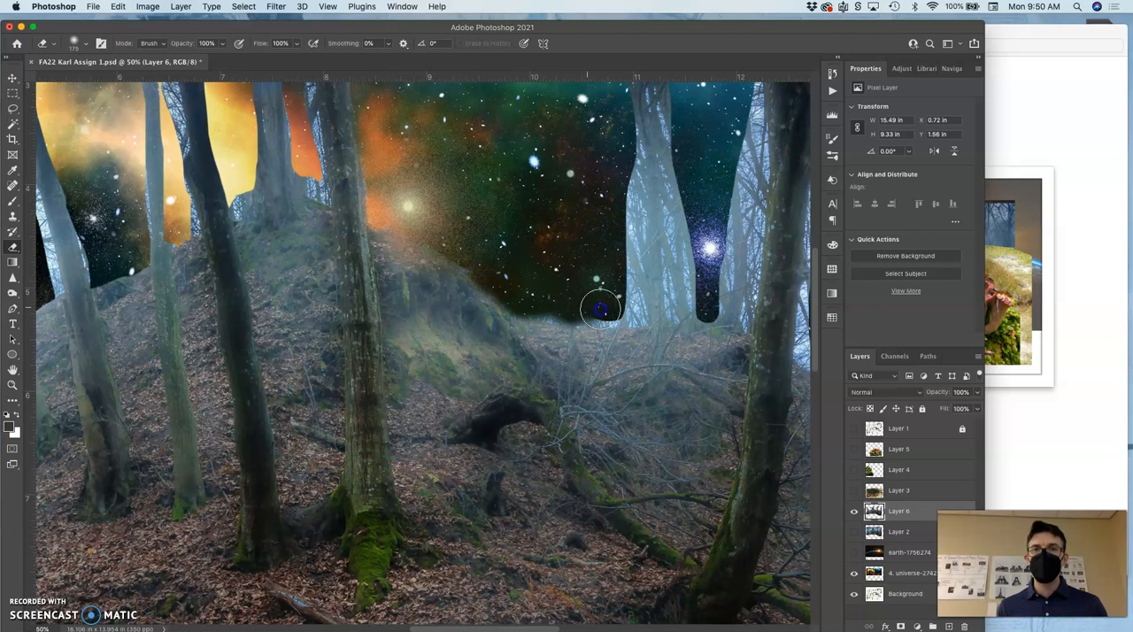
pyautogui.moveTo(602, 308); pyautogui.dragTo(633, 316)
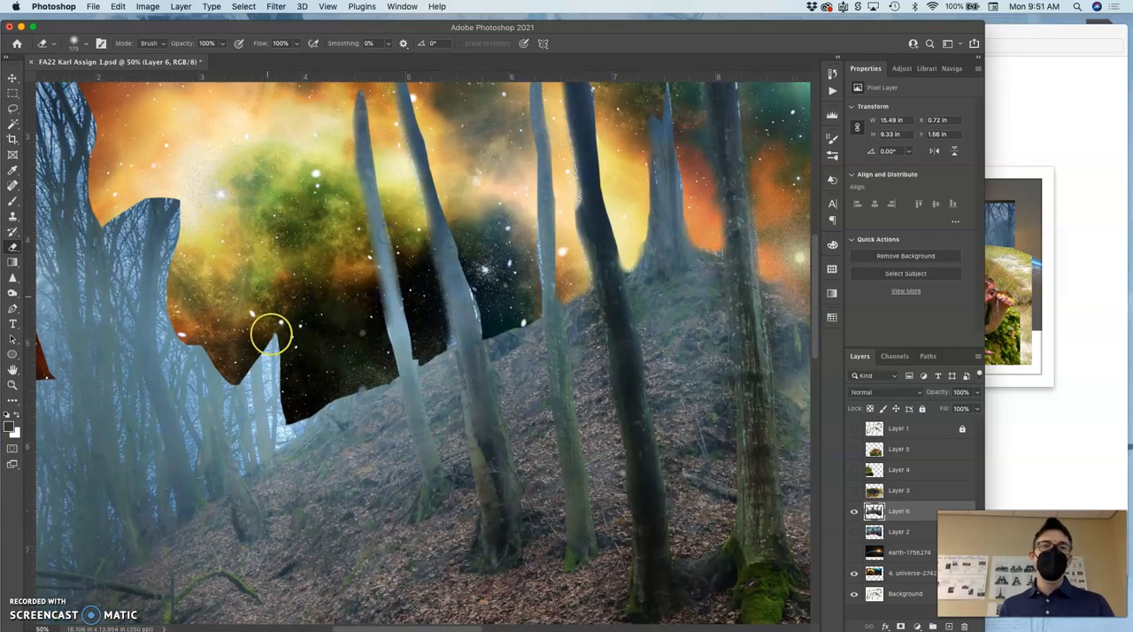
# Step: Soft-erase the left sky-gap edges, then the galaxy edge around the right trunks
pyautogui.moveTo(272, 337); pyautogui.dragTo(293, 400)
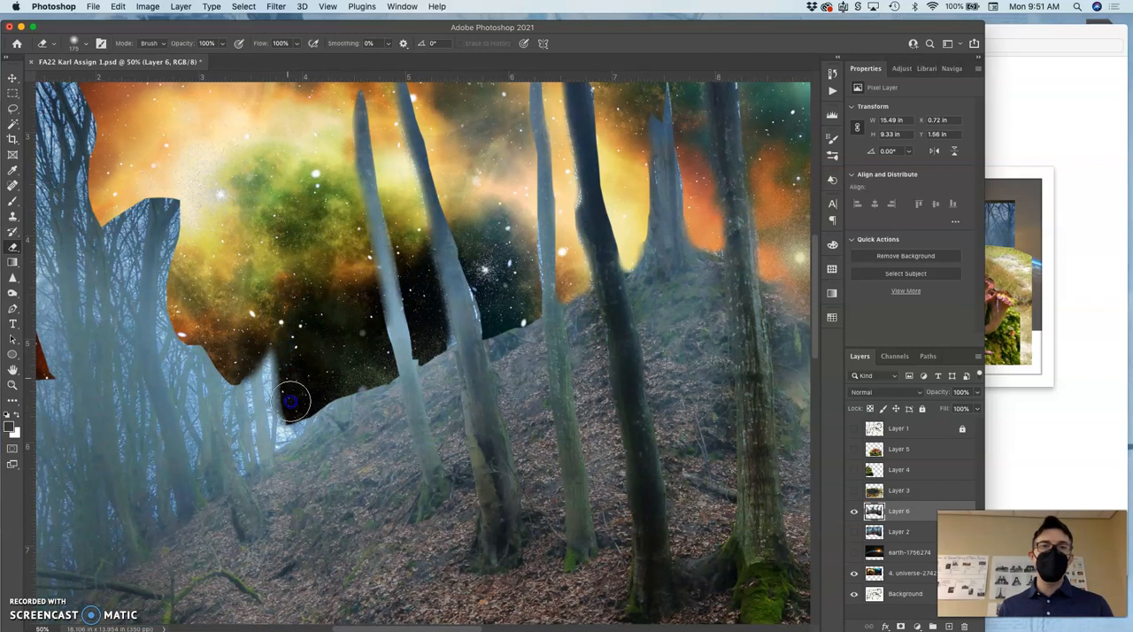
pyautogui.moveTo(292, 398); pyautogui.dragTo(176, 248)
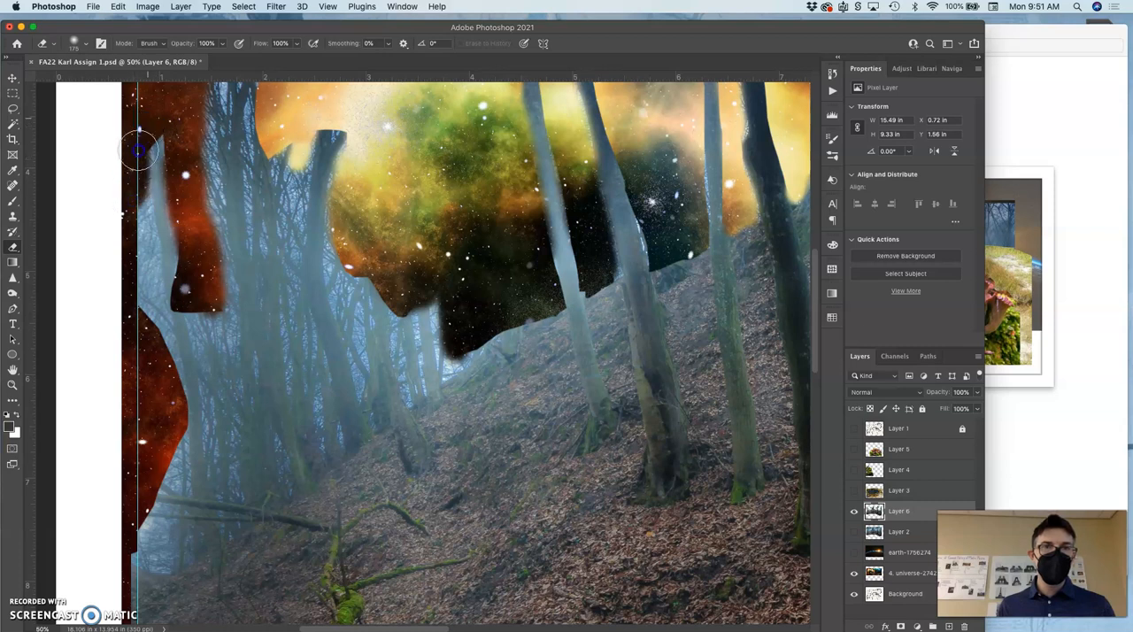
pyautogui.moveTo(139, 151); pyautogui.dragTo(141, 529)
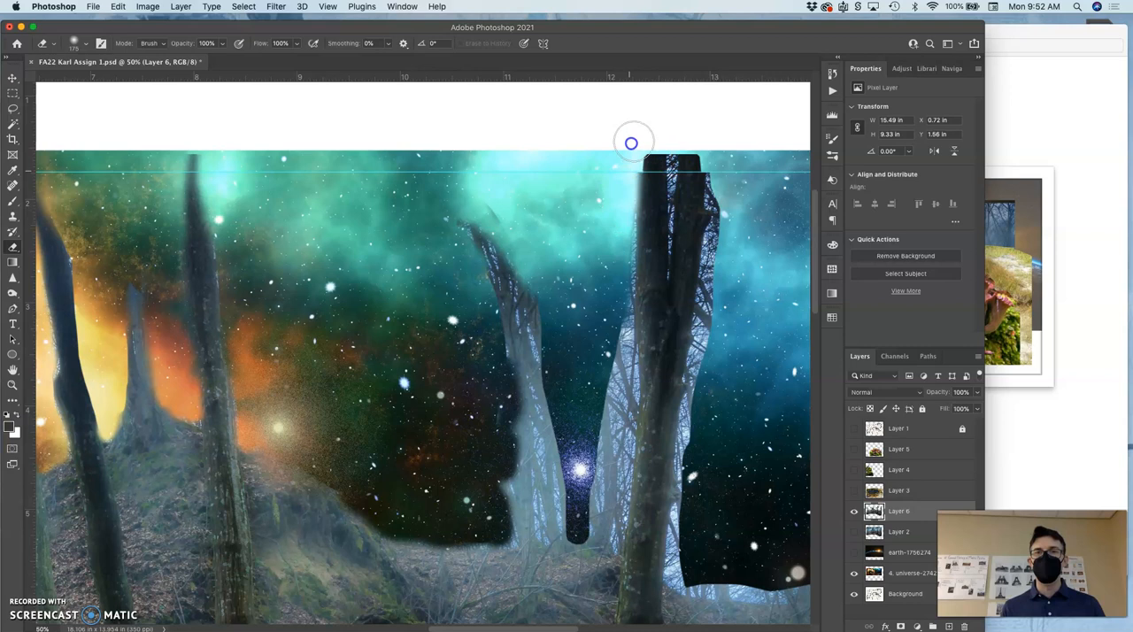
pyautogui.moveTo(633, 142); pyautogui.dragTo(672, 268)
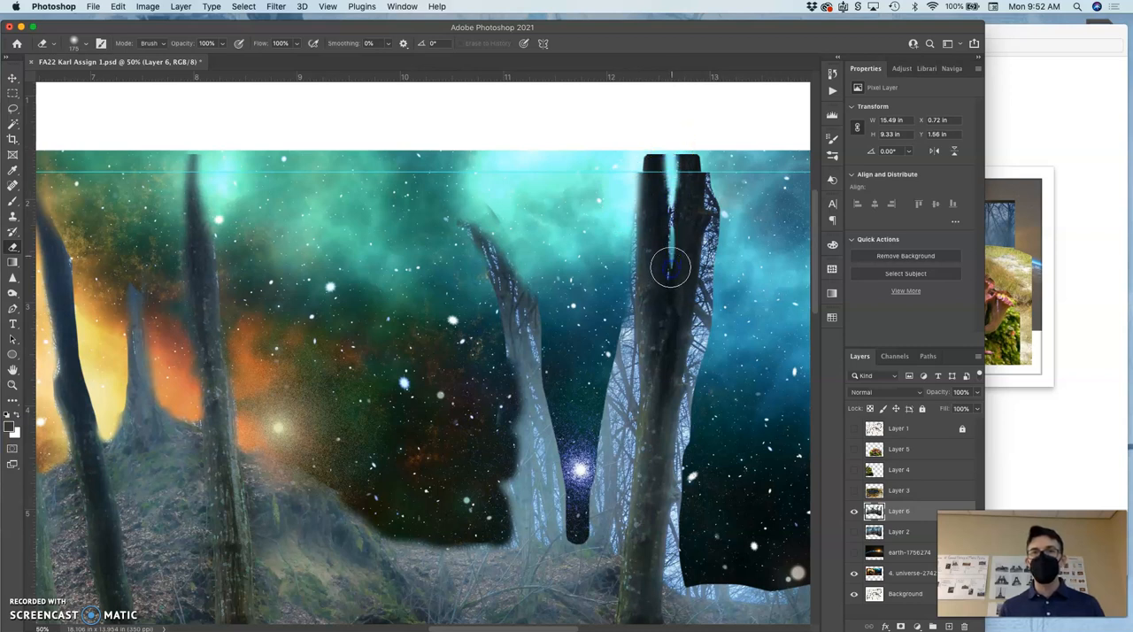